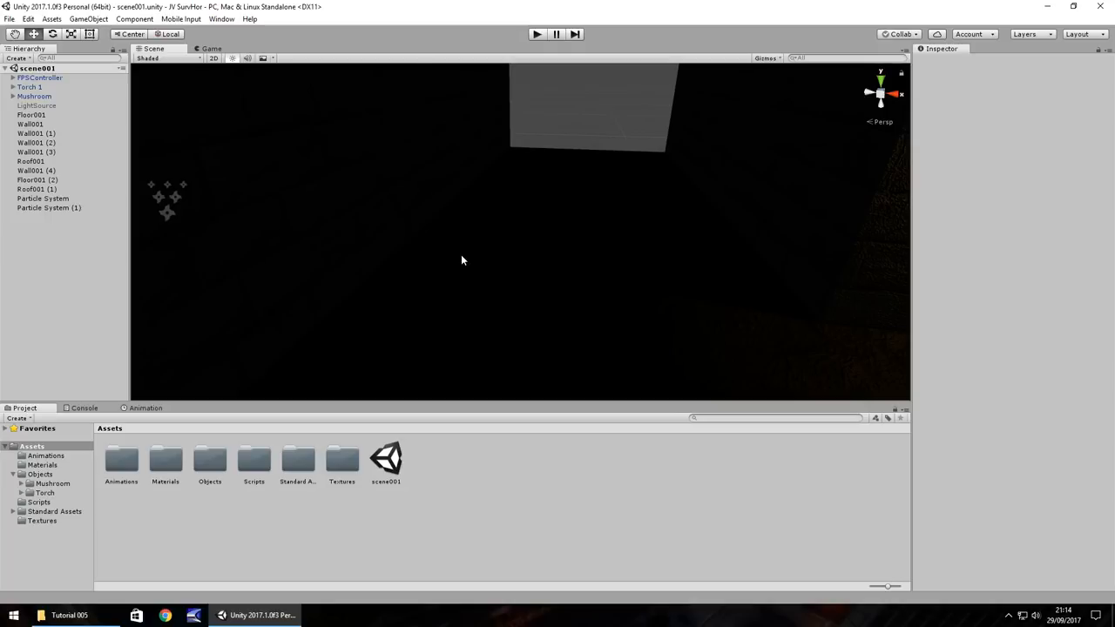
mouse_move(328, 260)
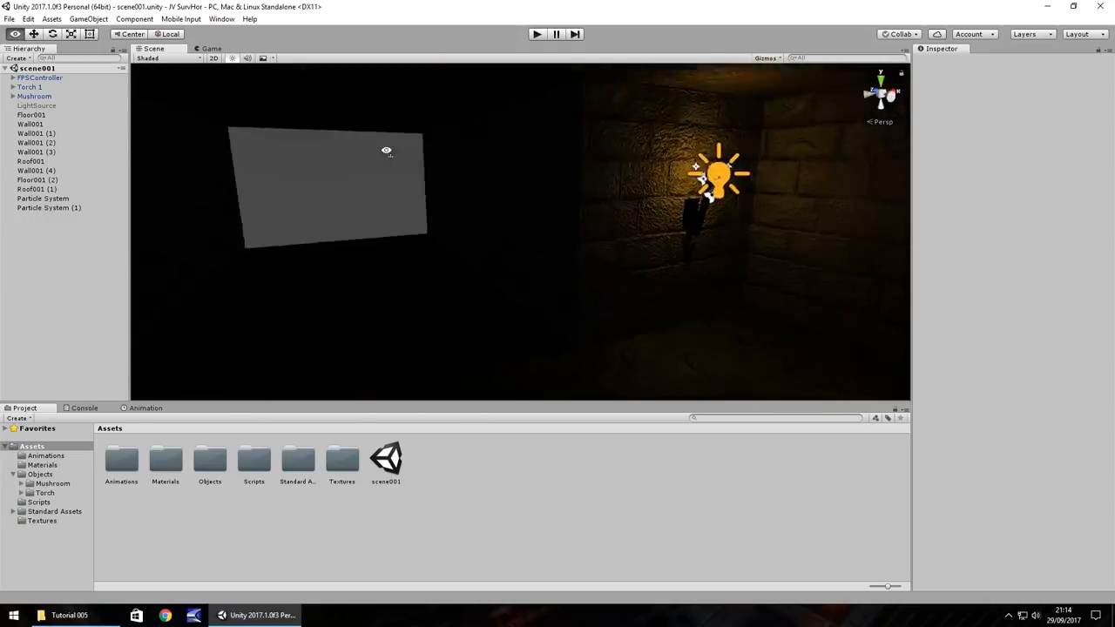
- Select LightSource and import the Door folder into Assets/Objects beside Mushroom and Torch
click(37, 105)
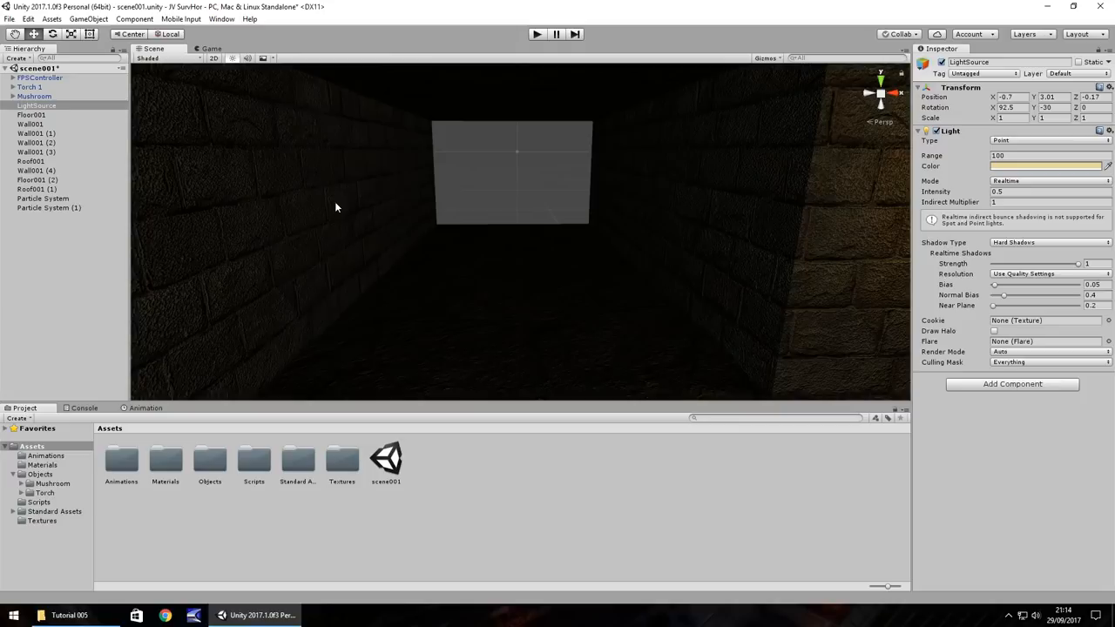
mouse_move(514, 337)
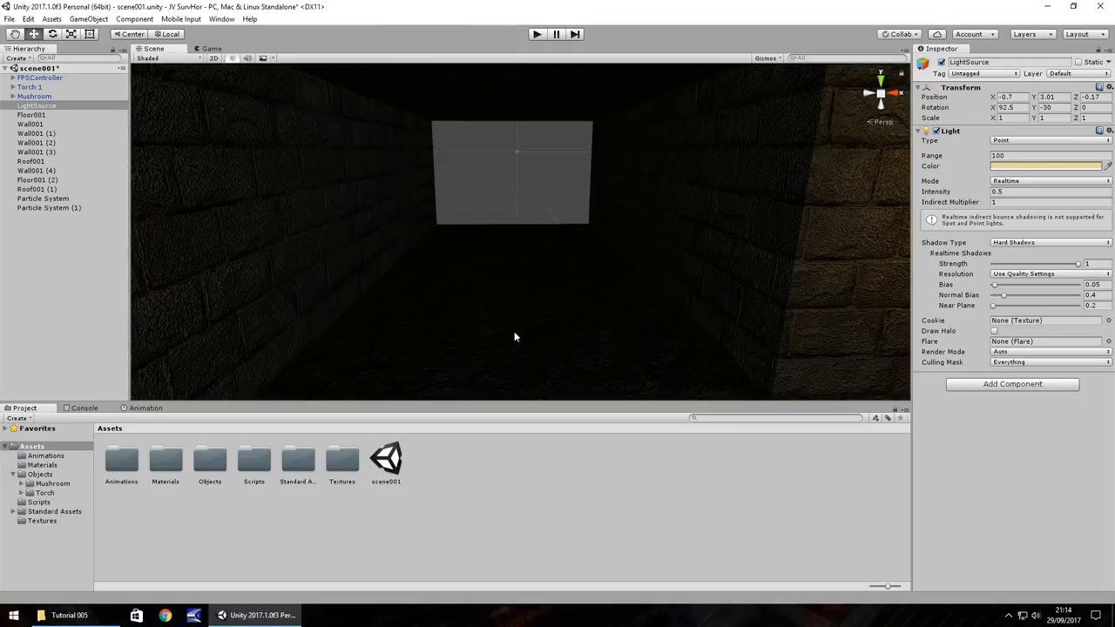
click(36, 474)
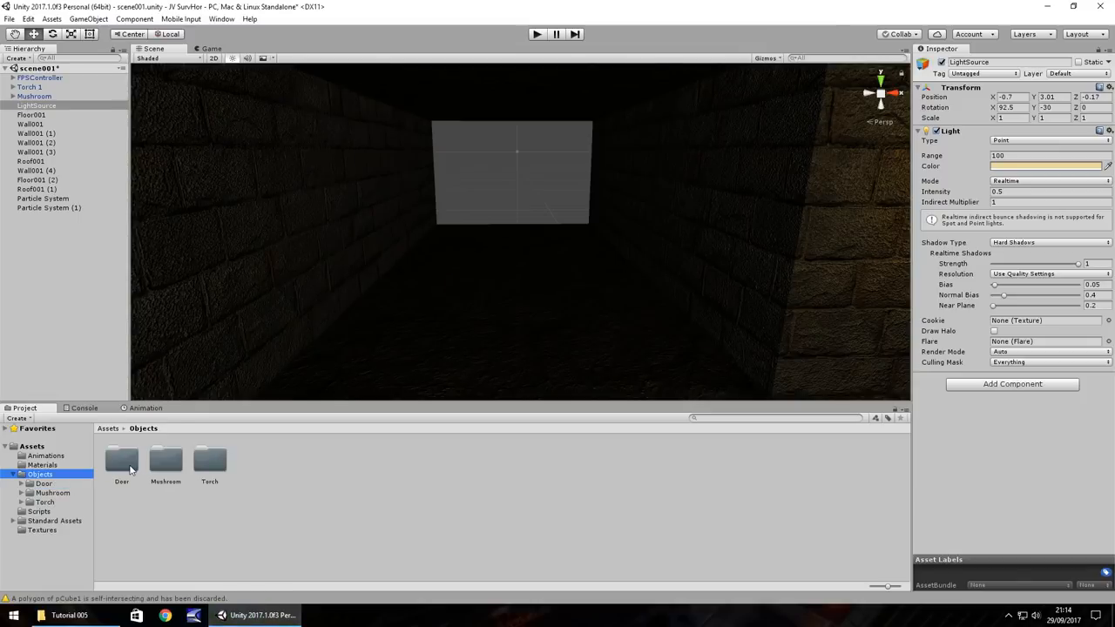
- Drag the Door model into the corridor, set Rotation Y 90 and Scale 25, then Play
double_click(121, 459)
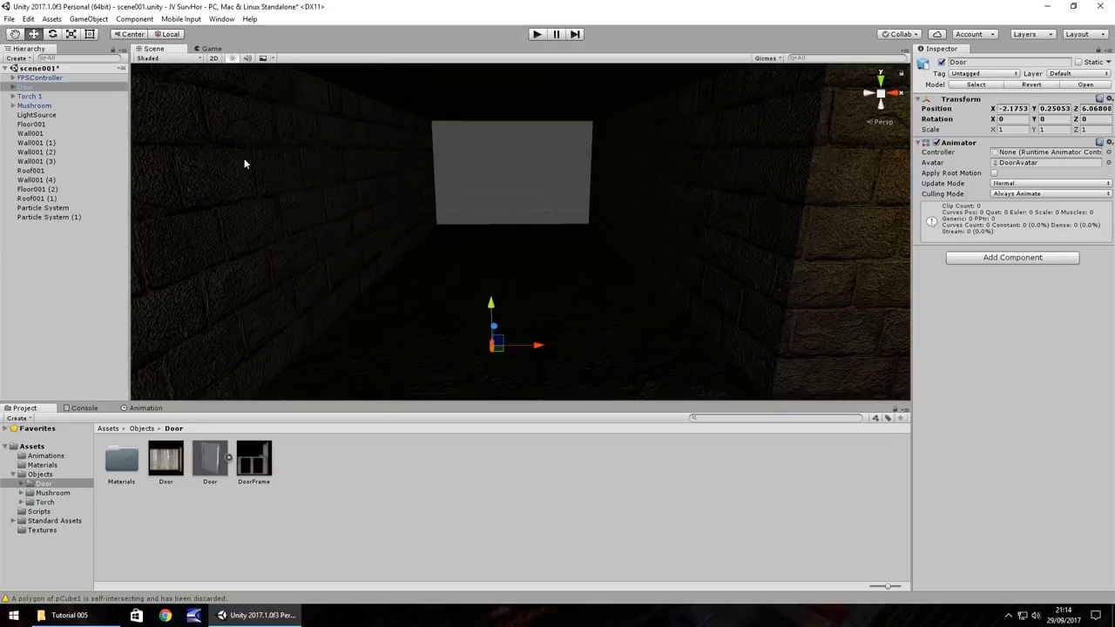
mouse_move(552, 314)
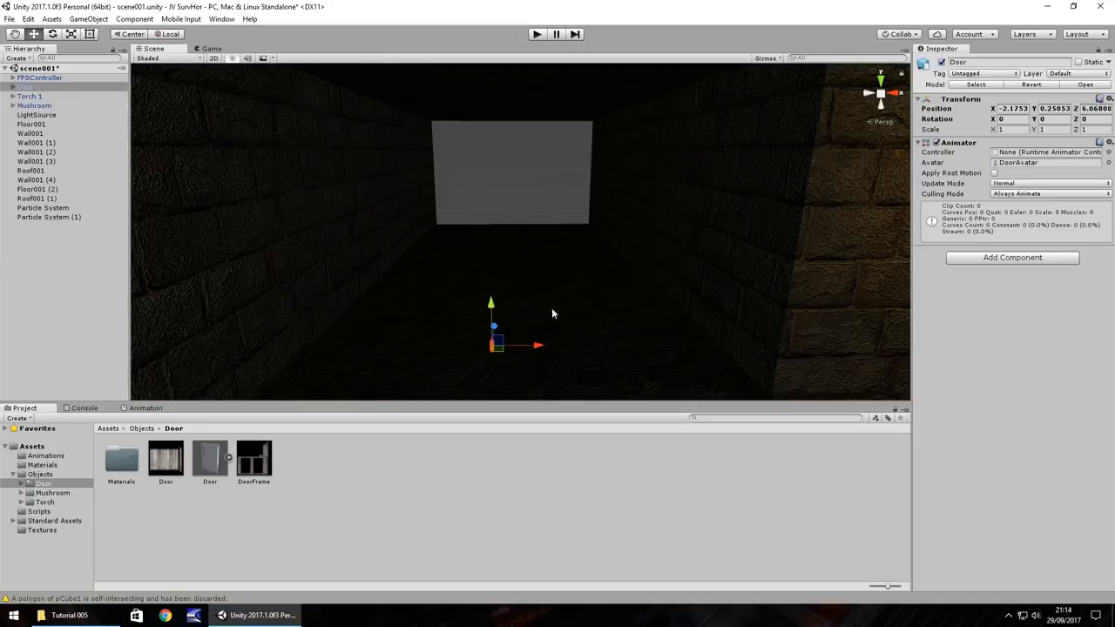
mouse_move(1043, 128)
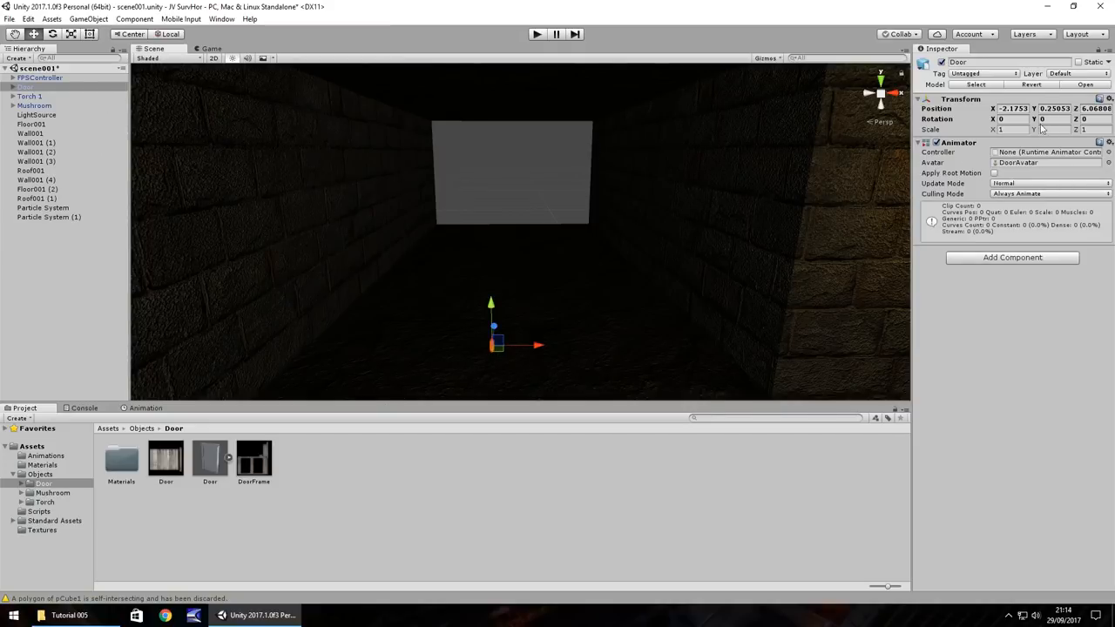
text(90)
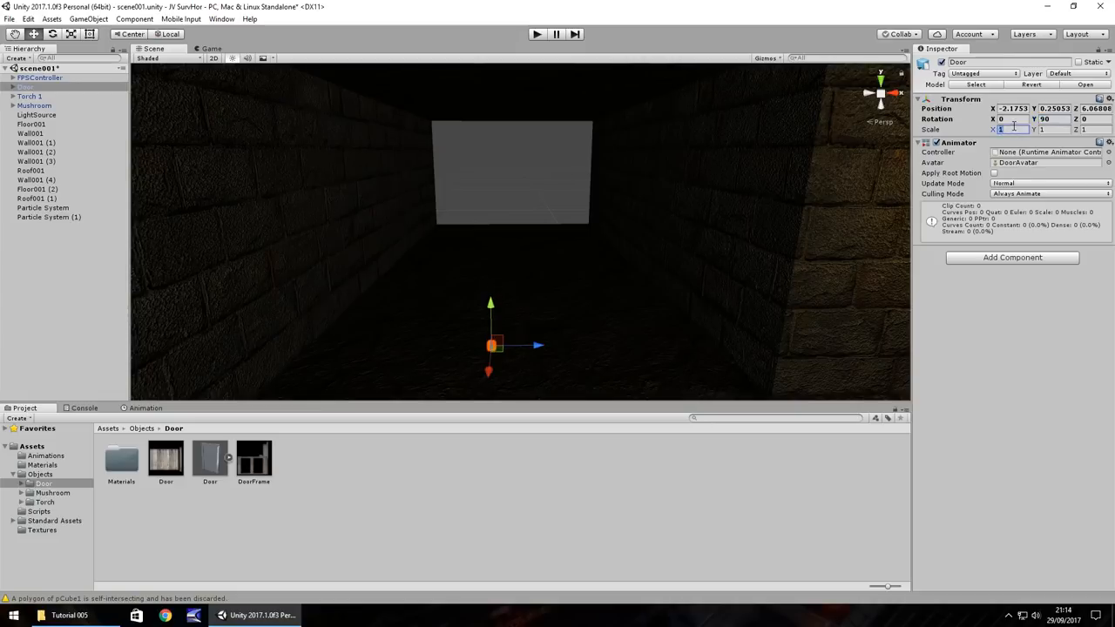
text(10)
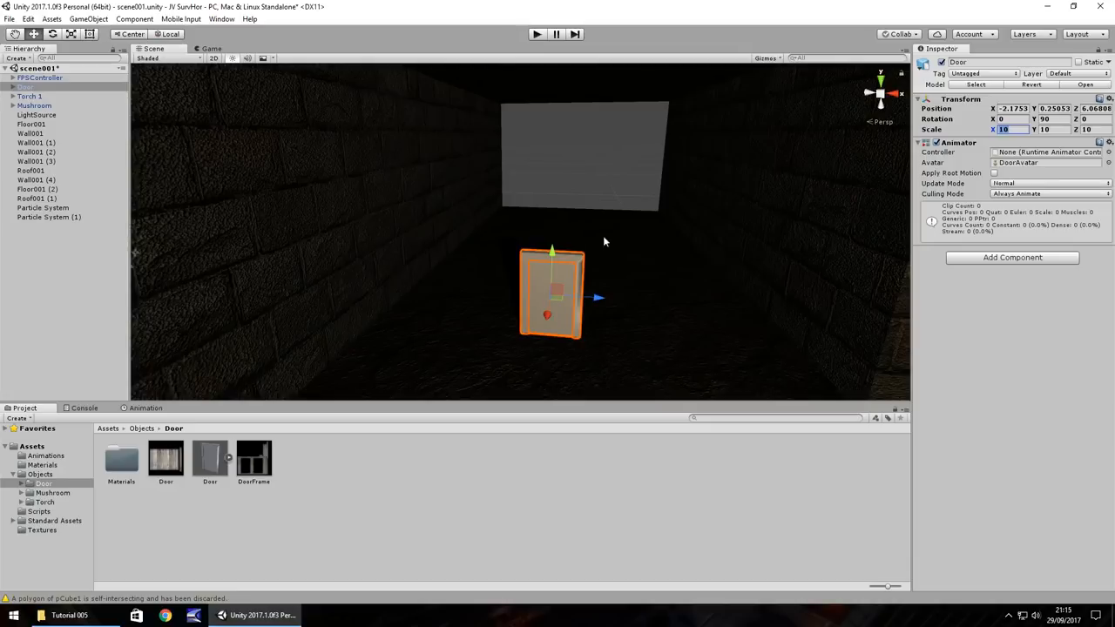
text(25)
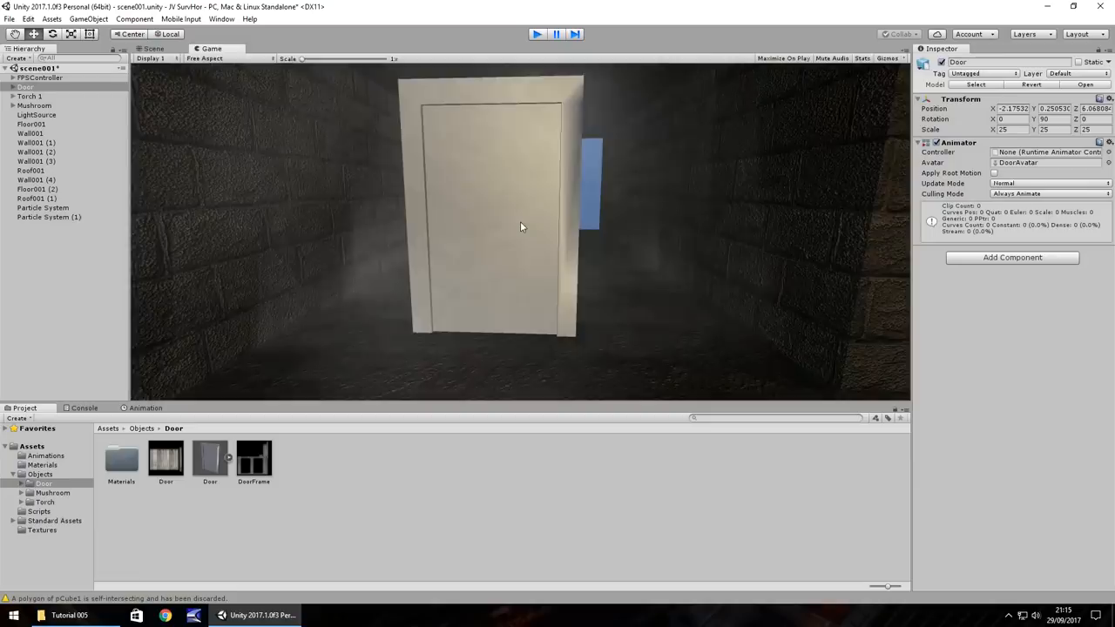
- Stop Play and assign wood albedo textures to the DoorFrame- and DoorNEW materials
click(155, 48)
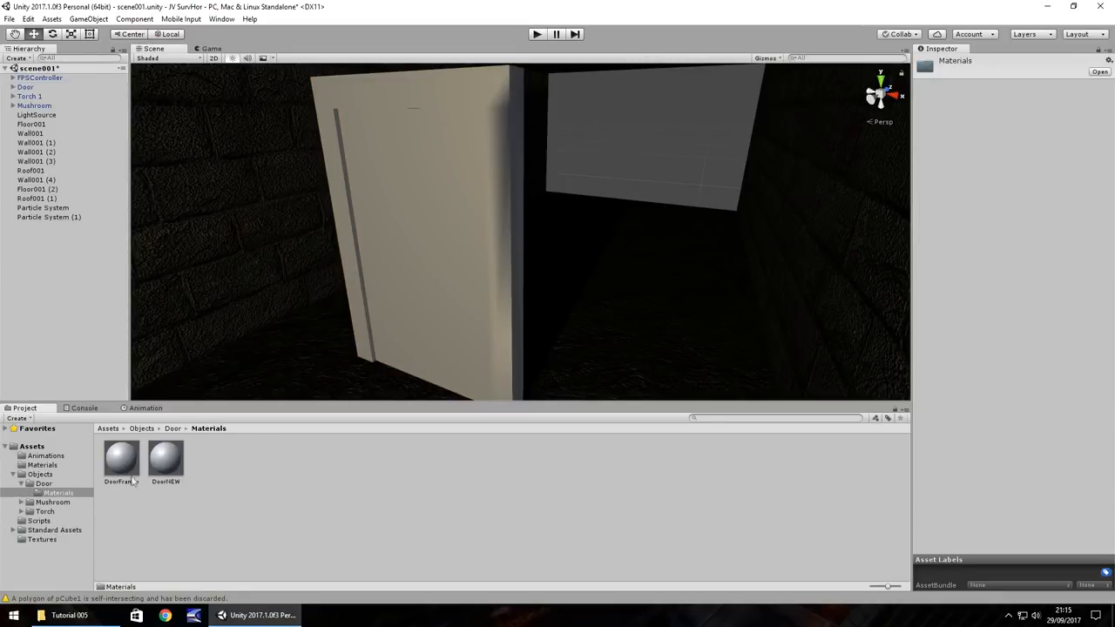
click(121, 458)
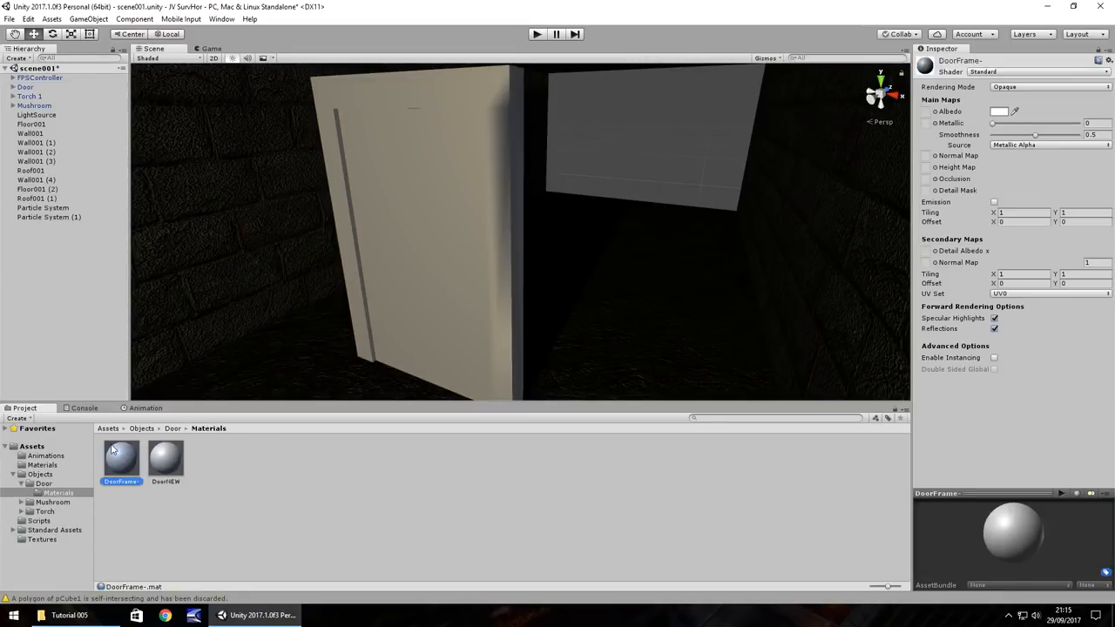
click(166, 458)
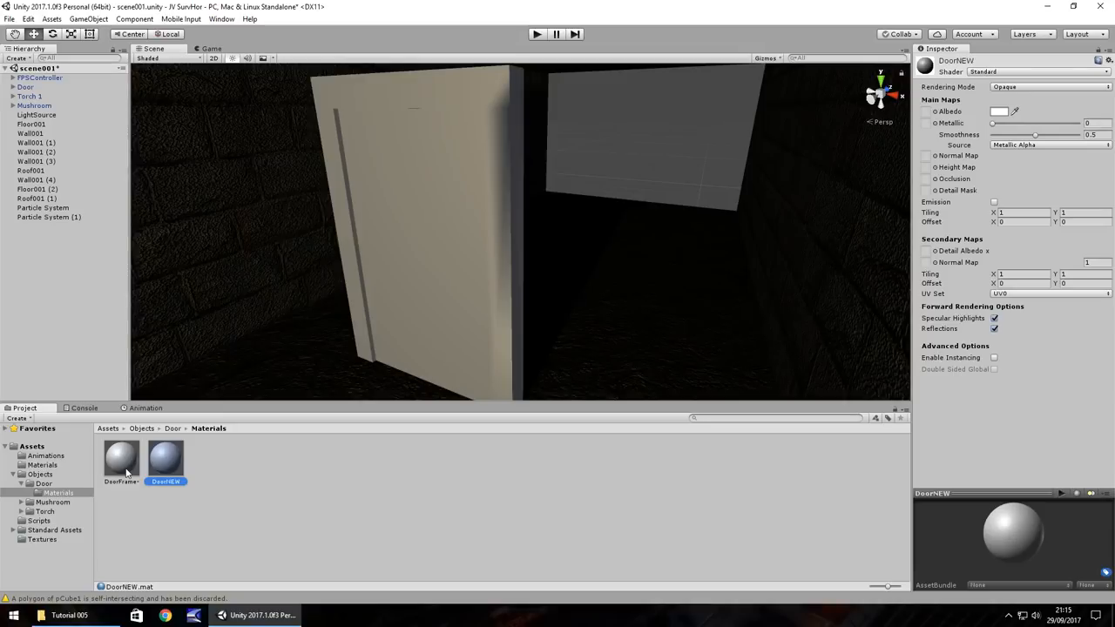
click(121, 459)
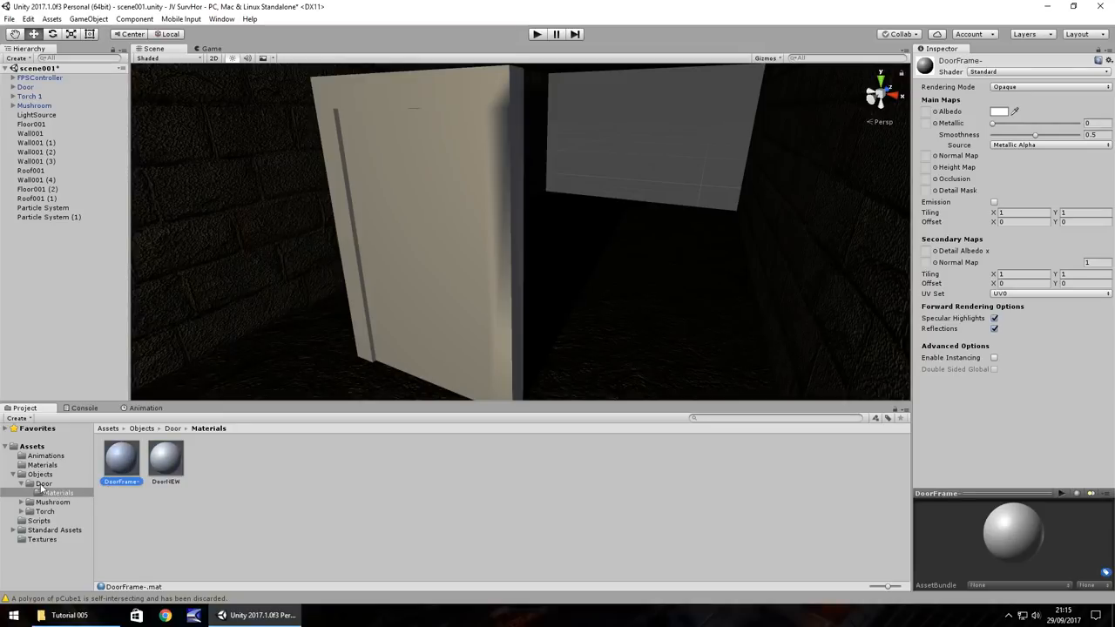
click(43, 483)
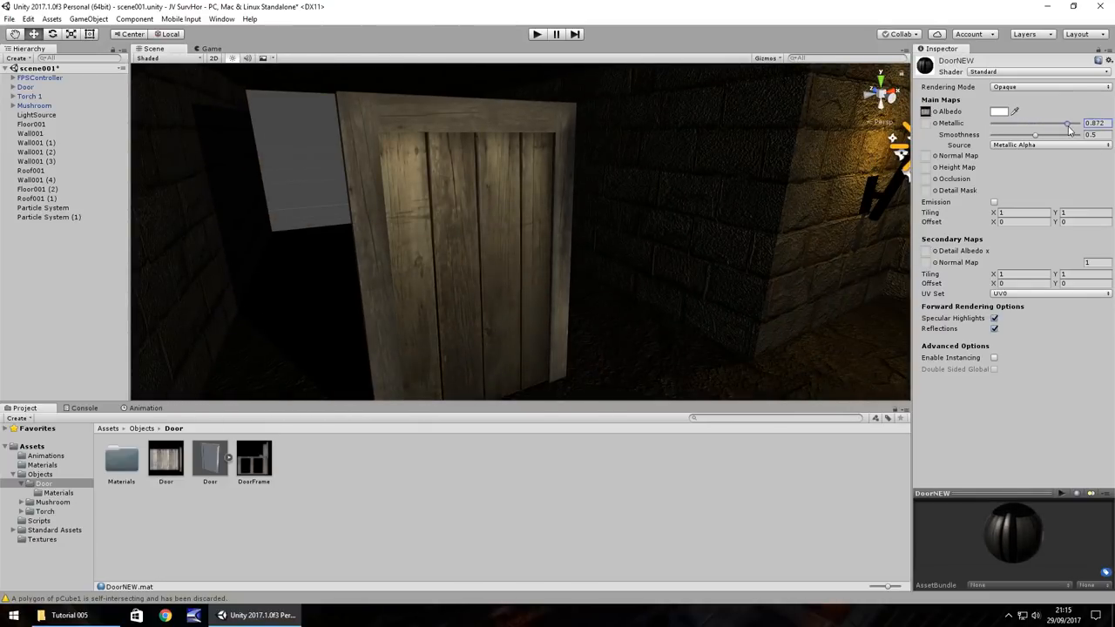
- Set DoorNEW's Metallic to about 0.86 and Smoothness to about 0.35
drag(1068, 123, 1065, 122)
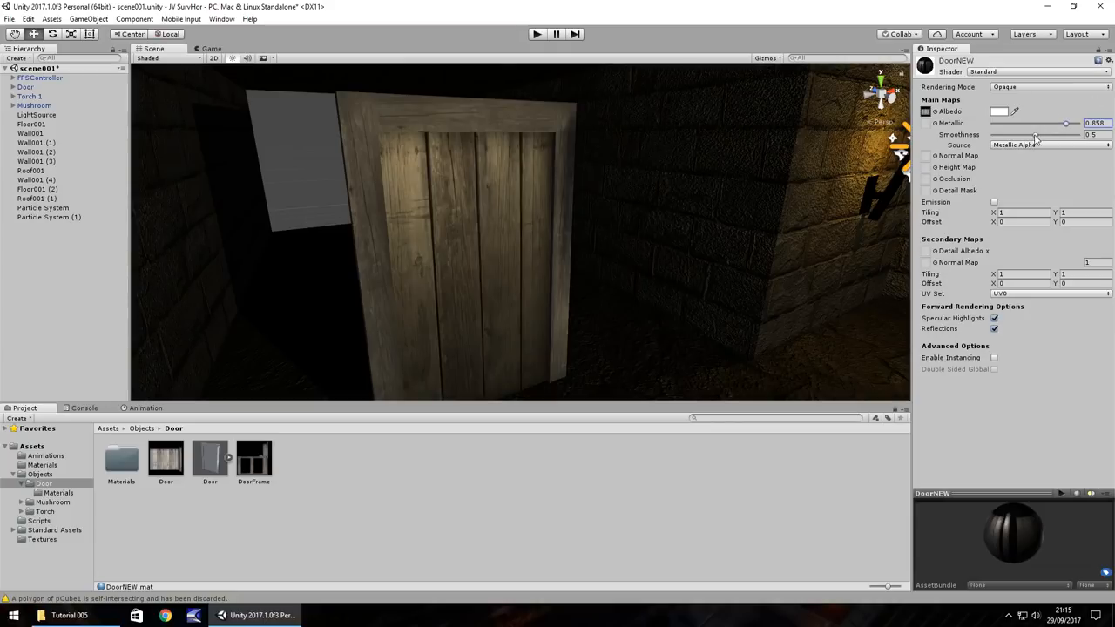
drag(1036, 135, 1002, 135)
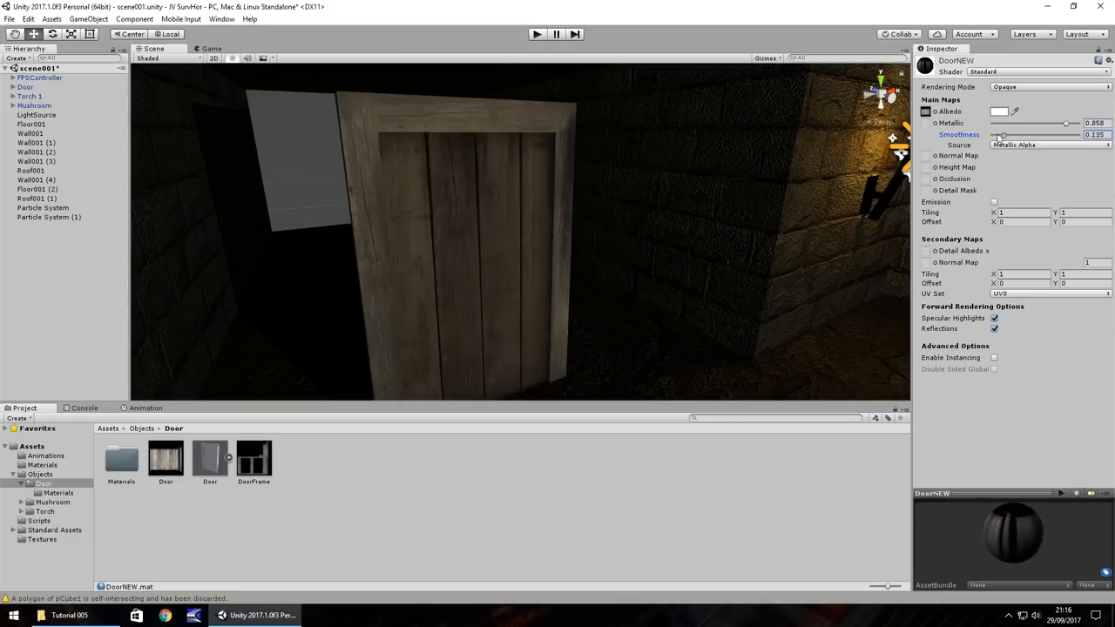
drag(1001, 134, 1023, 134)
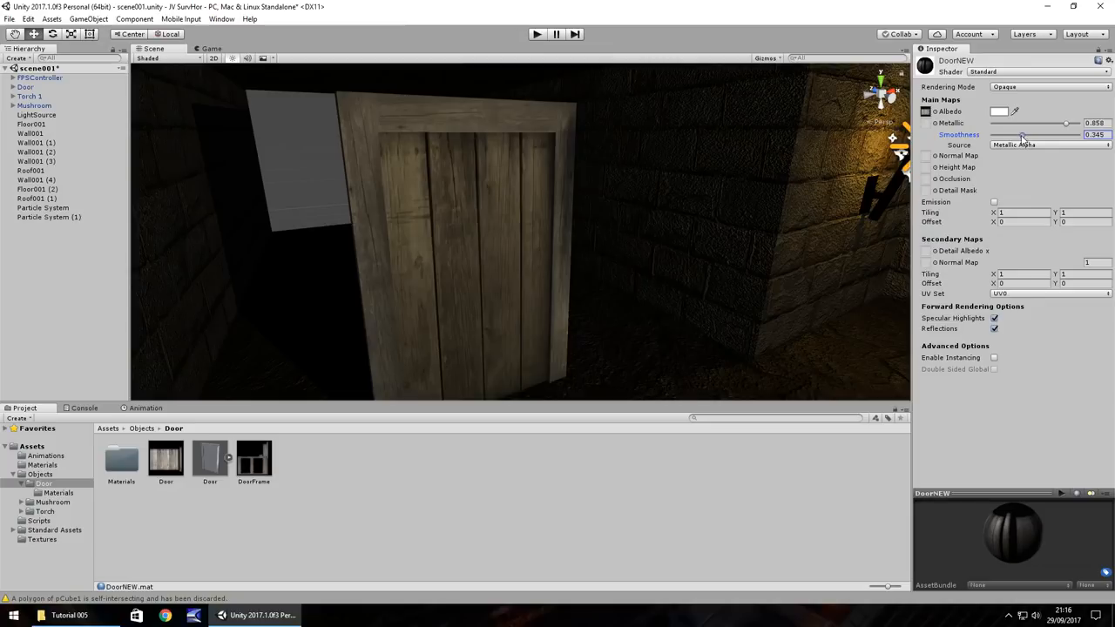
drag(1021, 134, 1017, 134)
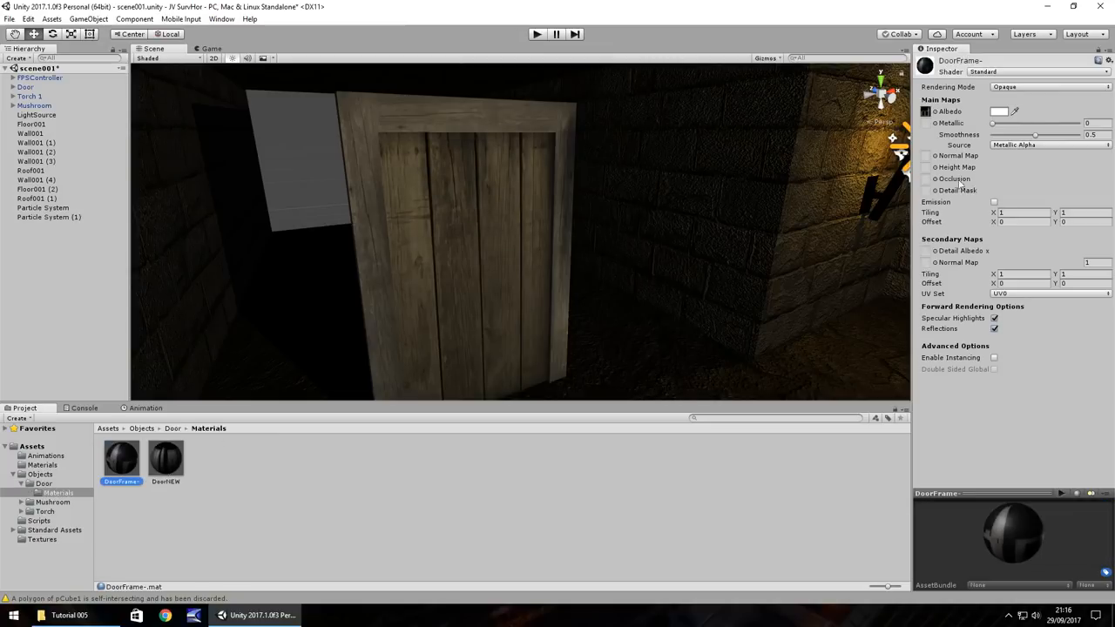
drag(992, 122, 1045, 122)
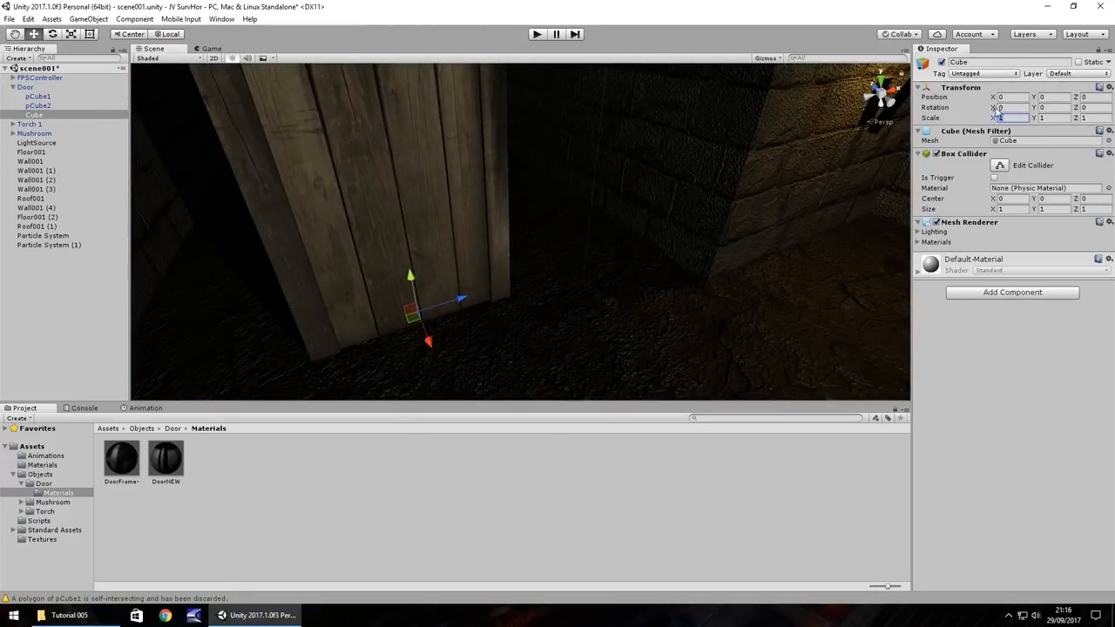
- Scale the Cube under Door to 10, 10, 10 and zoom out to see the door
text(10)
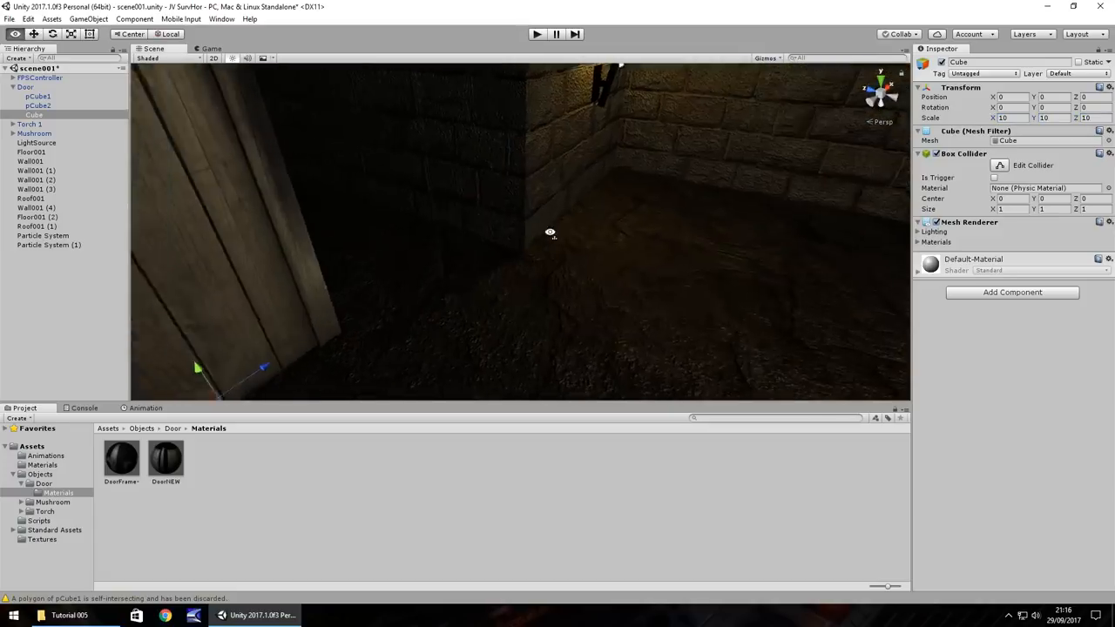
drag(551, 232, 494, 275)
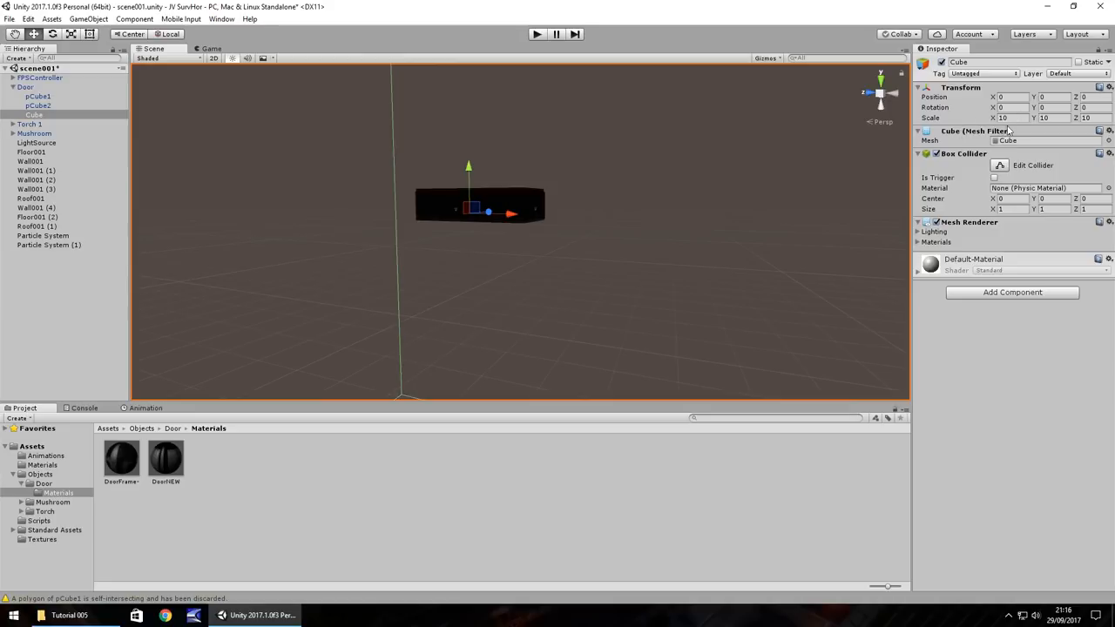
mouse_move(427, 179)
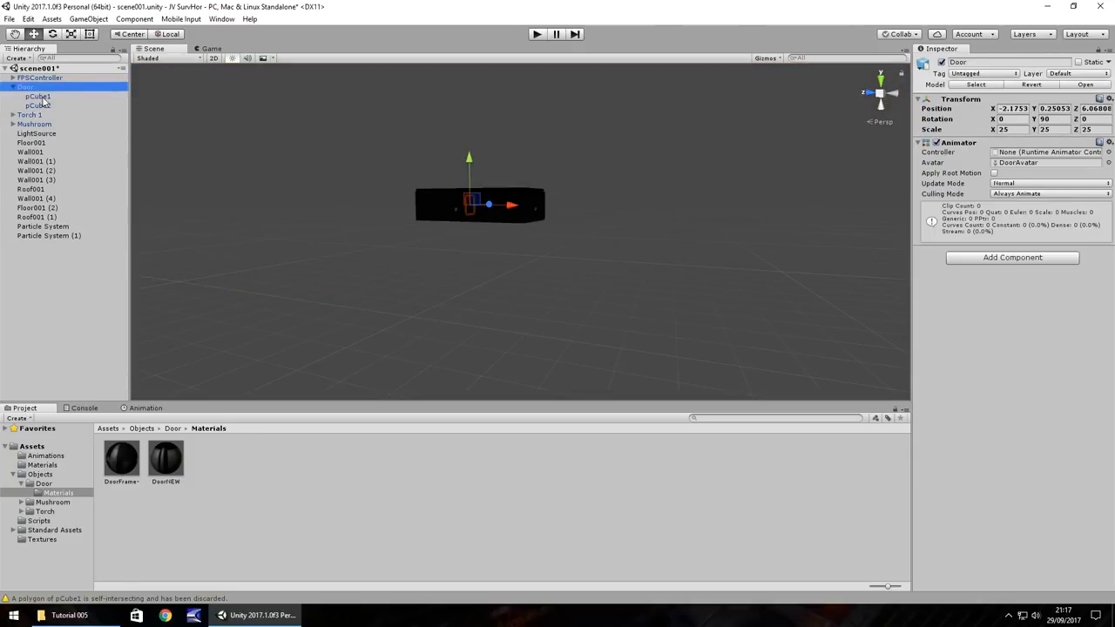
- Set the Door's Cube scale to X 0.01, Y 0.03, Z 0.01, then select Door
click(34, 114)
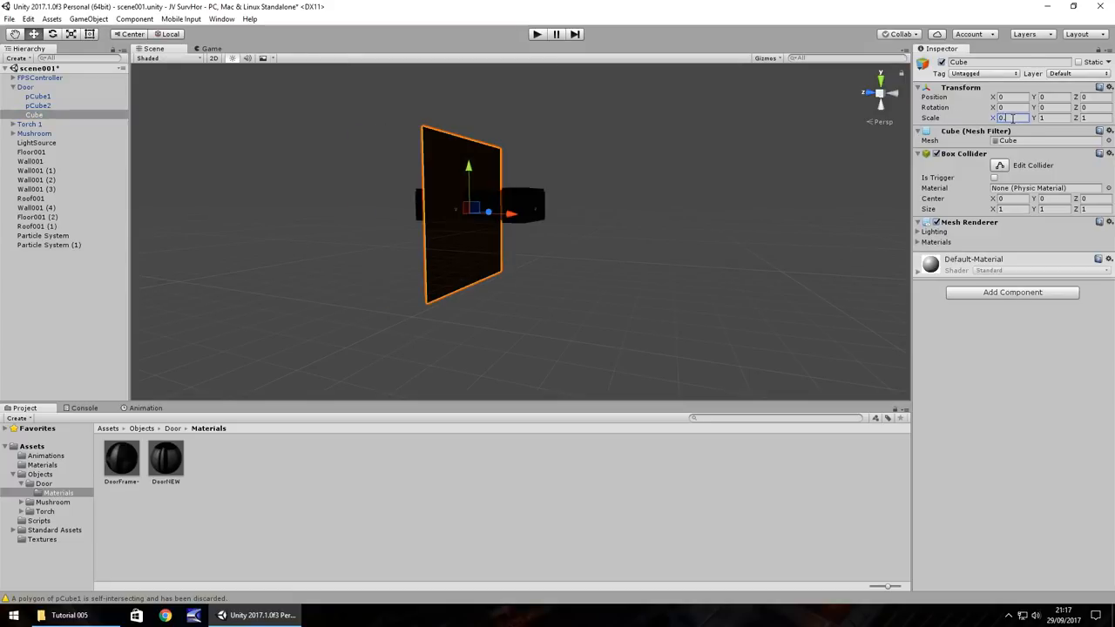
text(0.05)
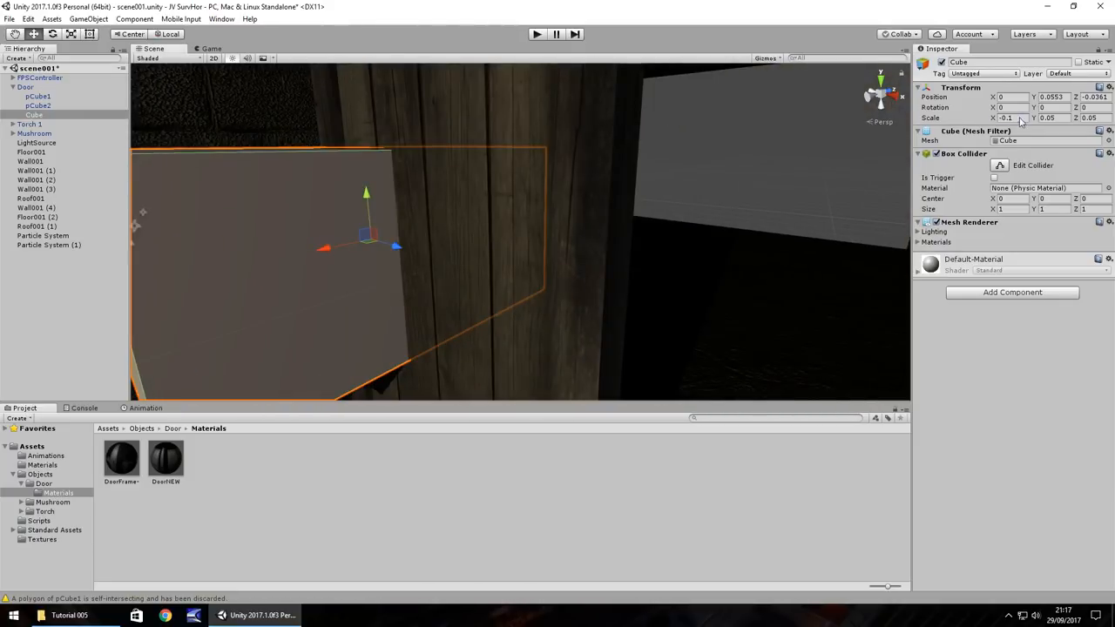
text(0.01)
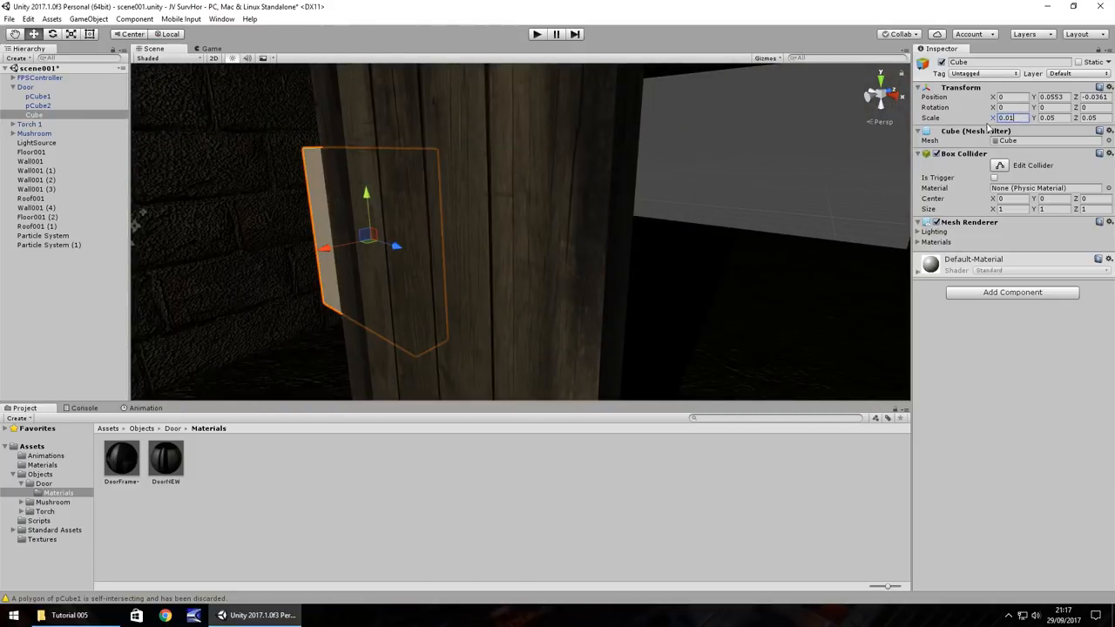
text(0)
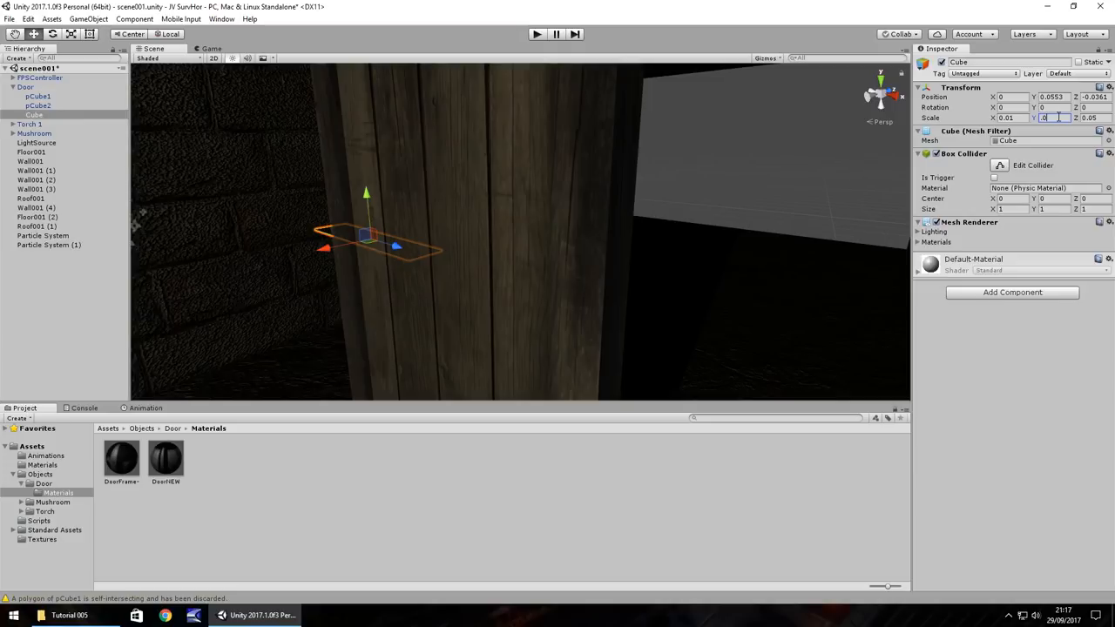
text(0.01)
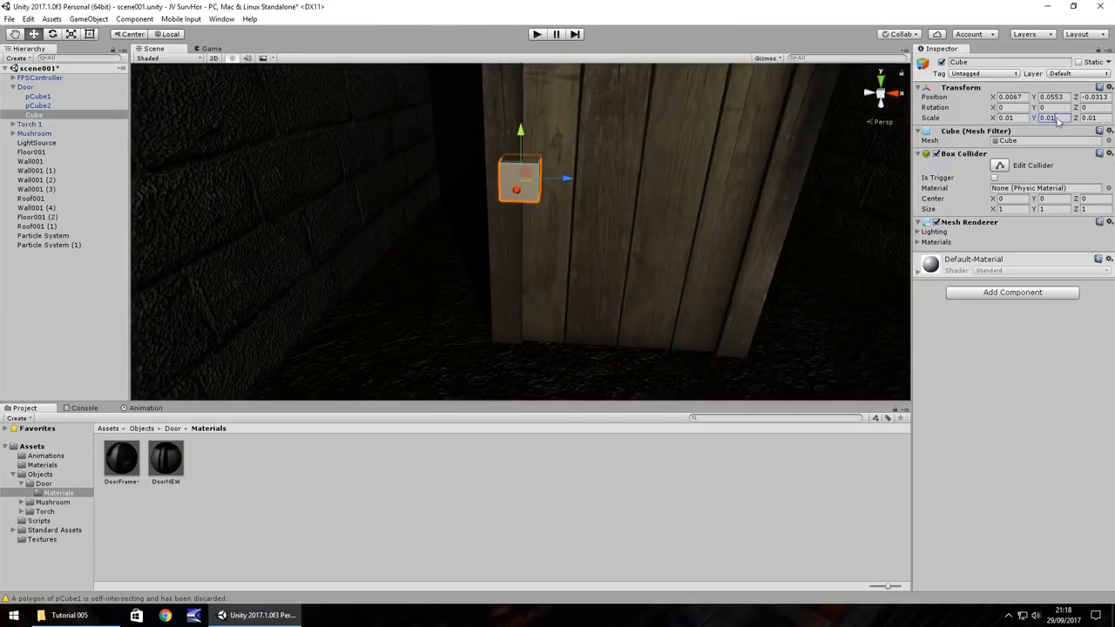
text(0.03)
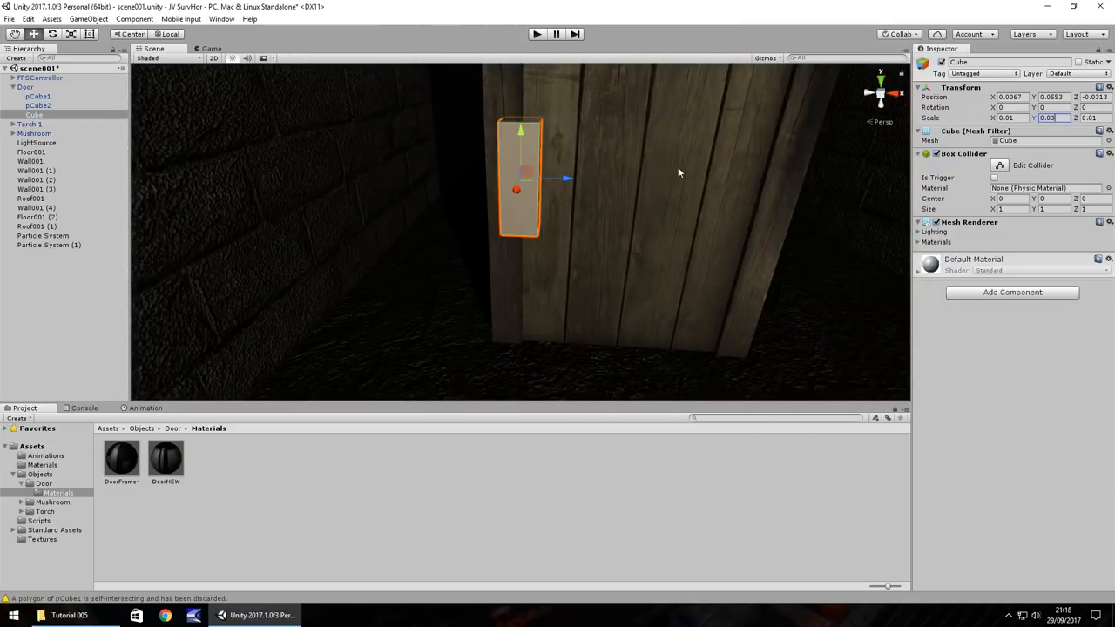
mouse_move(389, 182)
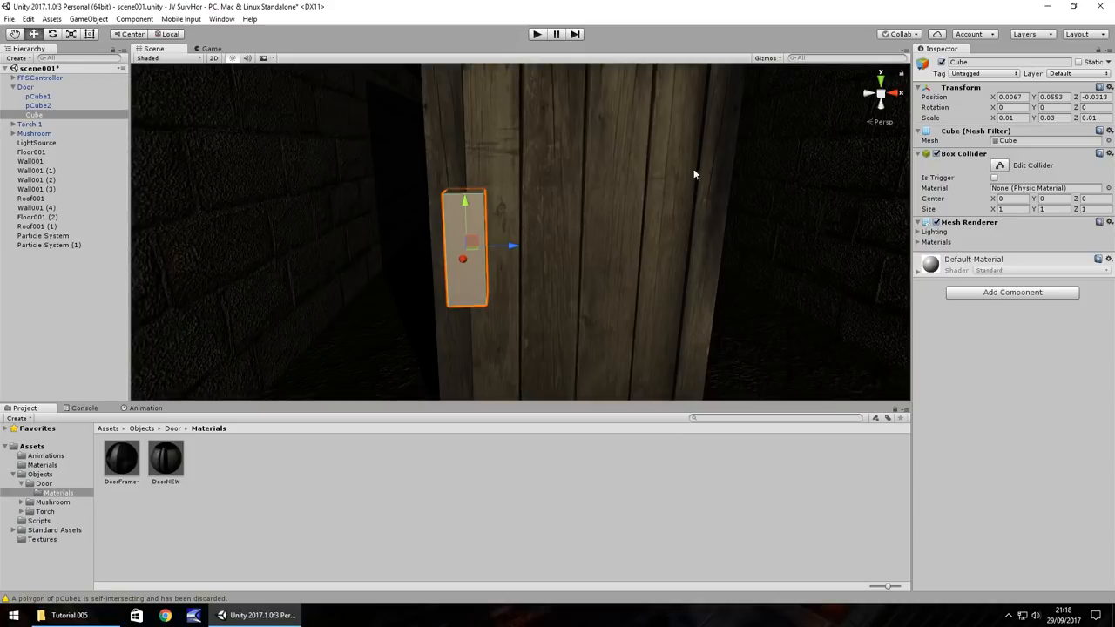
click(25, 87)
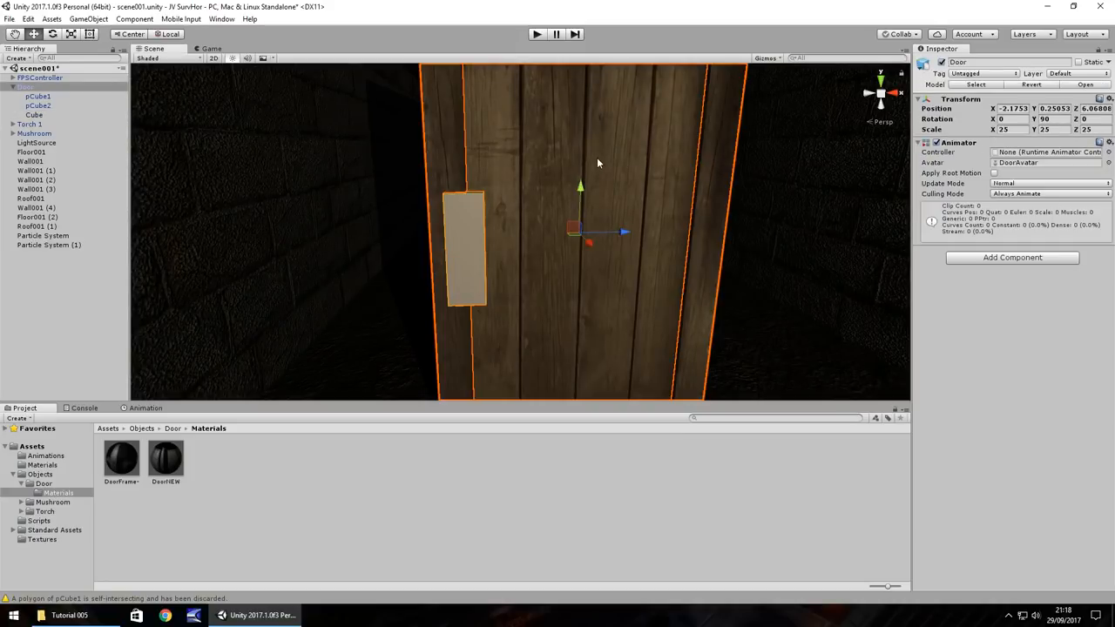
- Nest pCube2 under the Cube inside Door, confirming the prefab break
click(38, 105)
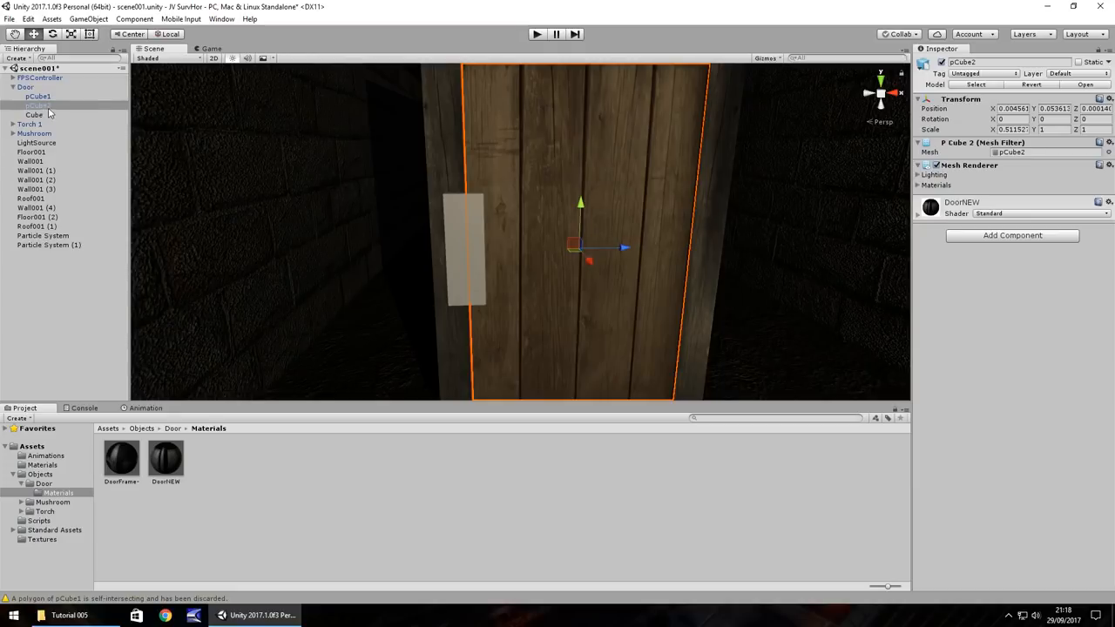
click(35, 114)
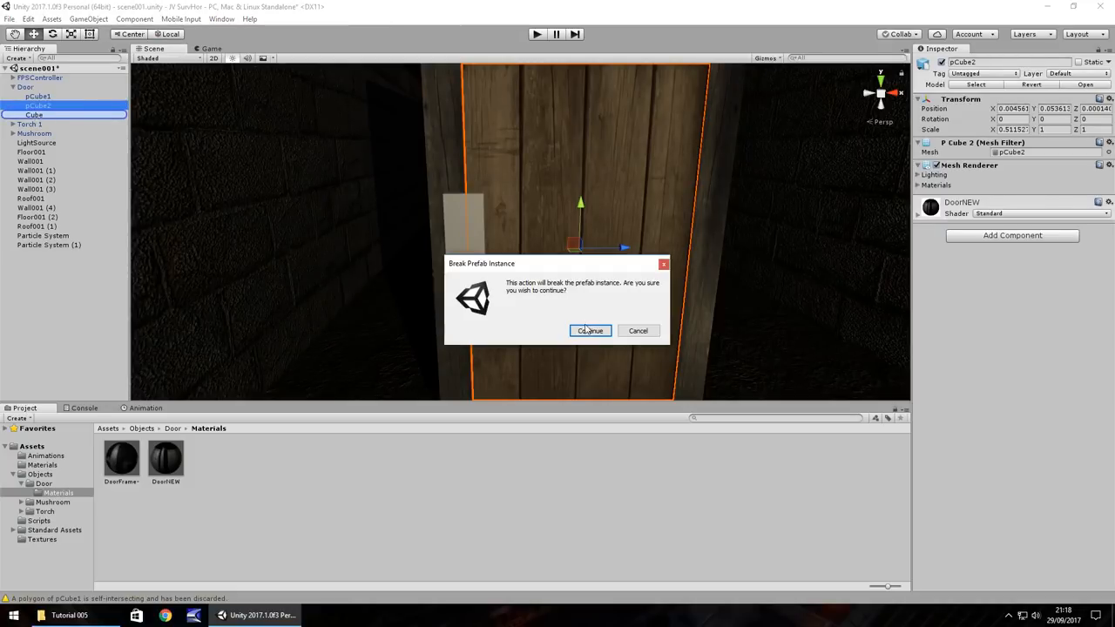
click(590, 330)
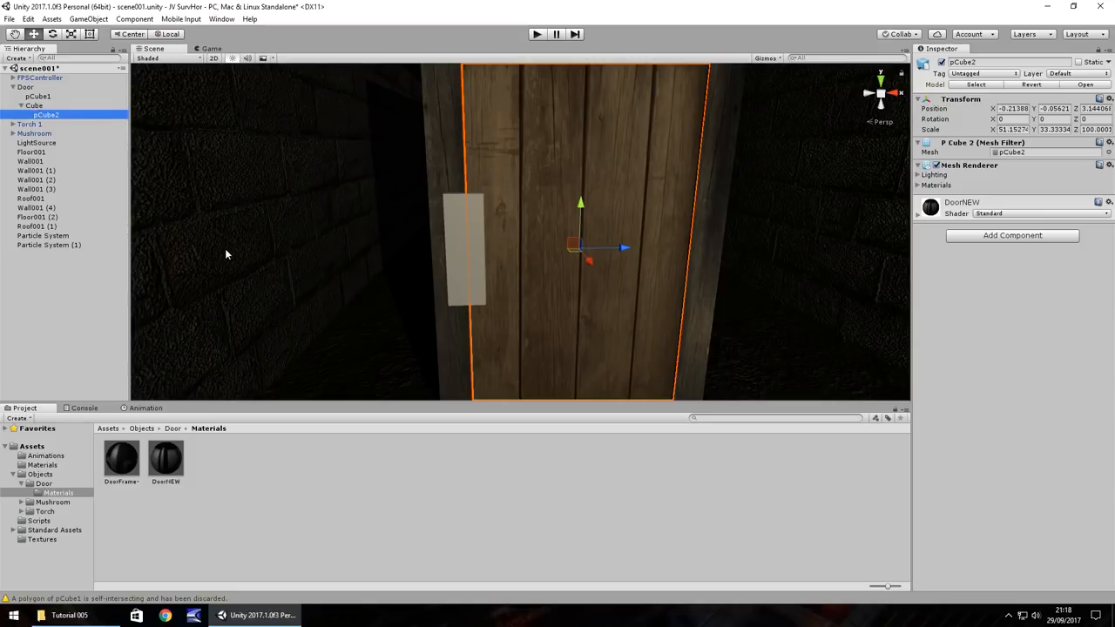
mouse_move(127, 198)
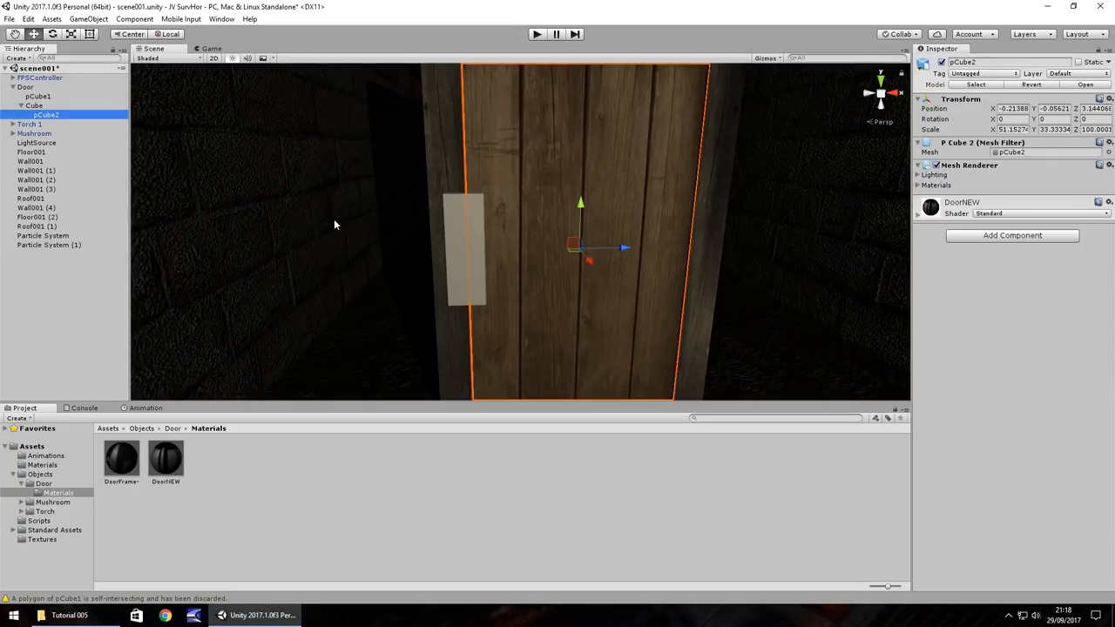
mouse_move(244, 215)
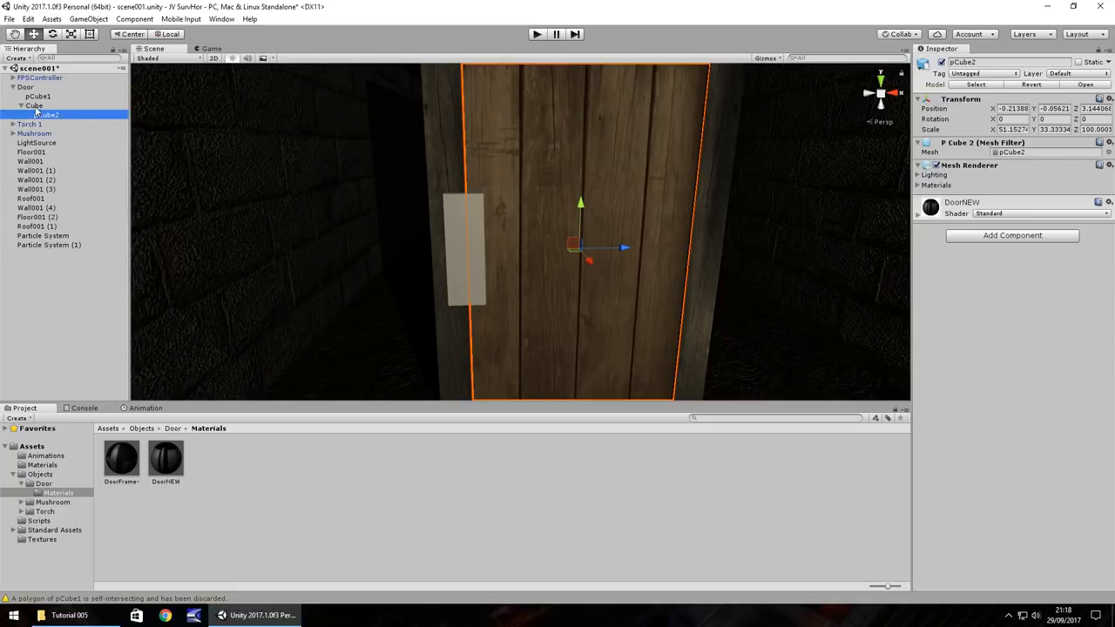
- Rename Cube to DoorHinge, select it, and show the Assets > Animations folder
right_click(35, 106)
text(DoorHinge)
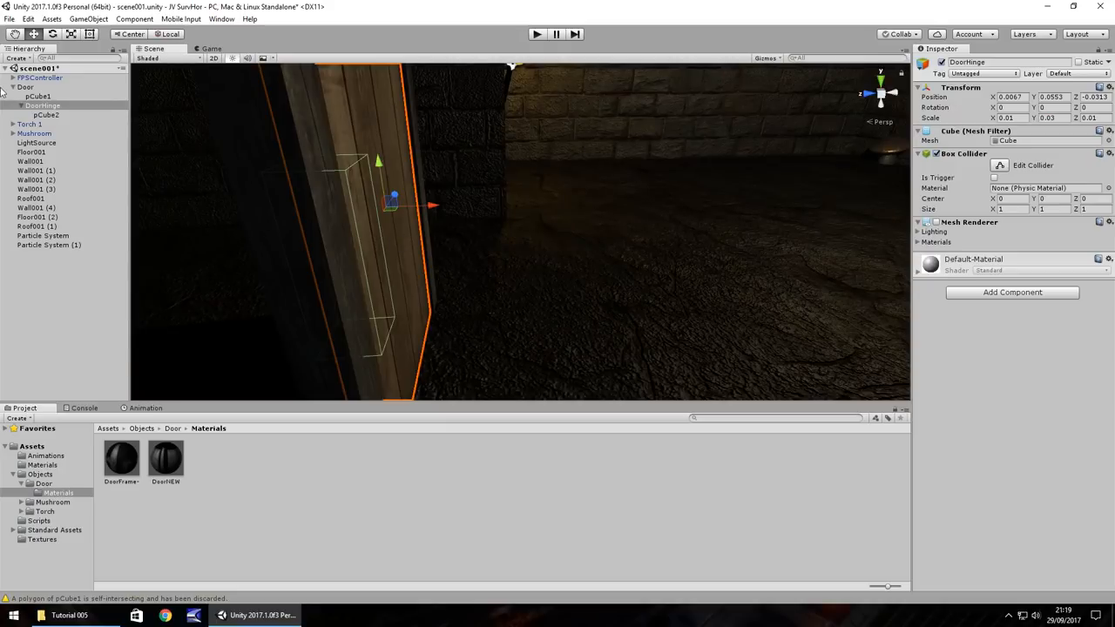
click(27, 86)
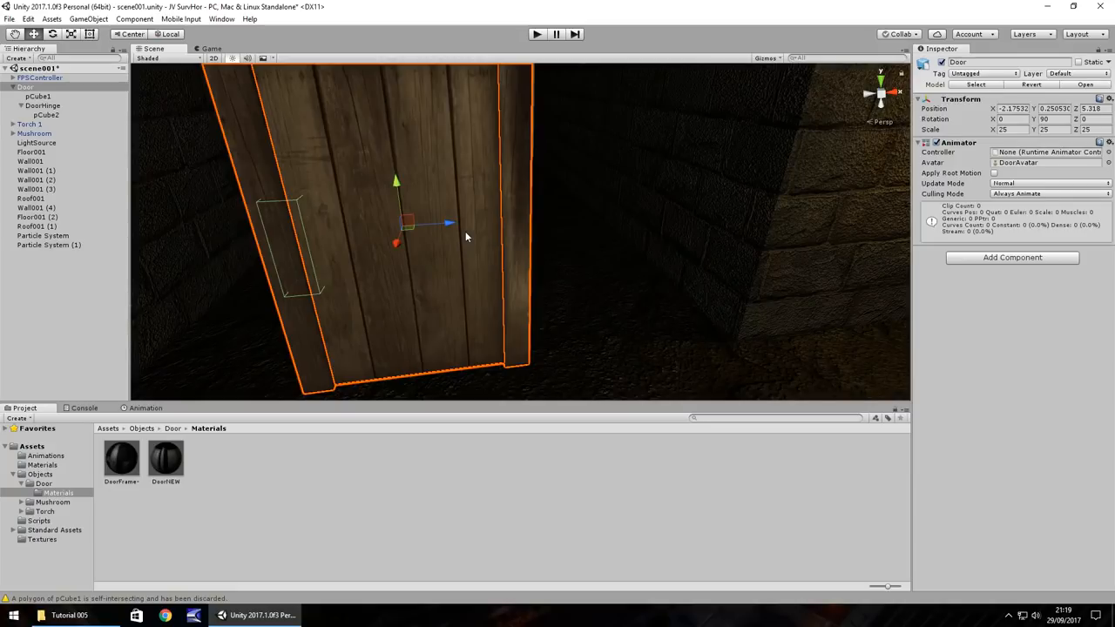
mouse_move(460, 252)
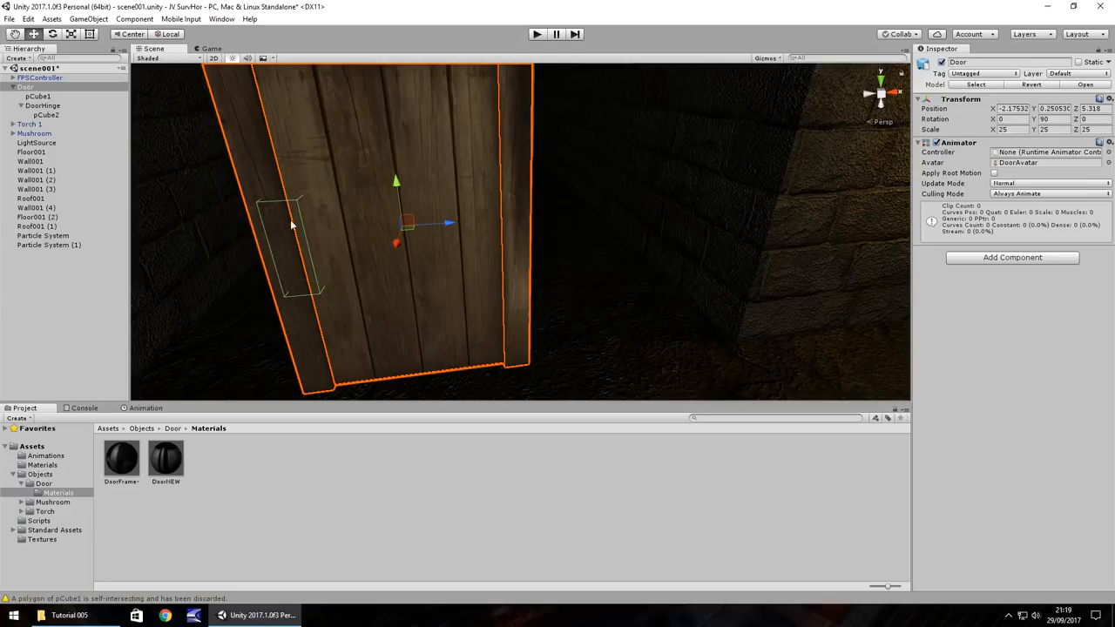
click(46, 456)
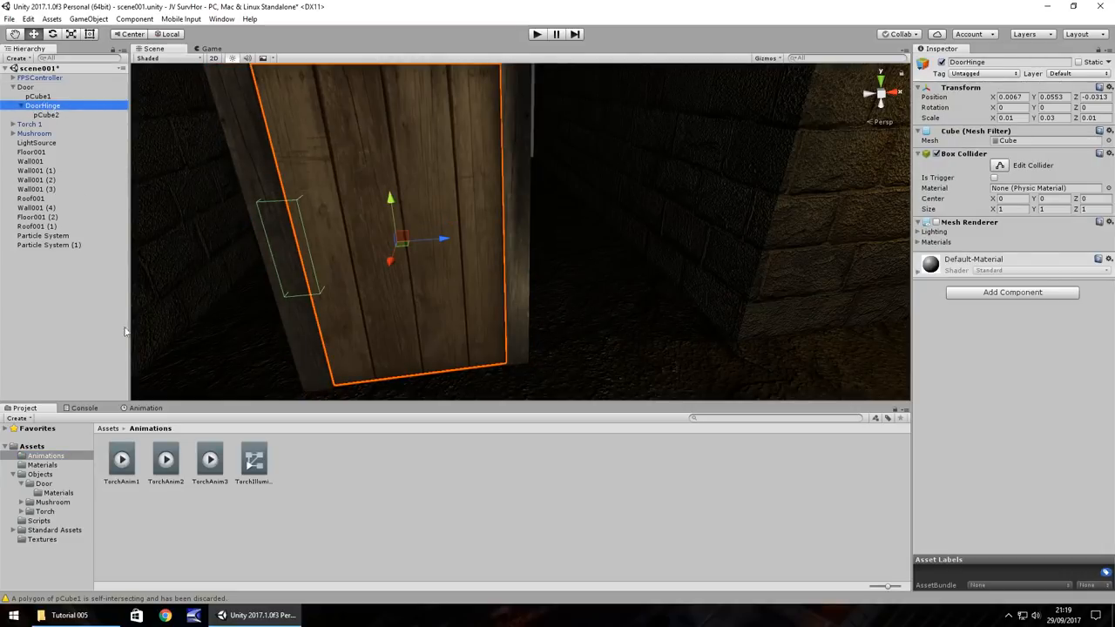
- In the Animation tab, create and save a clip named FirstDoorOpenAnim
click(145, 408)
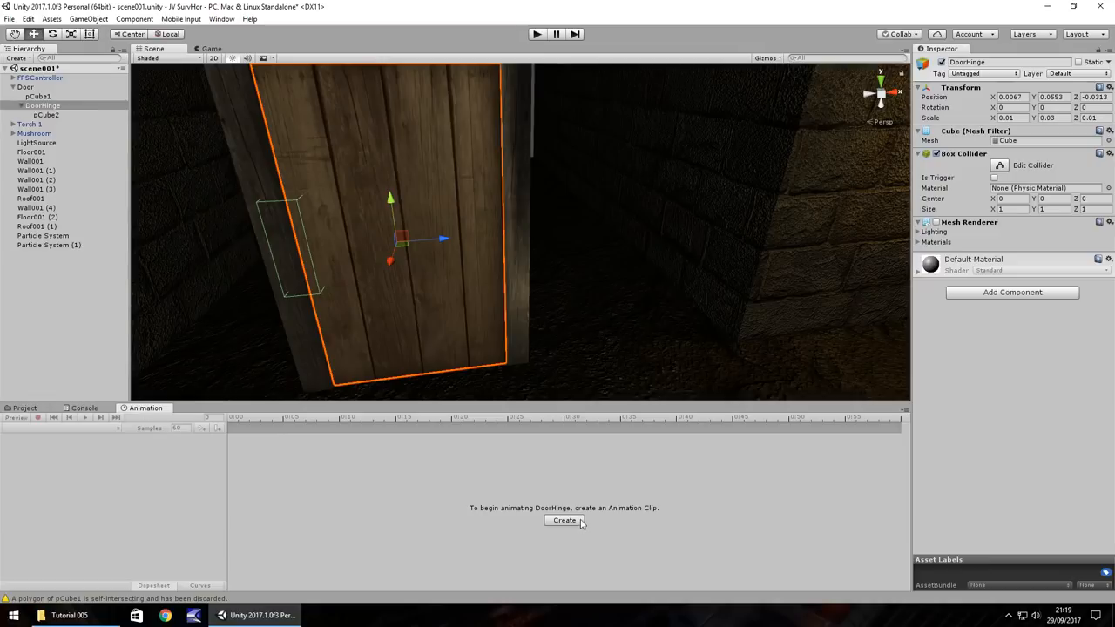
click(565, 520)
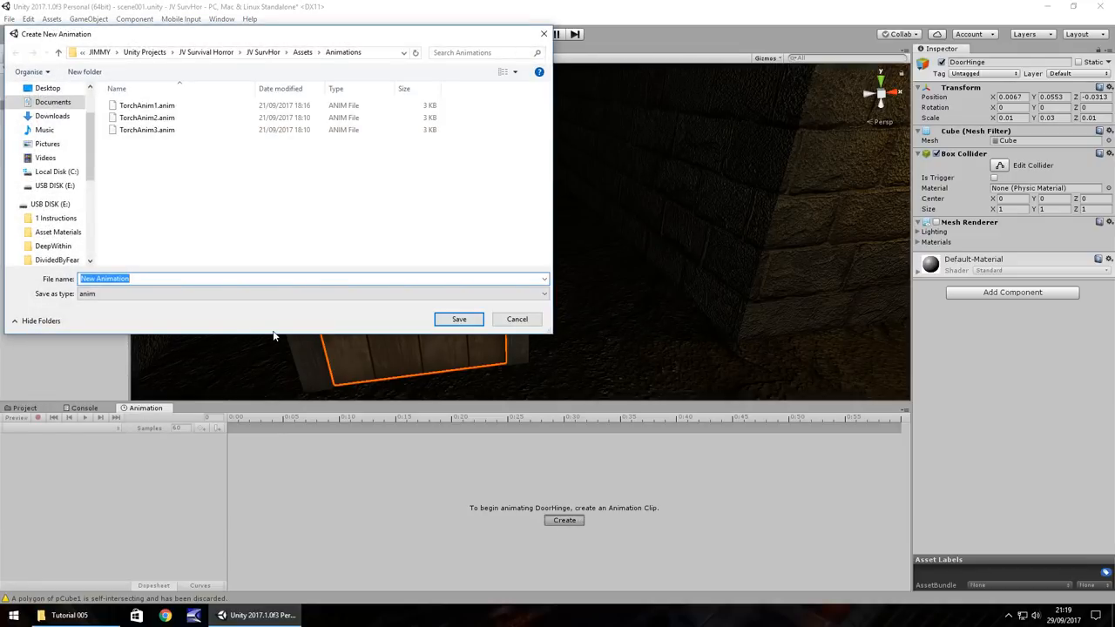
text(FirstDoorOpenAnim)
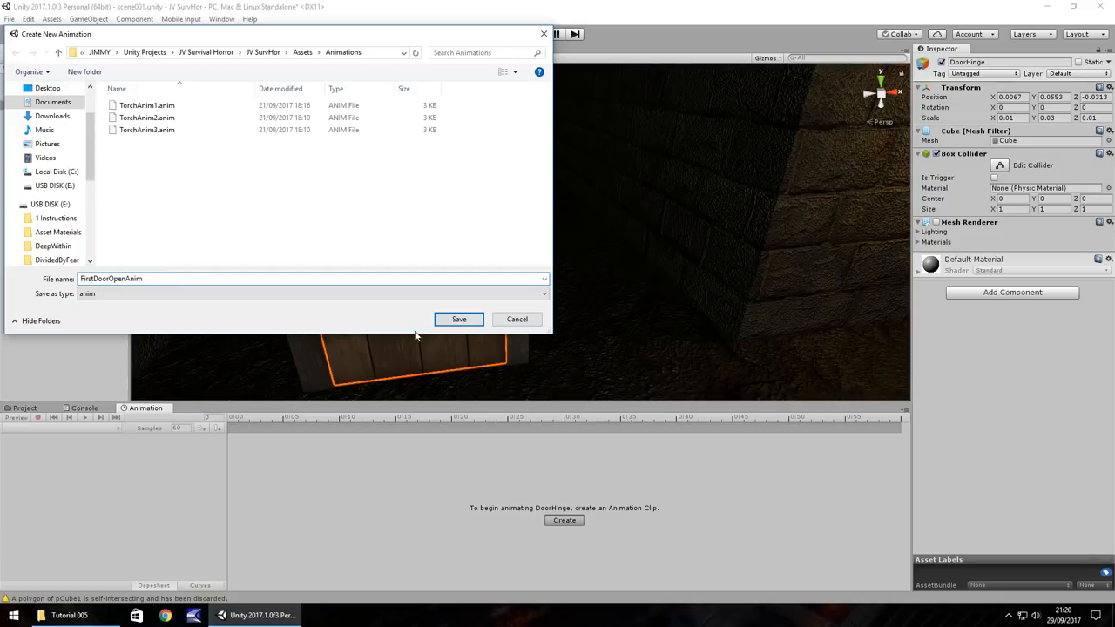
click(459, 319)
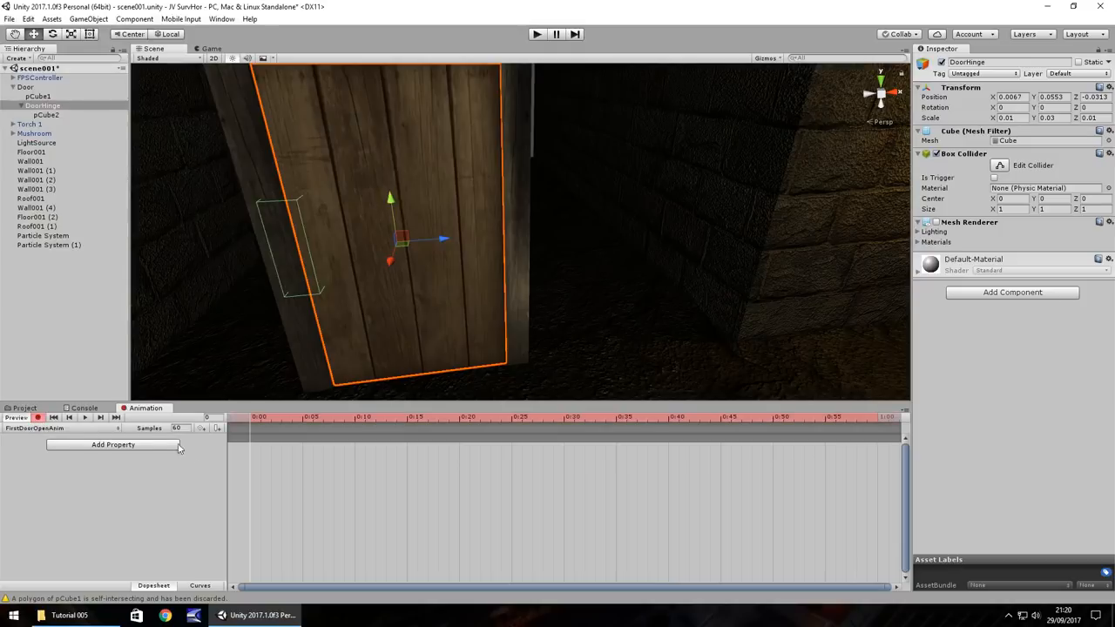
mouse_move(452, 225)
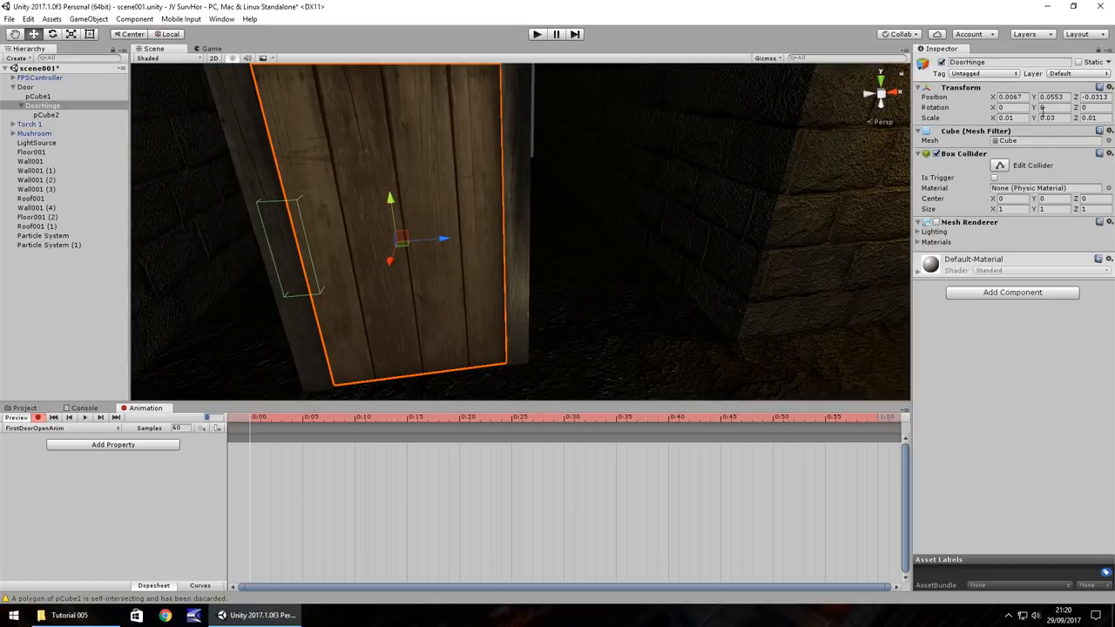
- Record DoorHinge Rotation Y keyframes at 0 and -89, then return to the Project tab
click(1050, 108)
text(-89)
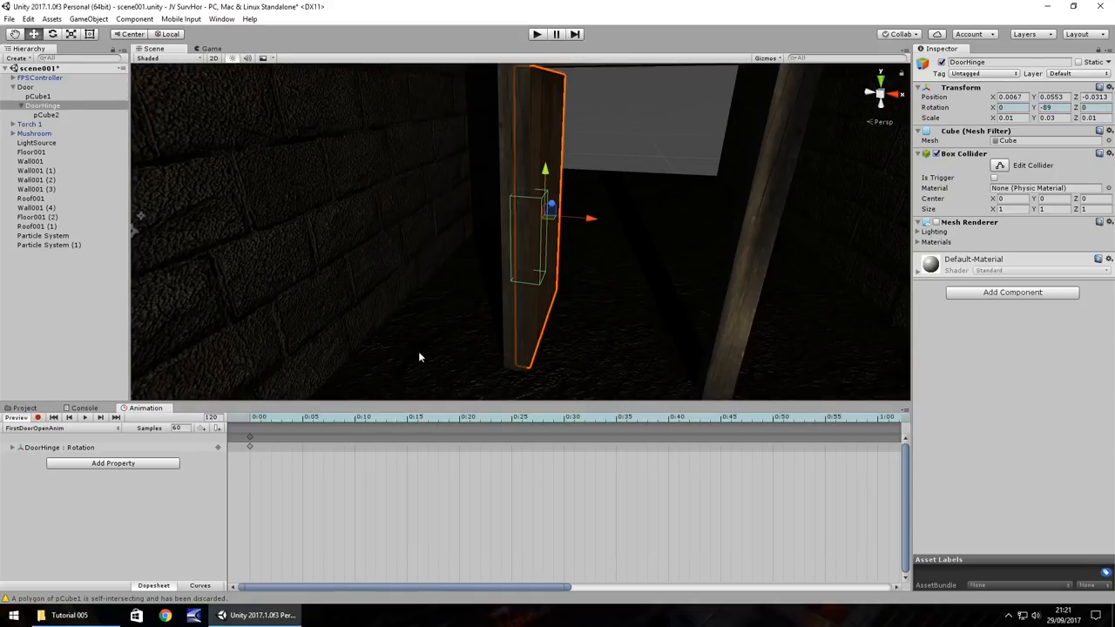
click(24, 408)
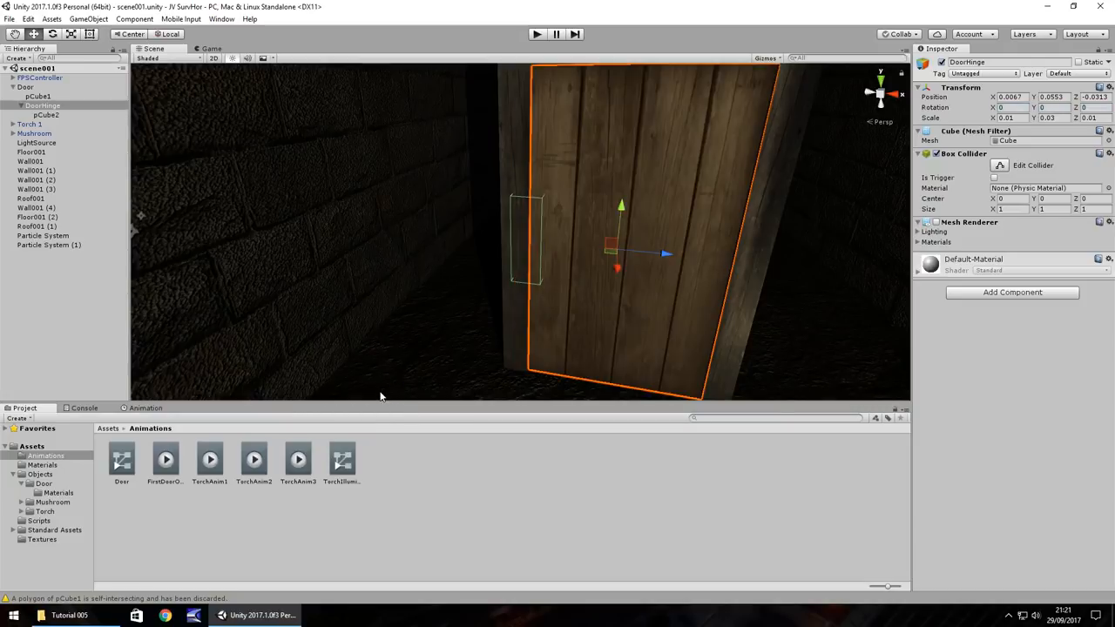
- Test Play, then swap Door's Animator for an Animation component holding FirstDoorOpenAnim
click(537, 34)
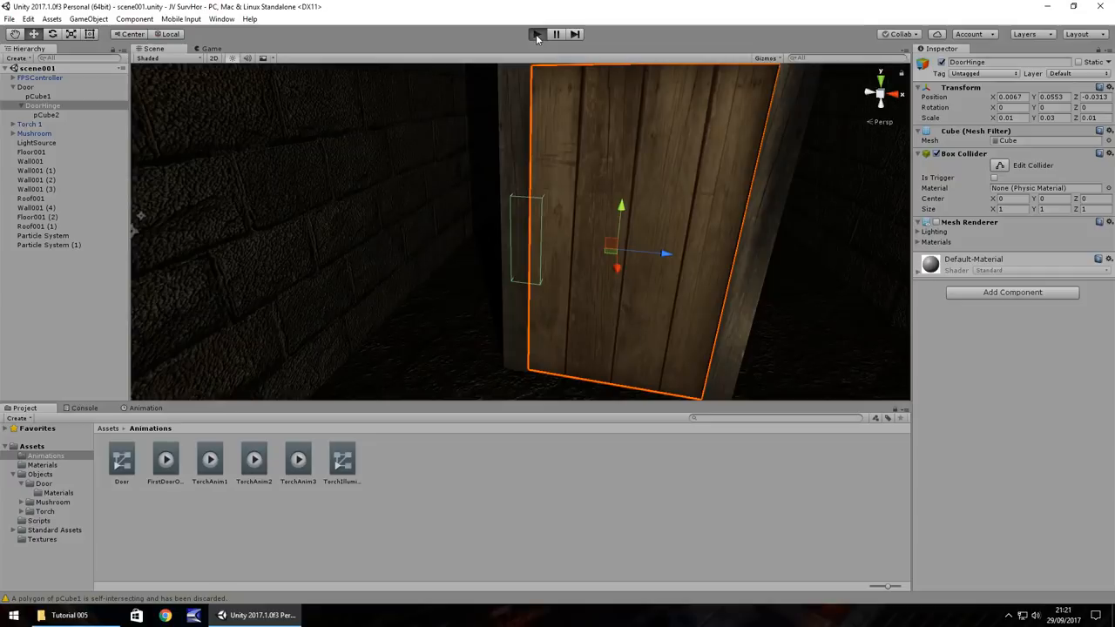
click(537, 34)
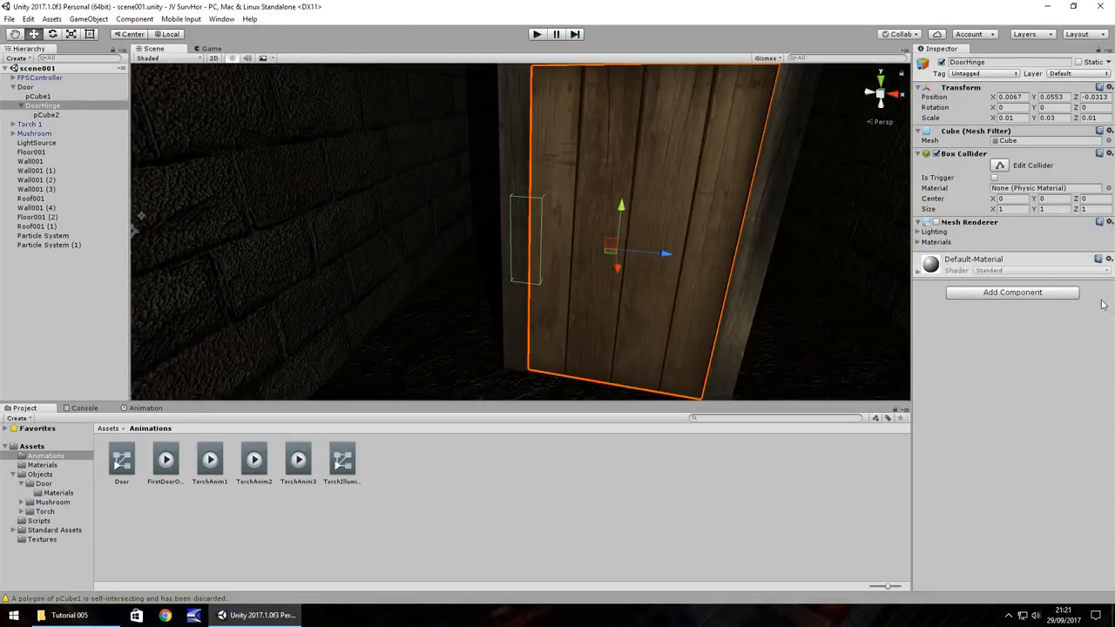
click(26, 87)
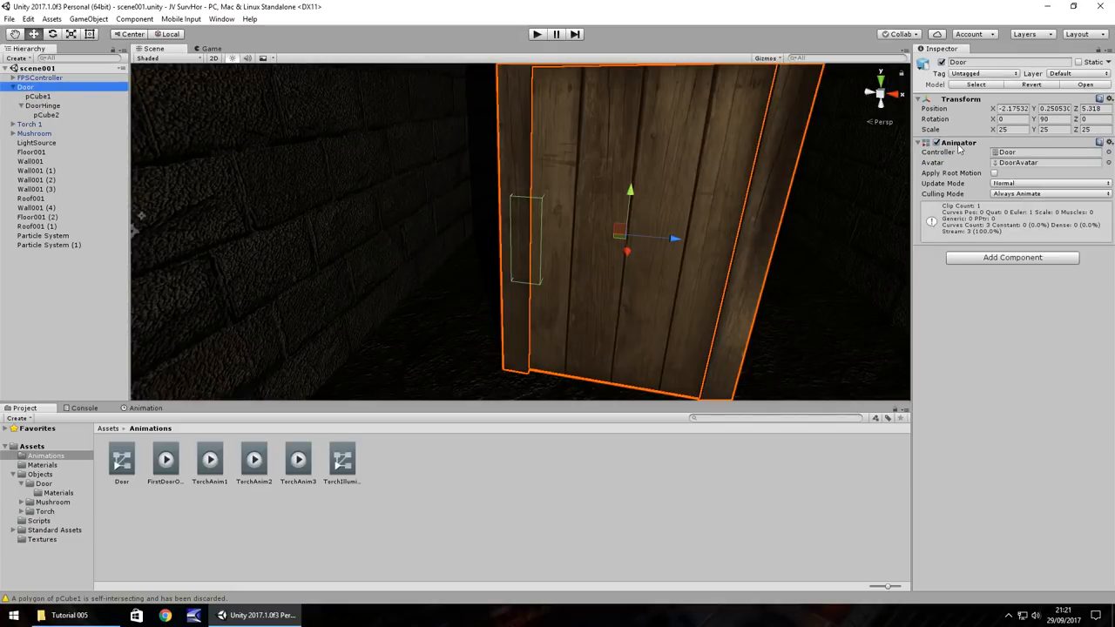
right_click(953, 142)
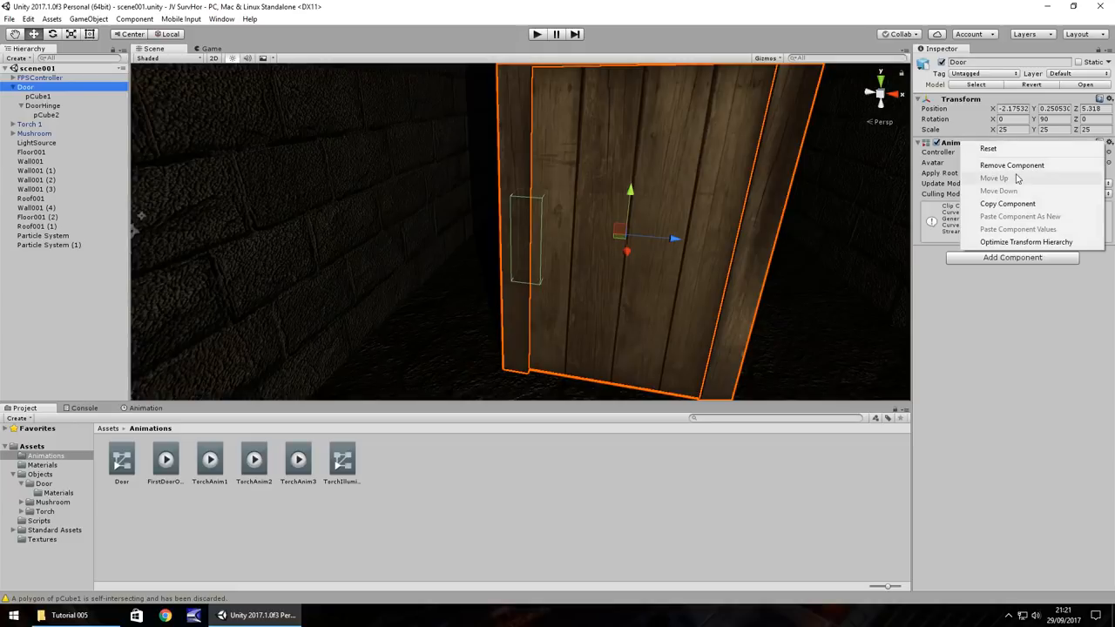
mouse_move(1011, 166)
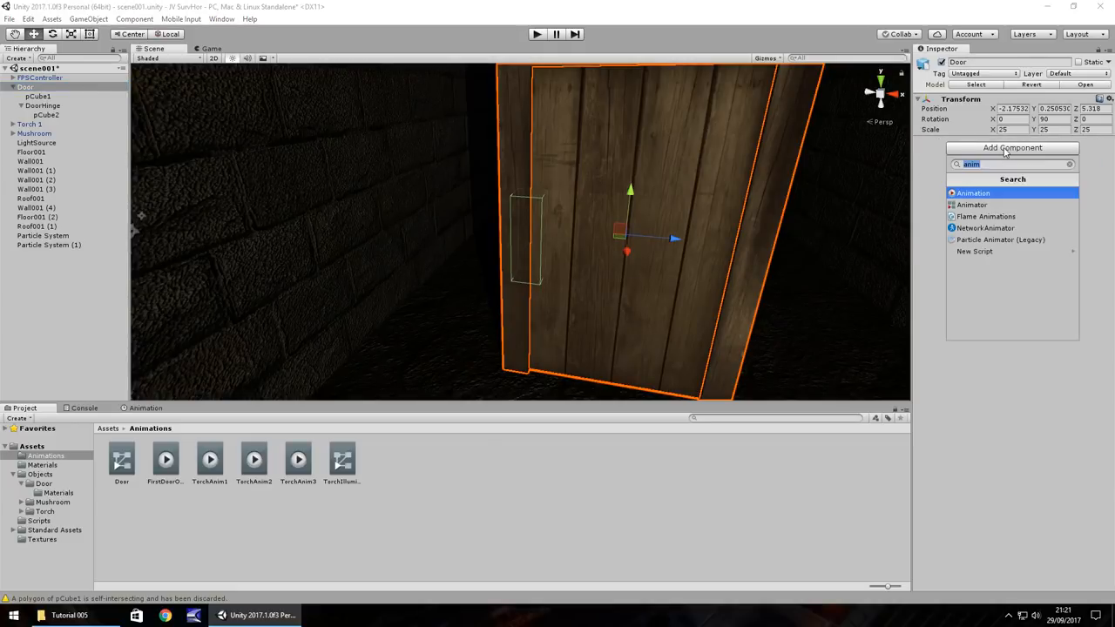
click(973, 192)
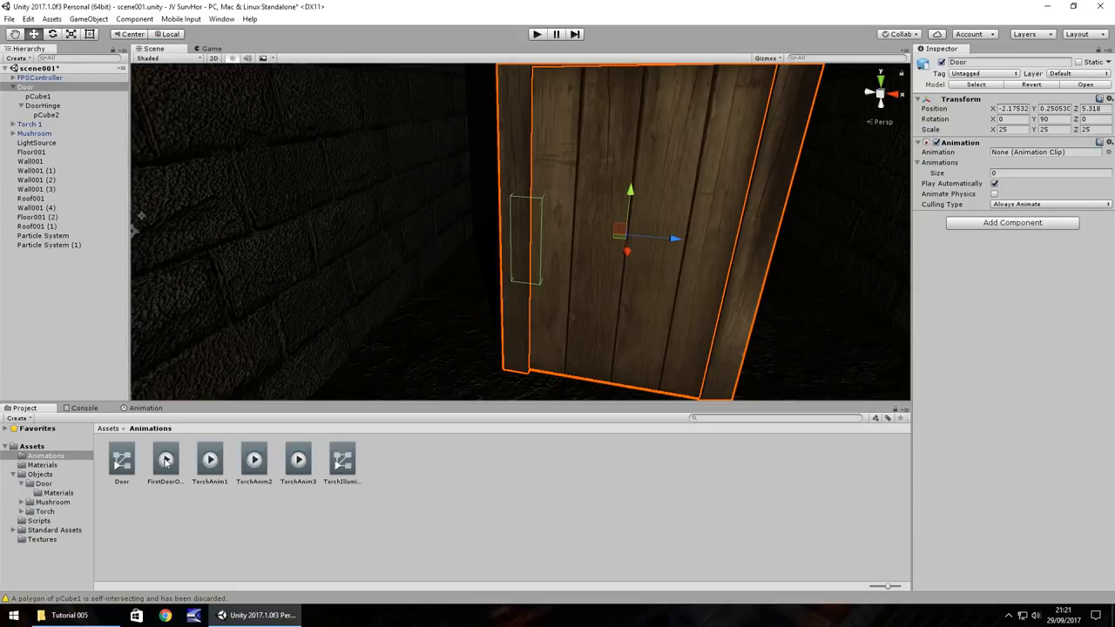
drag(164, 459, 1045, 152)
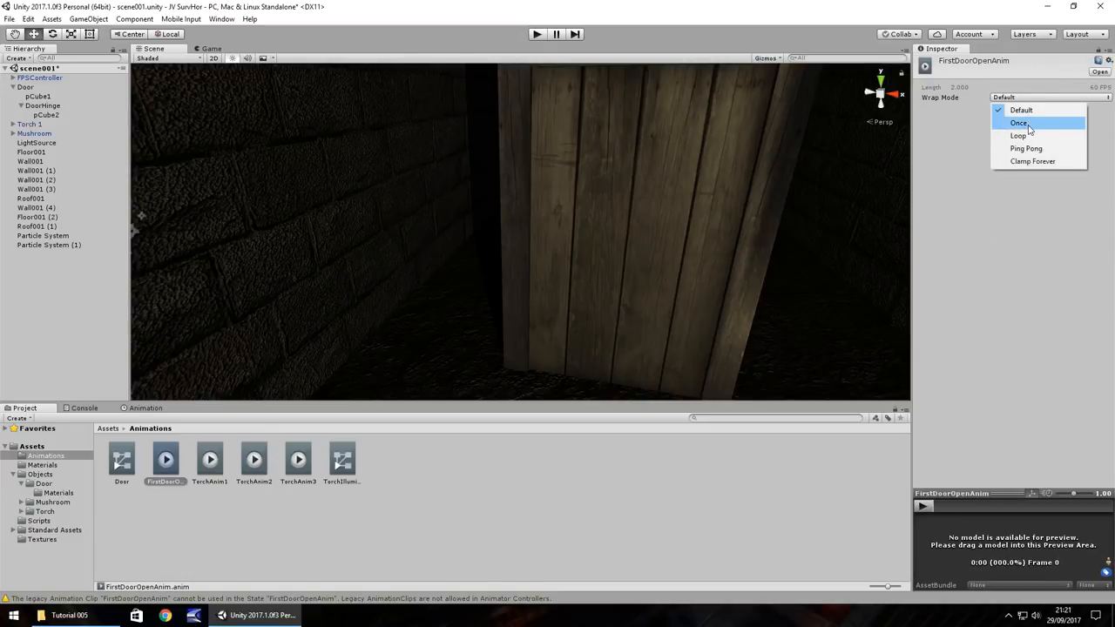
- Set the FirstDoorOpenAnim clip's Wrap Mode to Once
click(1019, 123)
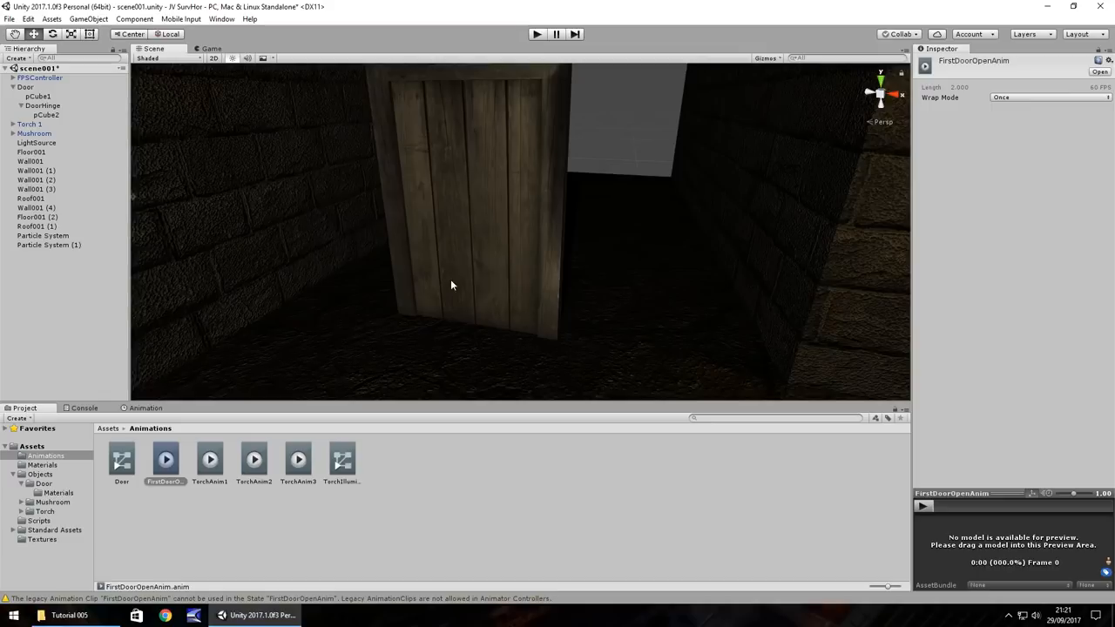
mouse_move(377, 349)
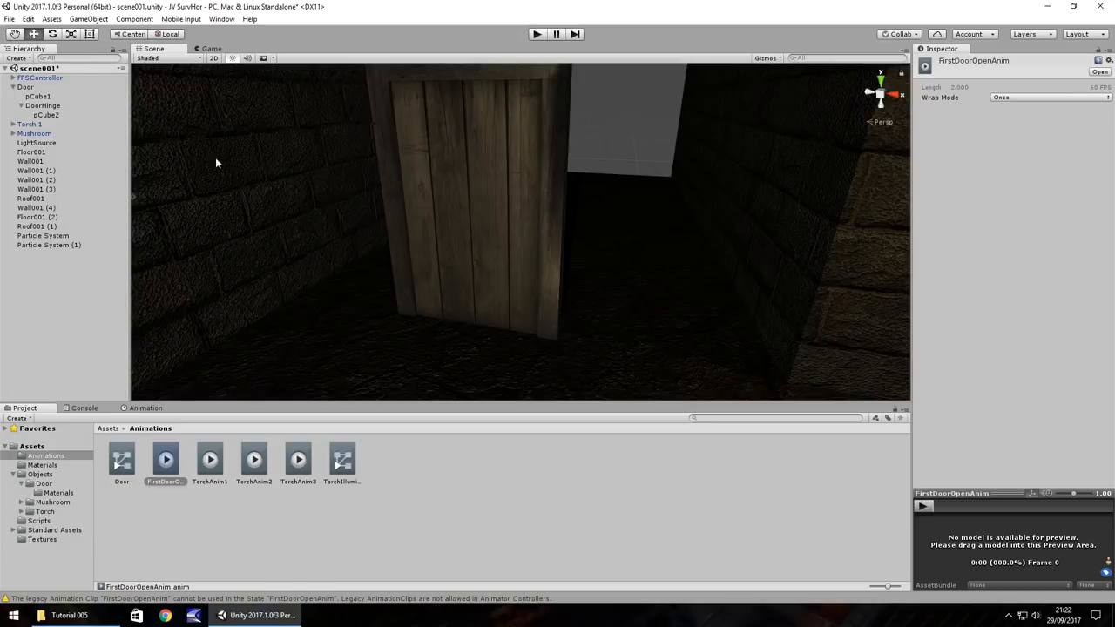
click(89, 18)
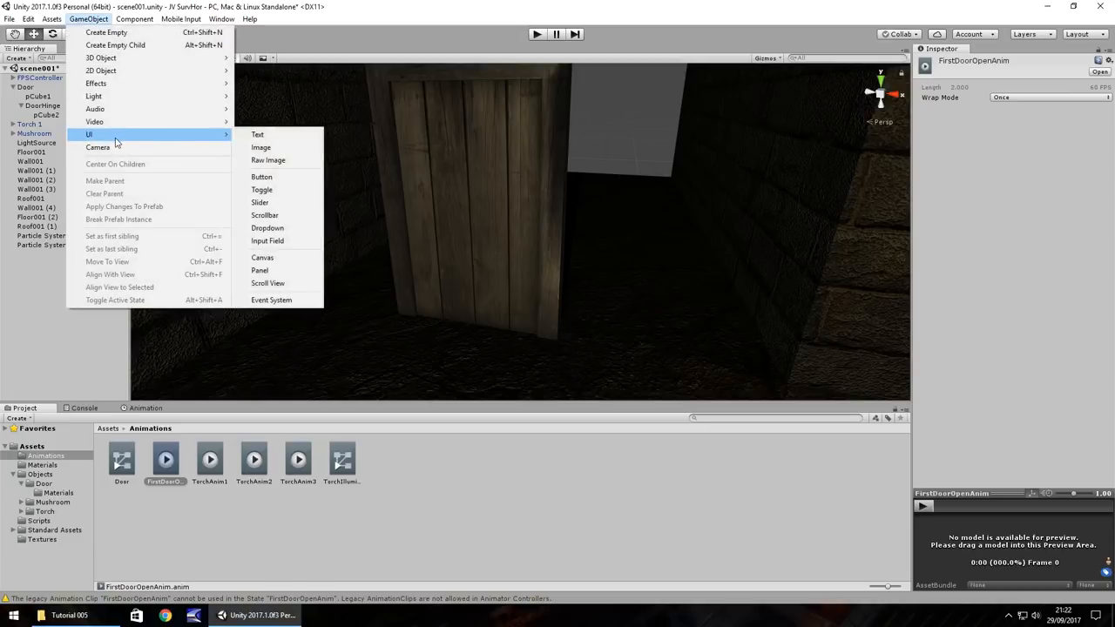
mouse_move(257, 134)
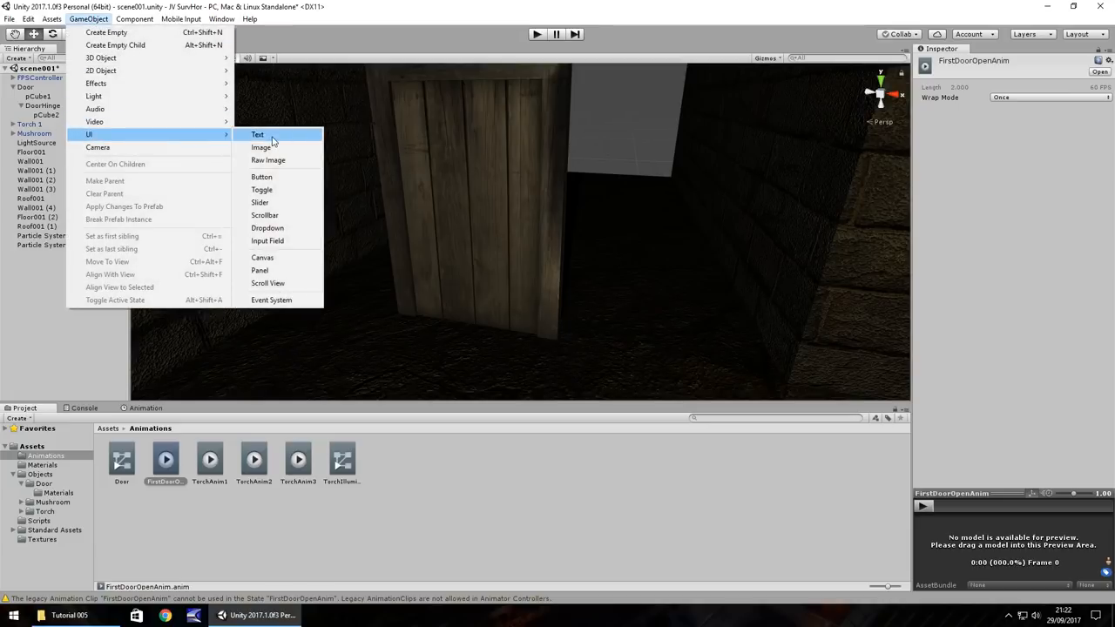
- Create a UI Text object, adding a Canvas and EventSystem to the scene
click(257, 134)
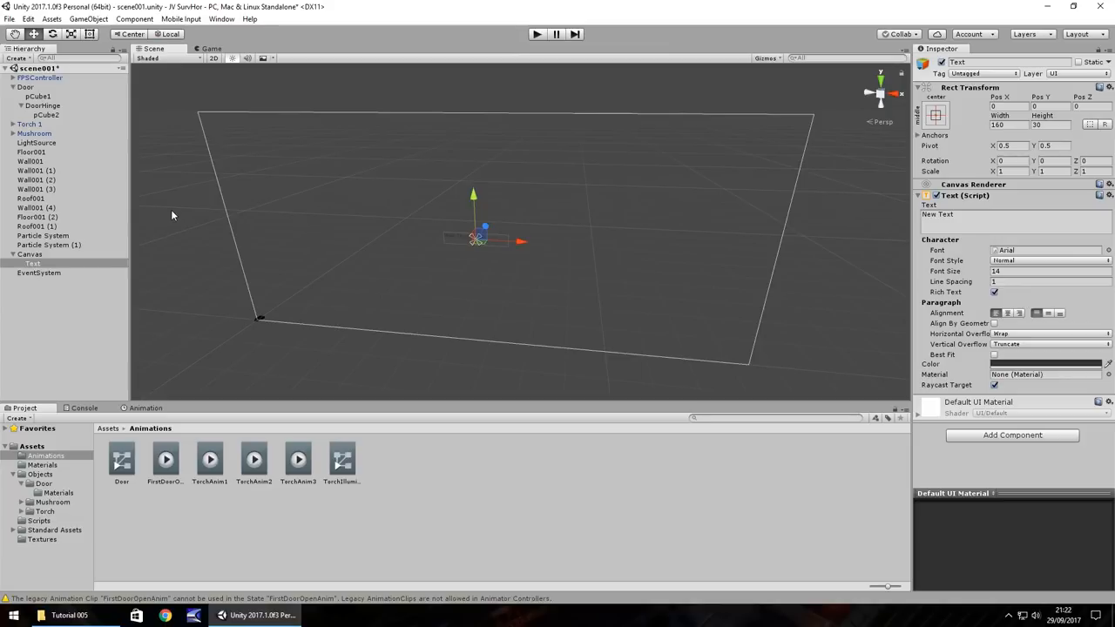
mouse_move(213, 146)
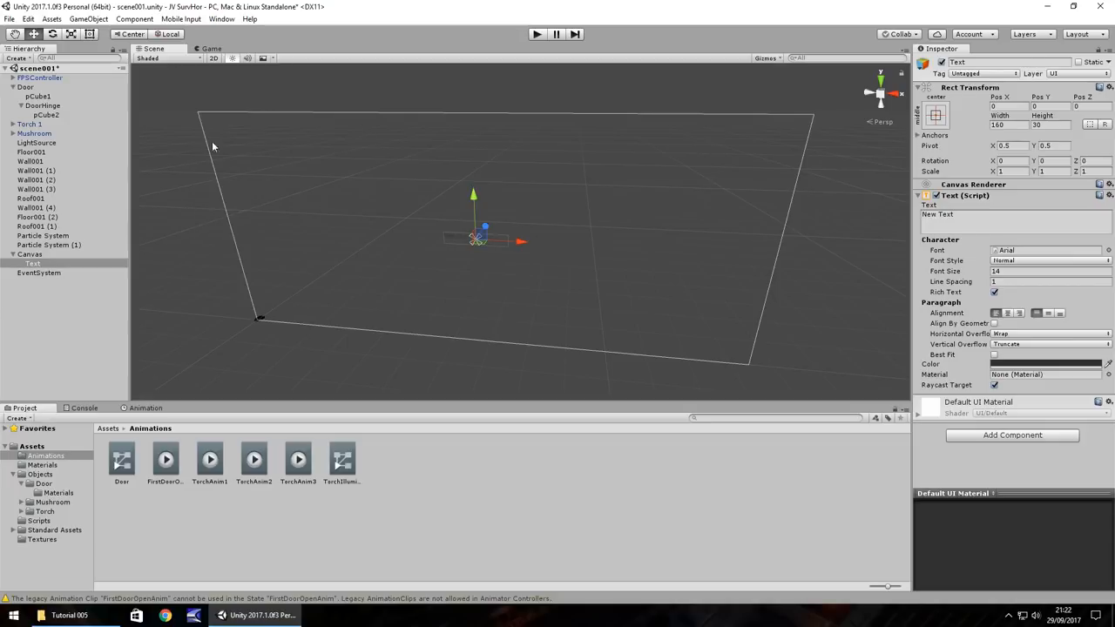
mouse_move(697, 270)
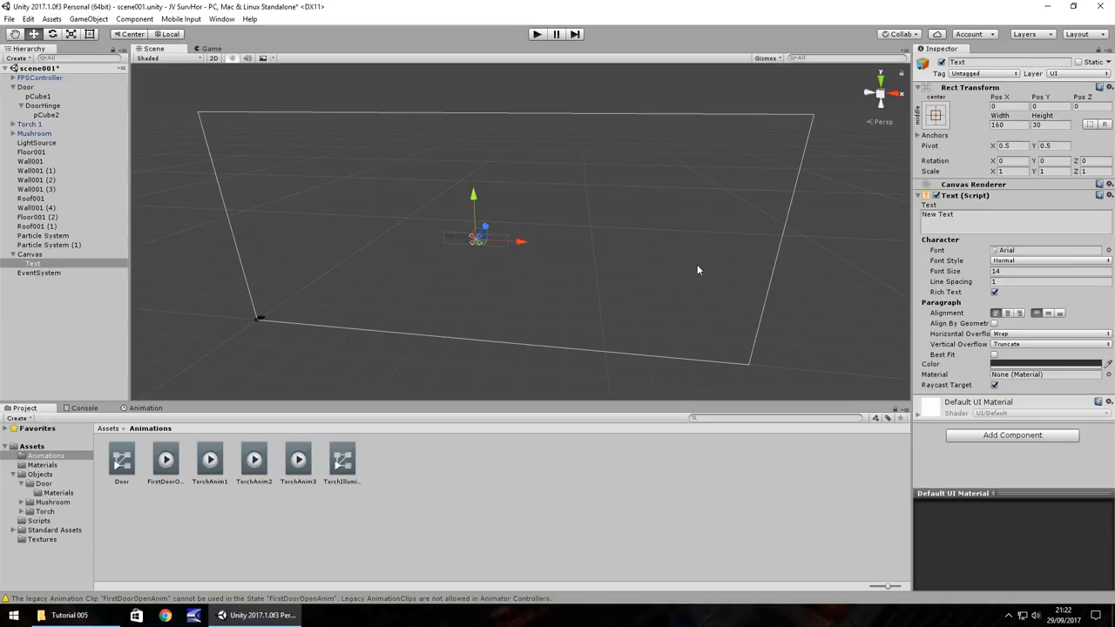
mouse_move(984, 247)
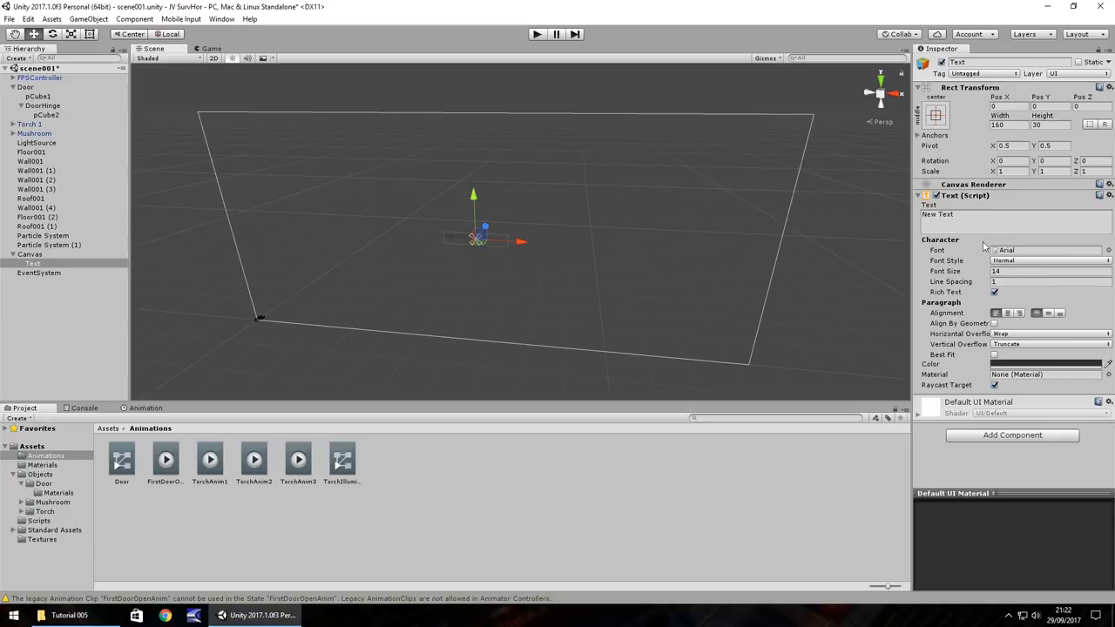
- Make the label read [ E ], centre-aligned, at font size 30 in white
click(1015, 215)
text([)
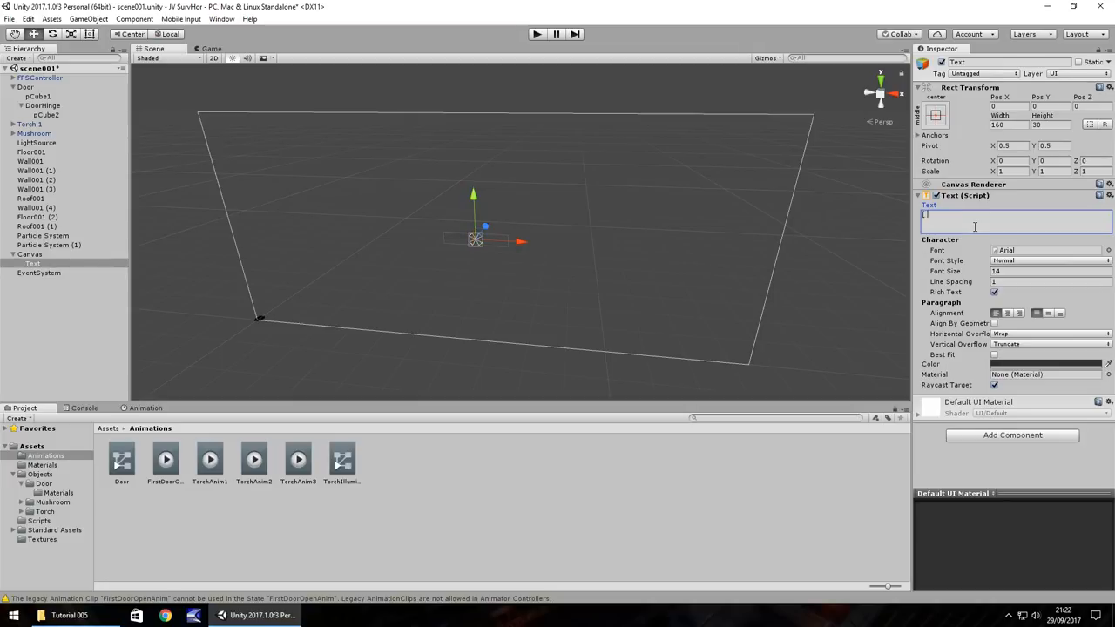
text(E ])
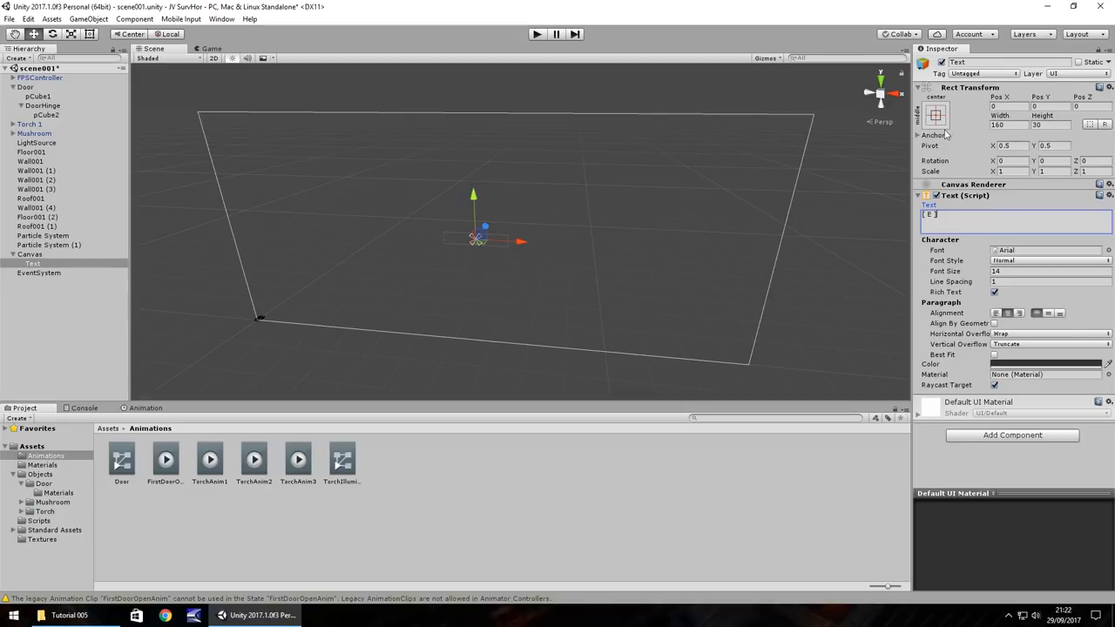
mouse_move(475, 289)
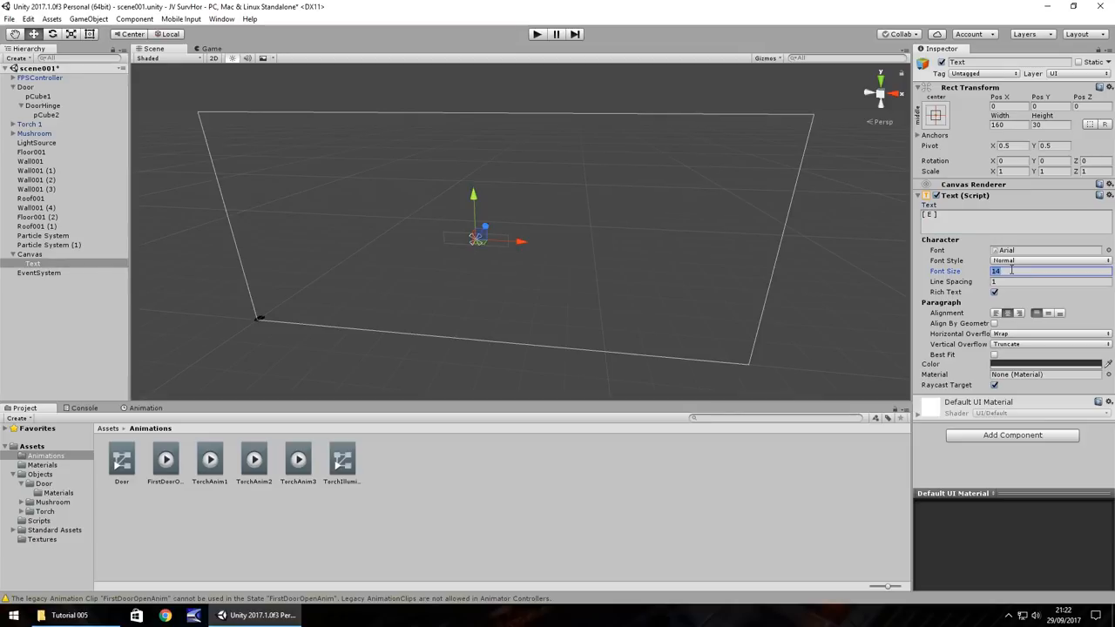
text(30)
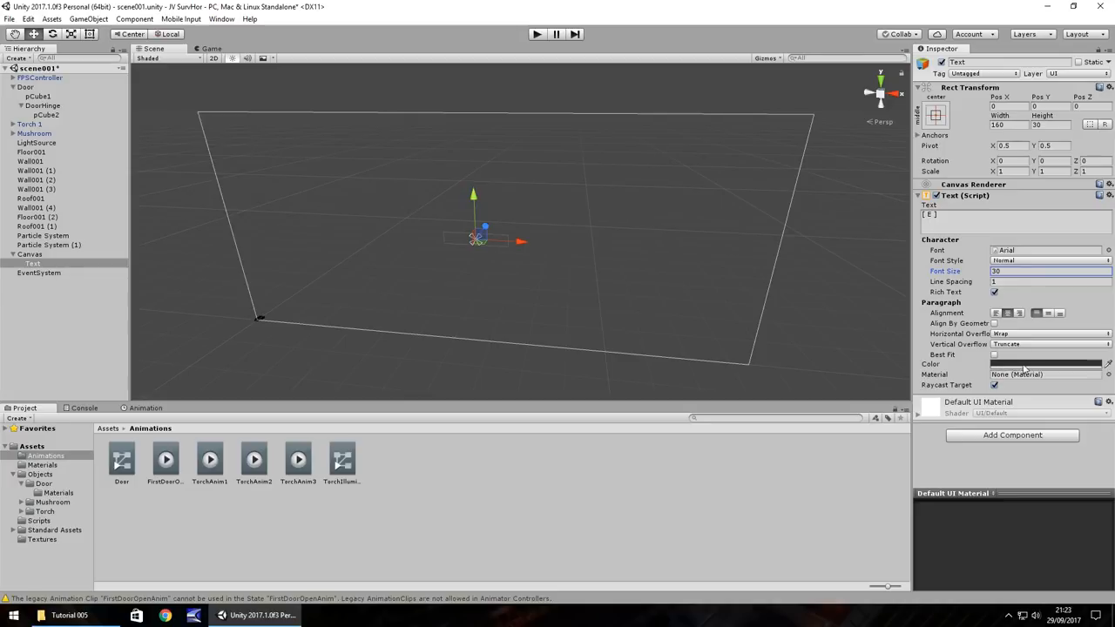
click(1045, 363)
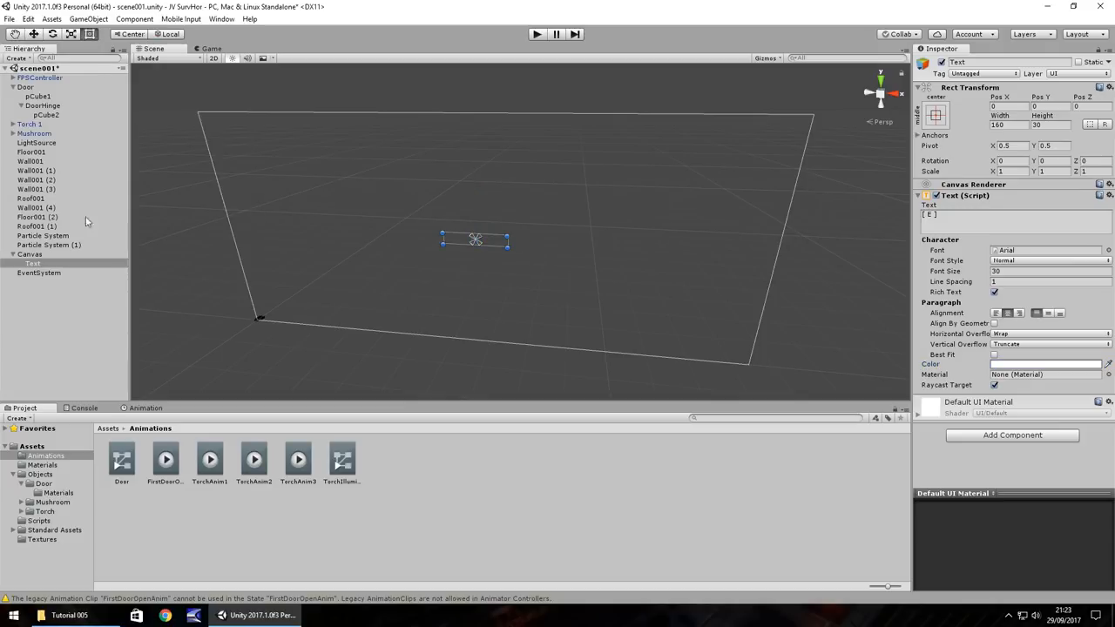
mouse_move(440, 213)
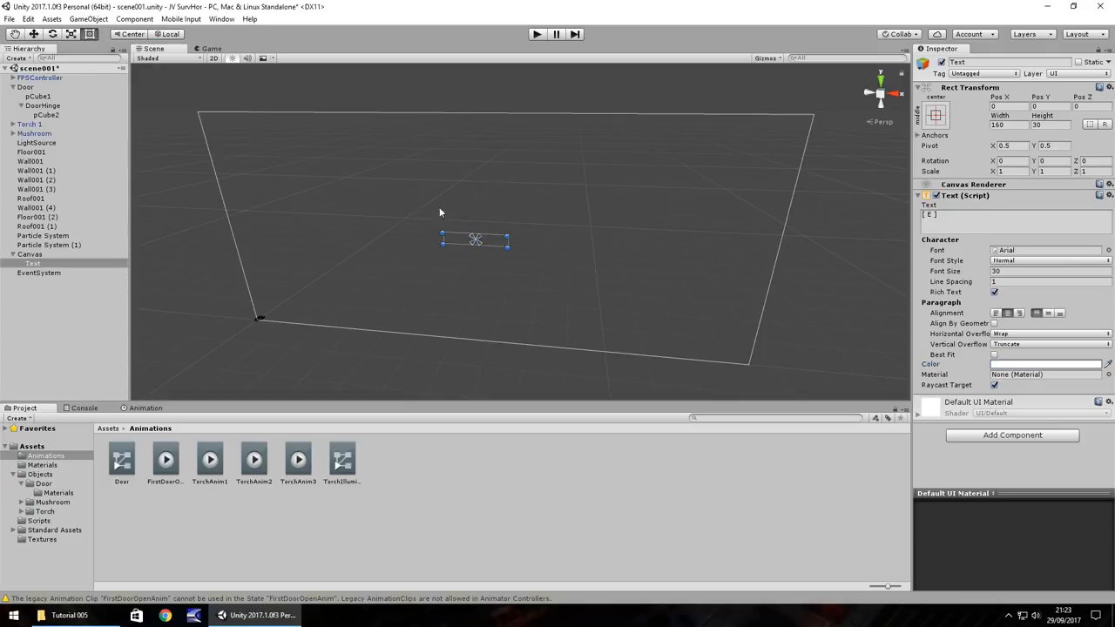
- Resize the [ E ] label to about 153 × 35.5 and centre it just above canvas middle
drag(443, 237, 513, 234)
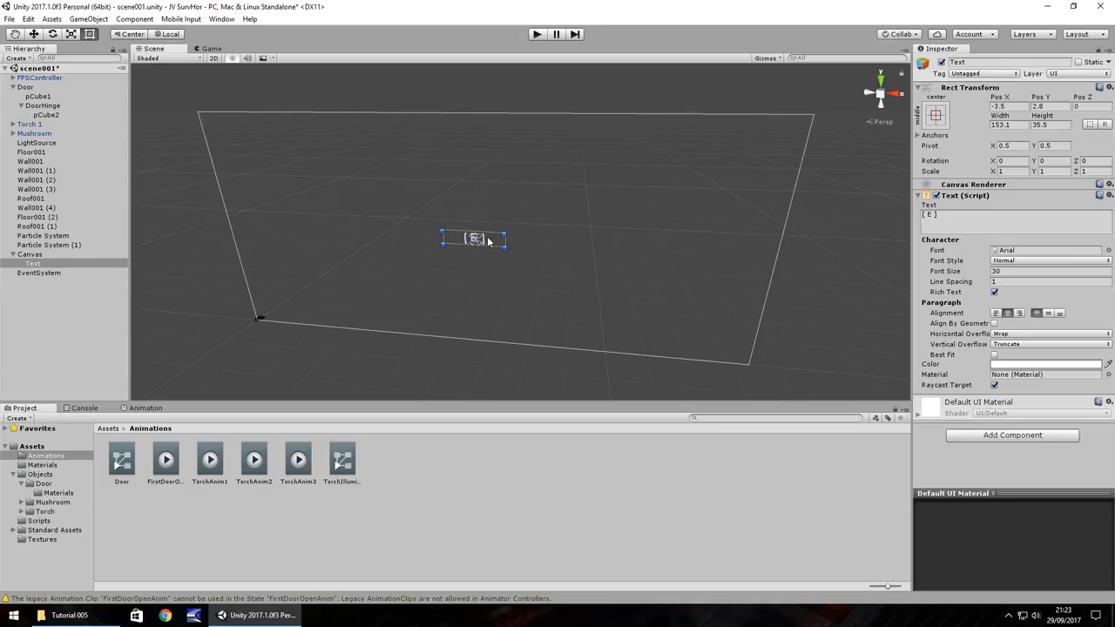
drag(475, 240, 475, 231)
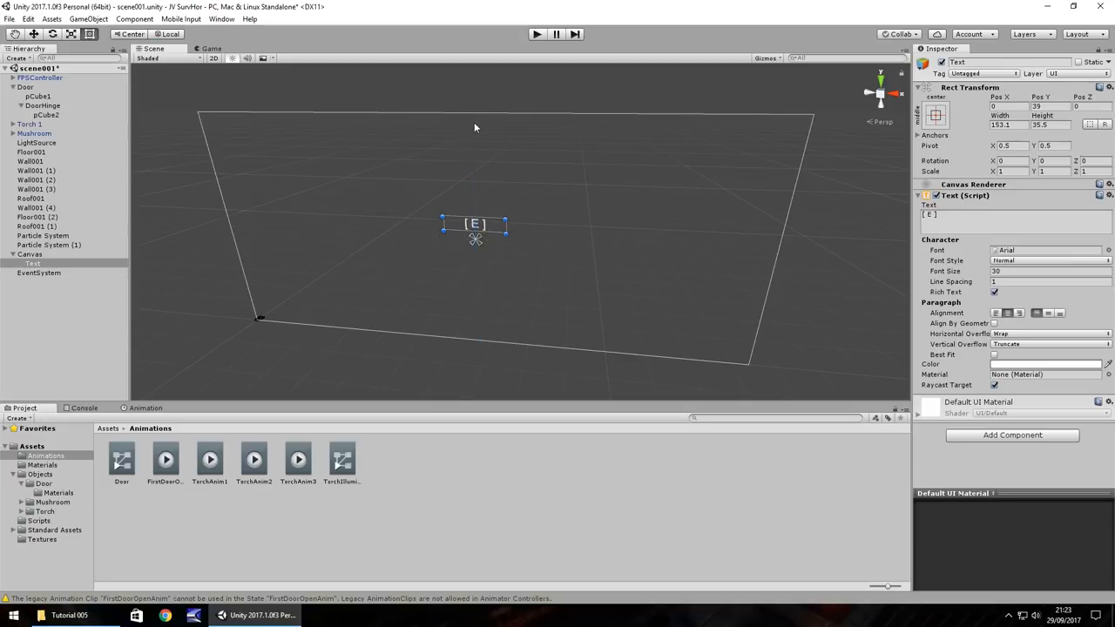
mouse_move(493, 229)
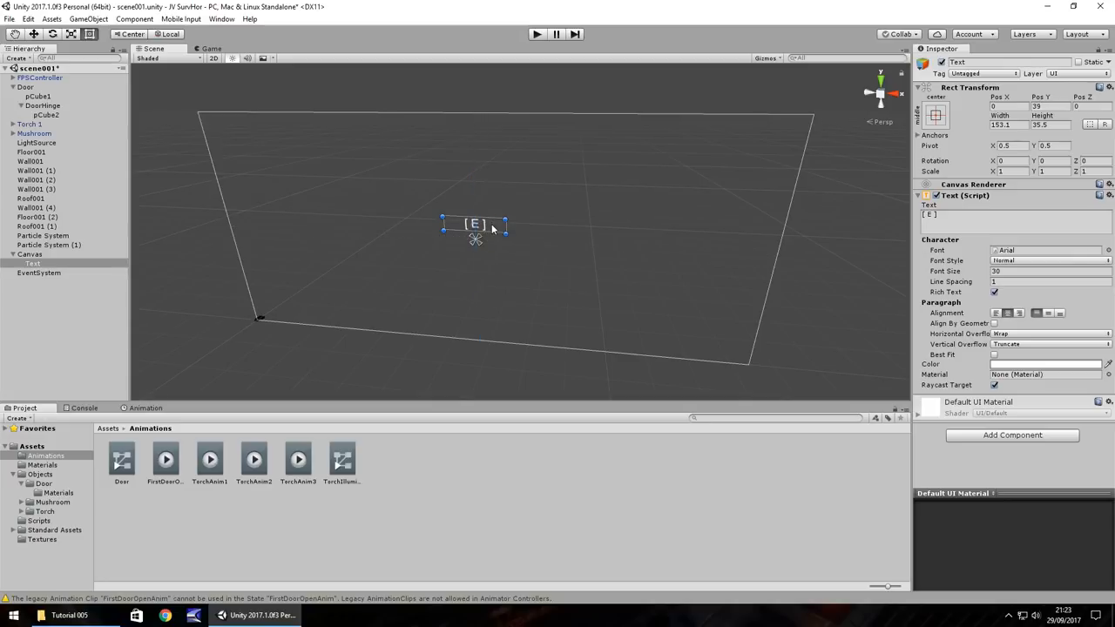
drag(475, 235, 475, 222)
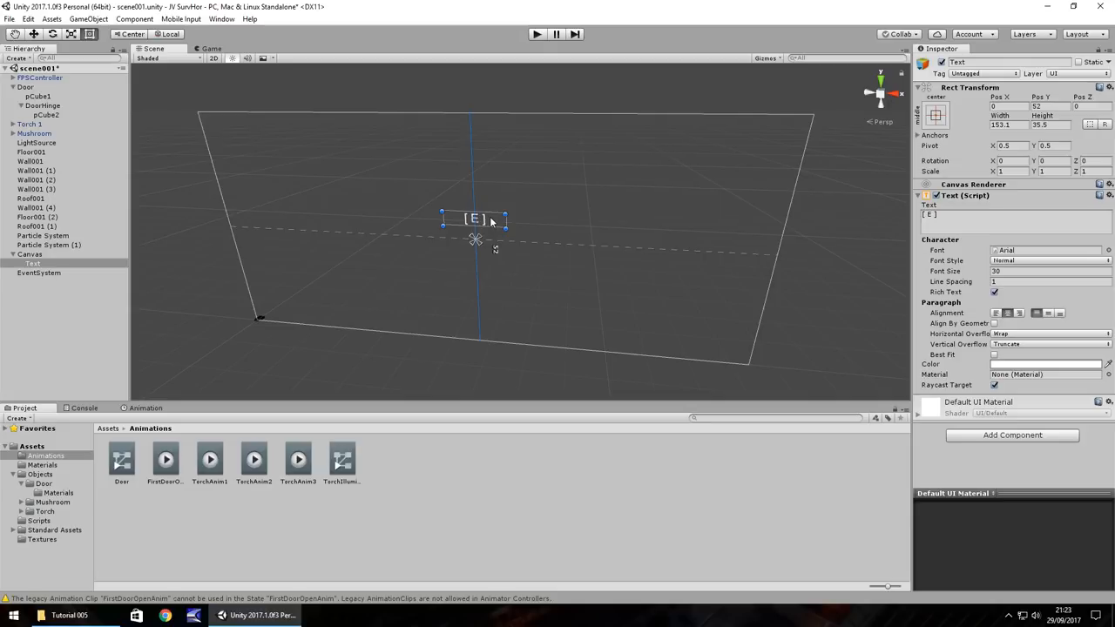
drag(477, 219, 473, 219)
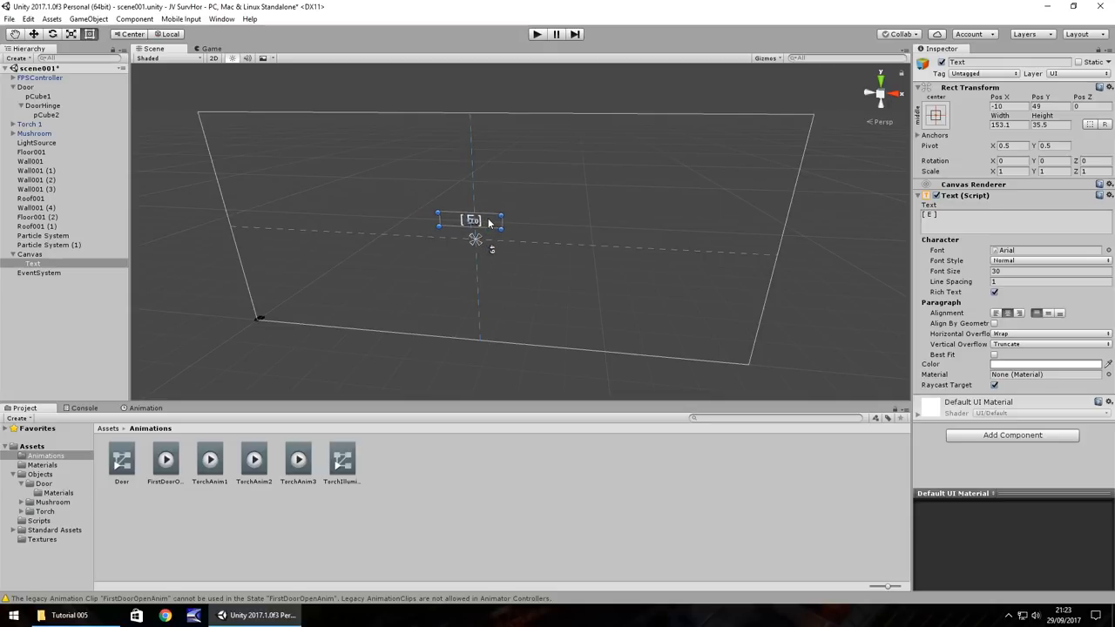
drag(477, 239, 476, 234)
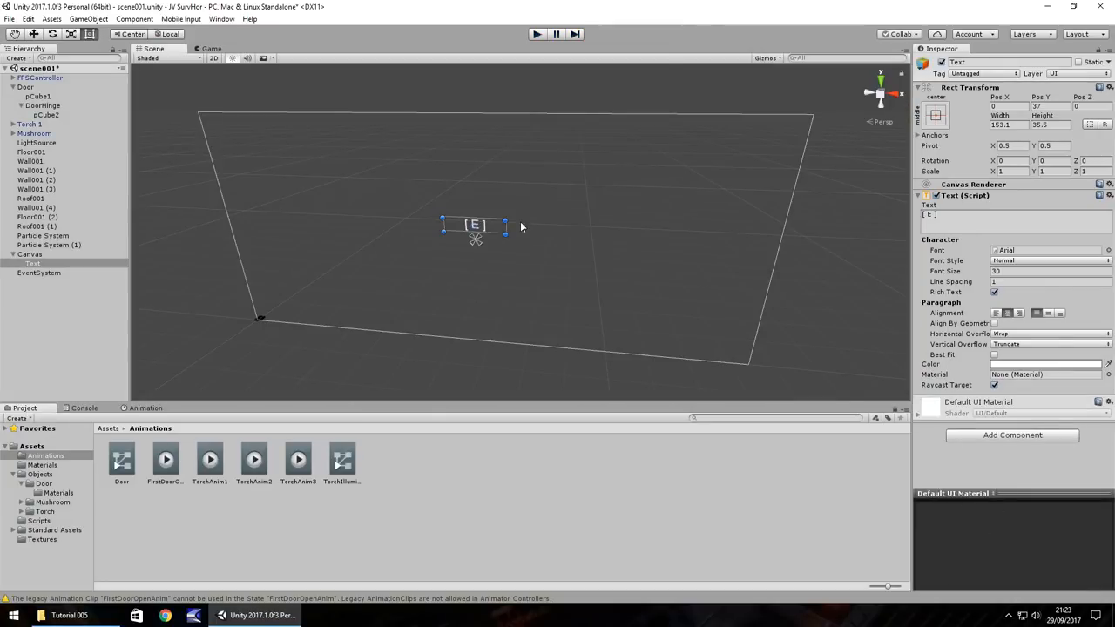
mouse_move(468, 288)
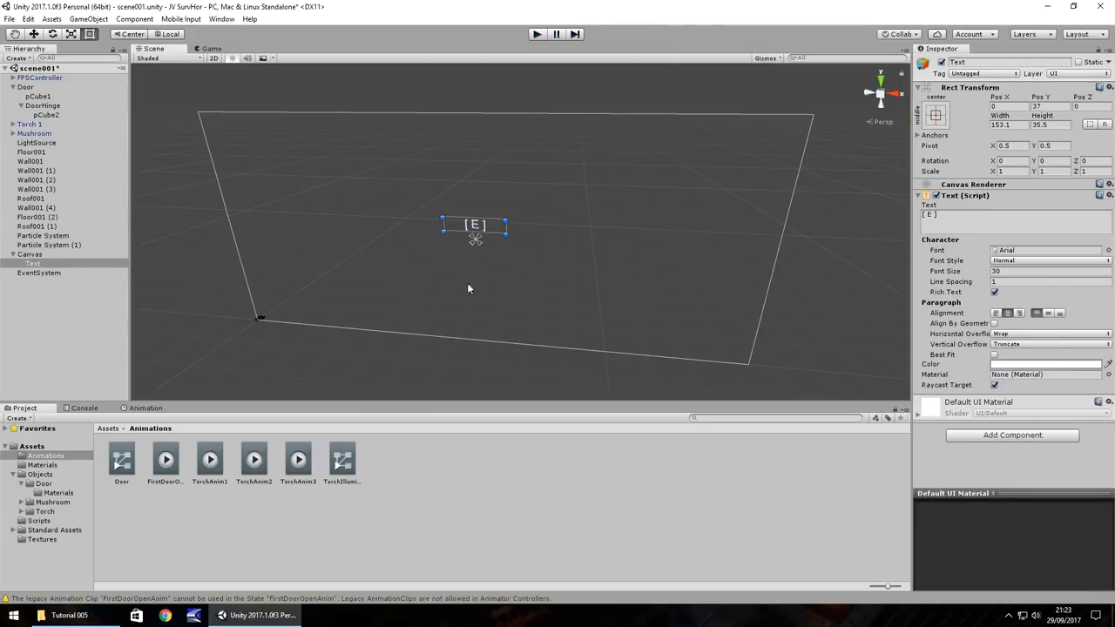
mouse_move(436, 244)
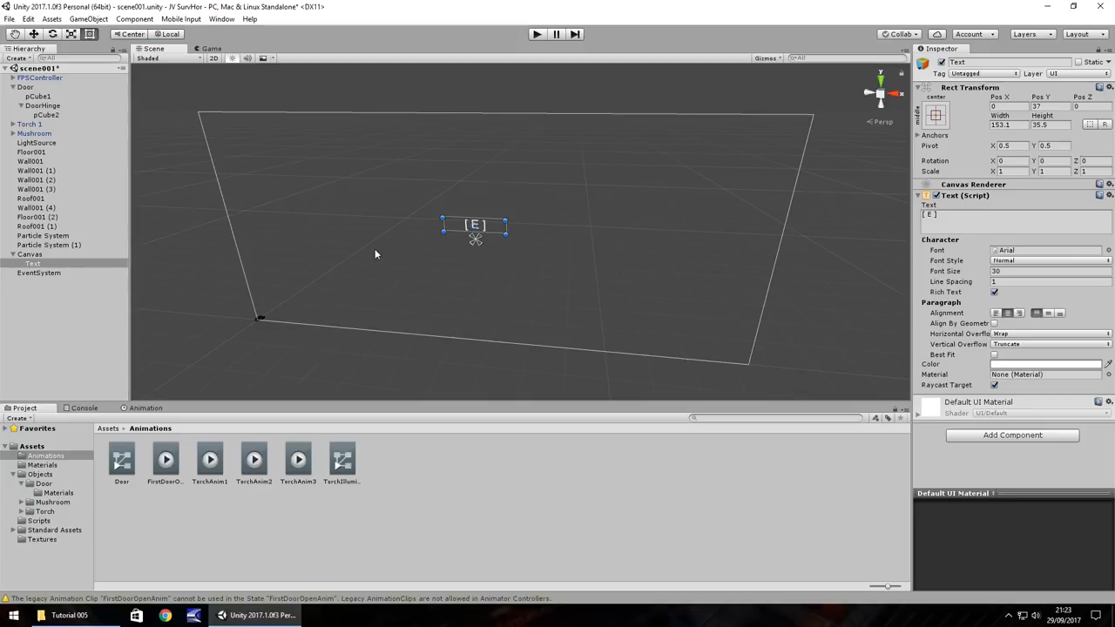
- Rename the label ActionKey and duplicate it as ActionText
right_click(32, 263)
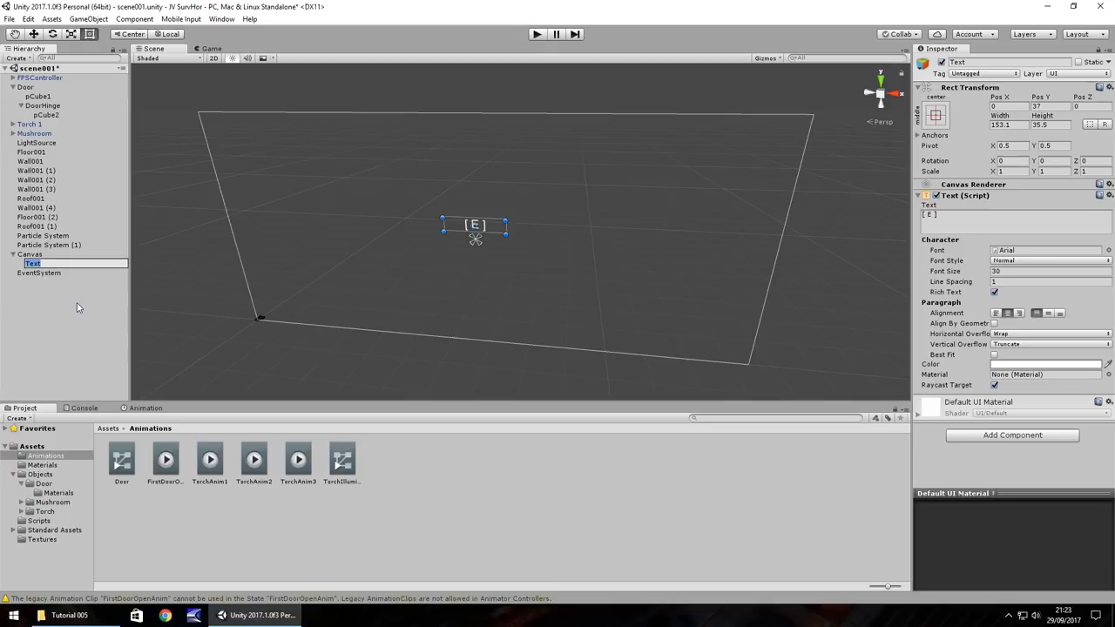
text(ActionKey)
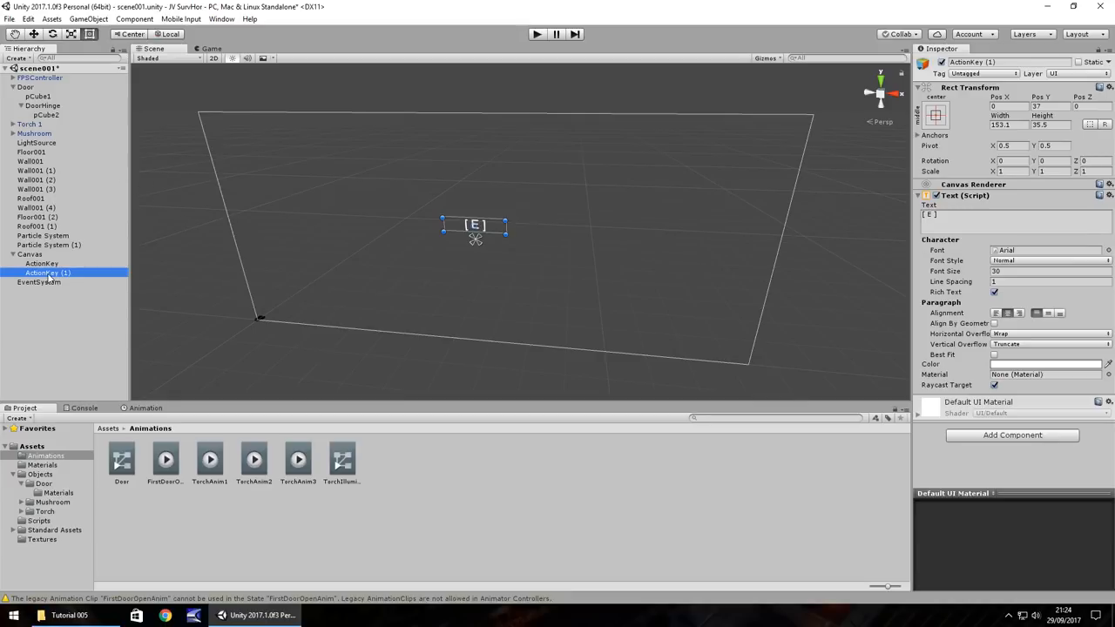
right_click(48, 272)
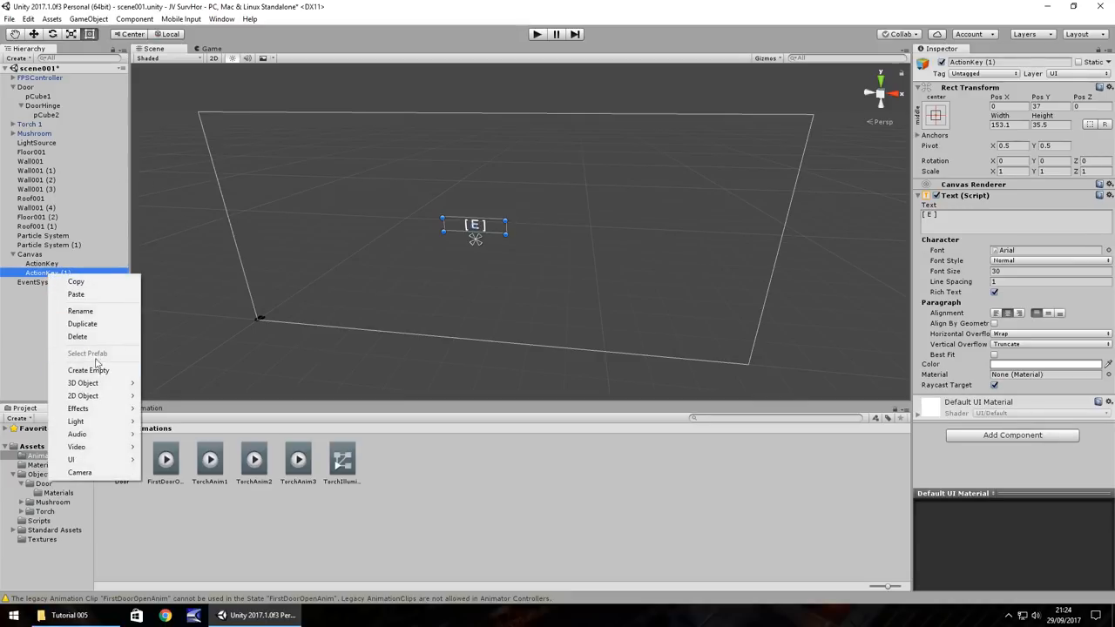
click(80, 311)
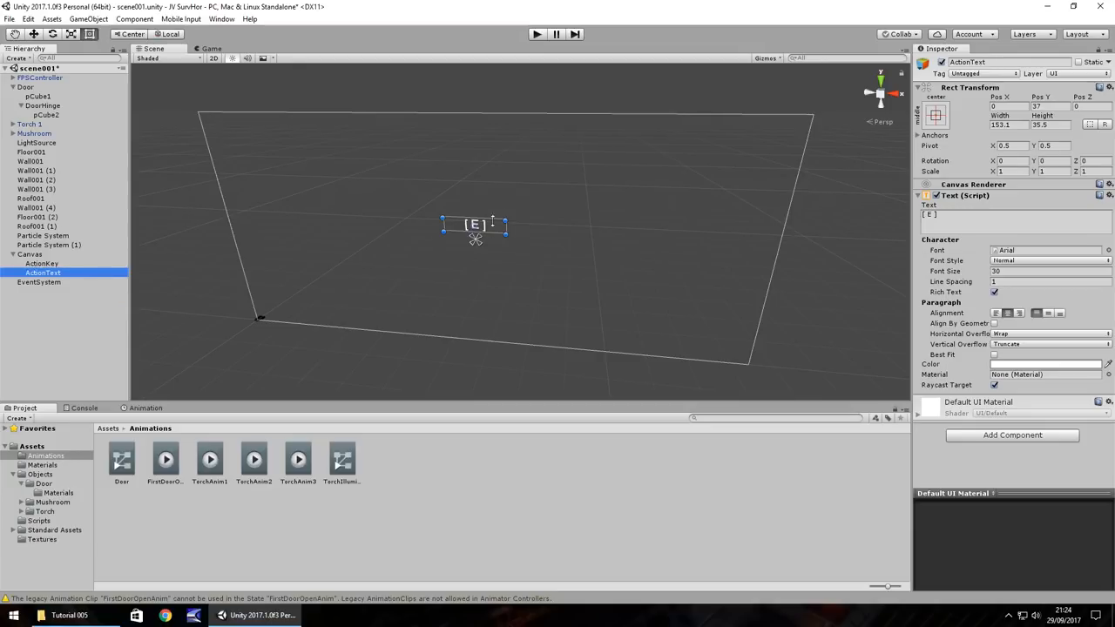
- Place ActionText below ActionKey reading 'Open The Door' at size 24, widened to fit
drag(476, 224, 475, 240)
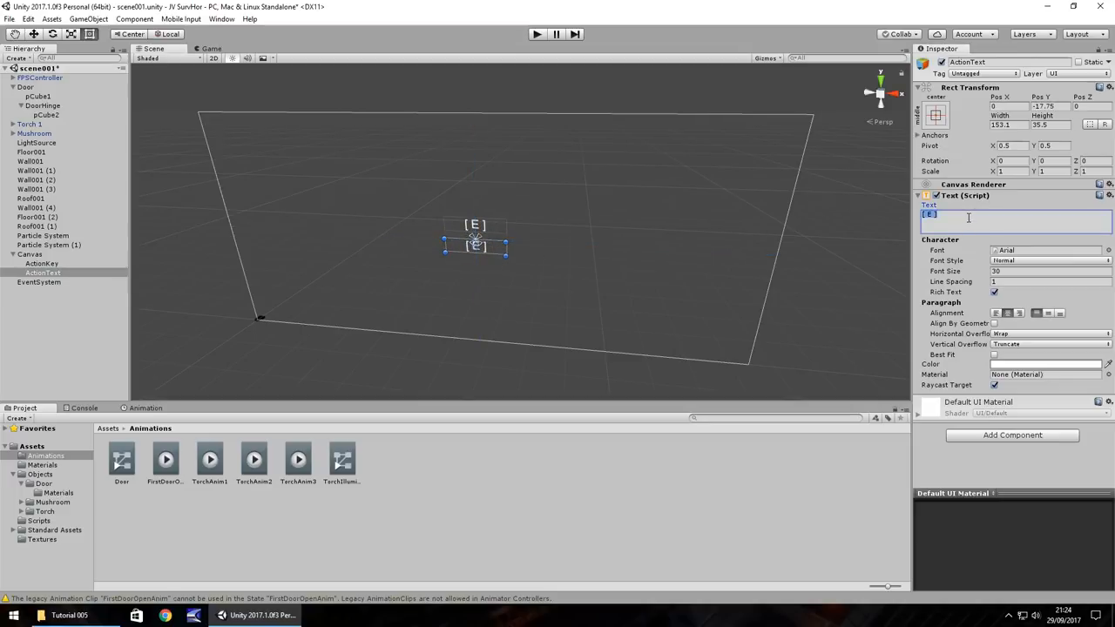
text(Open)
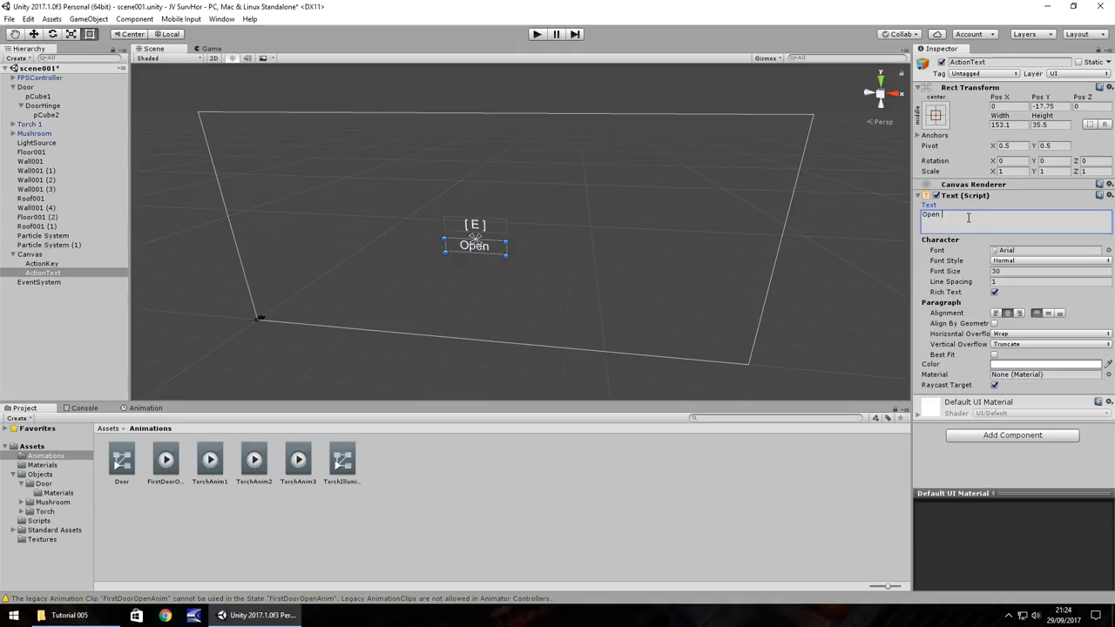
text(The Door)
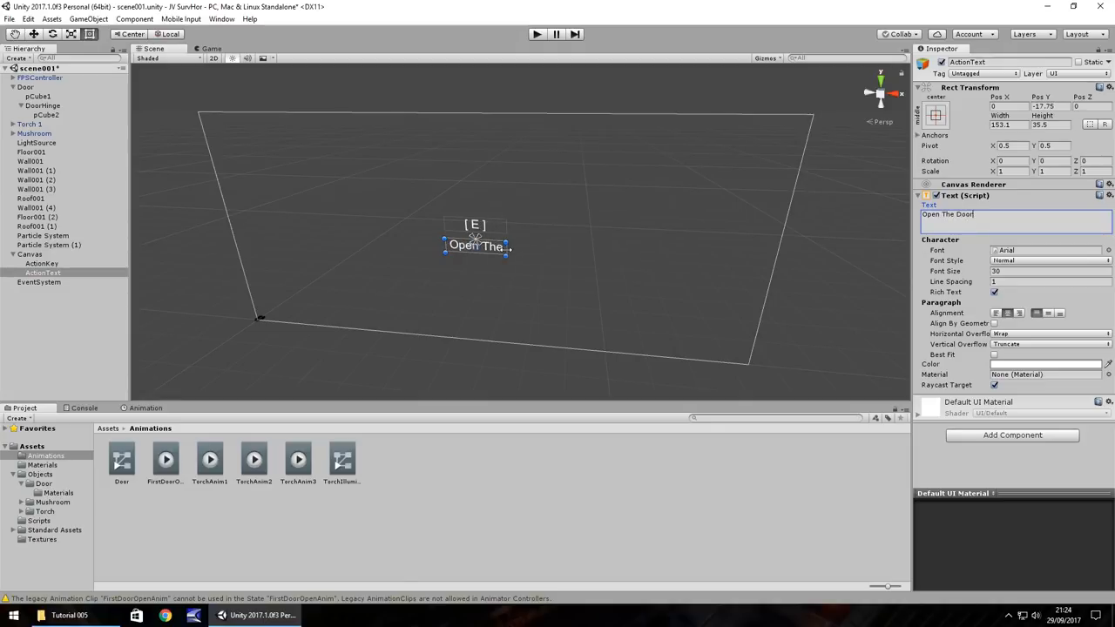
drag(506, 245, 610, 251)
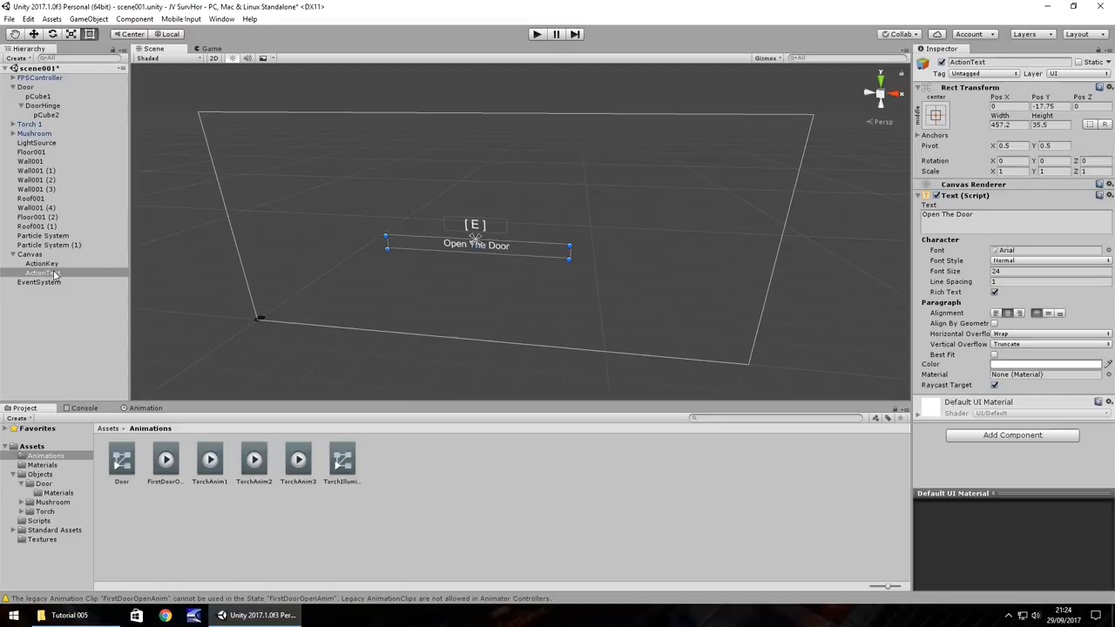
- Disable the ActionKey and ActionText labels and run a brief play test
click(44, 272)
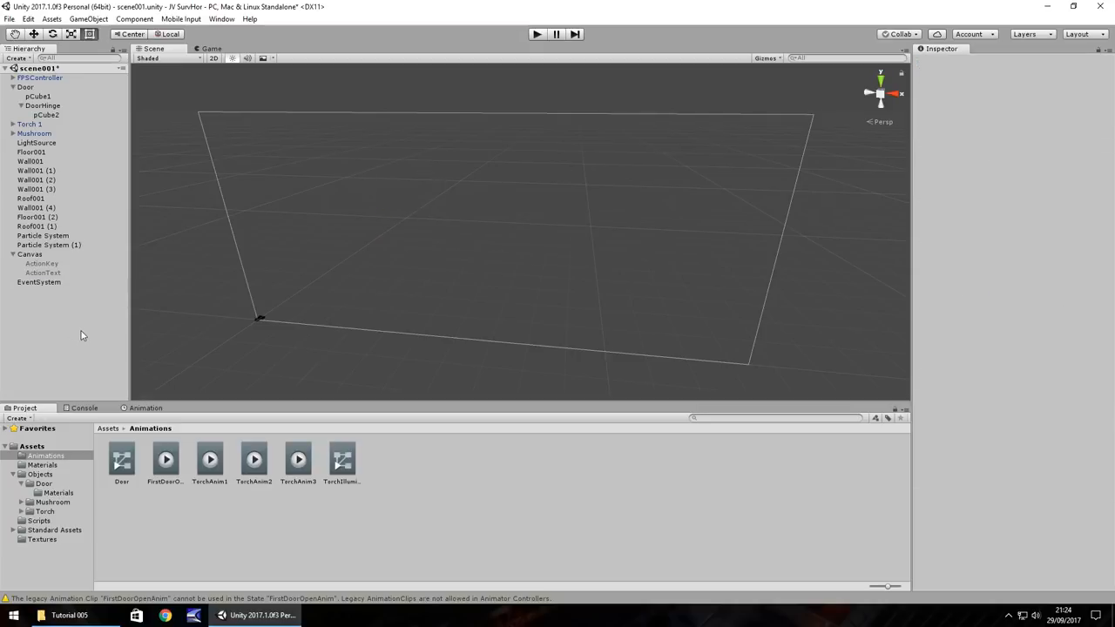
mouse_move(381, 62)
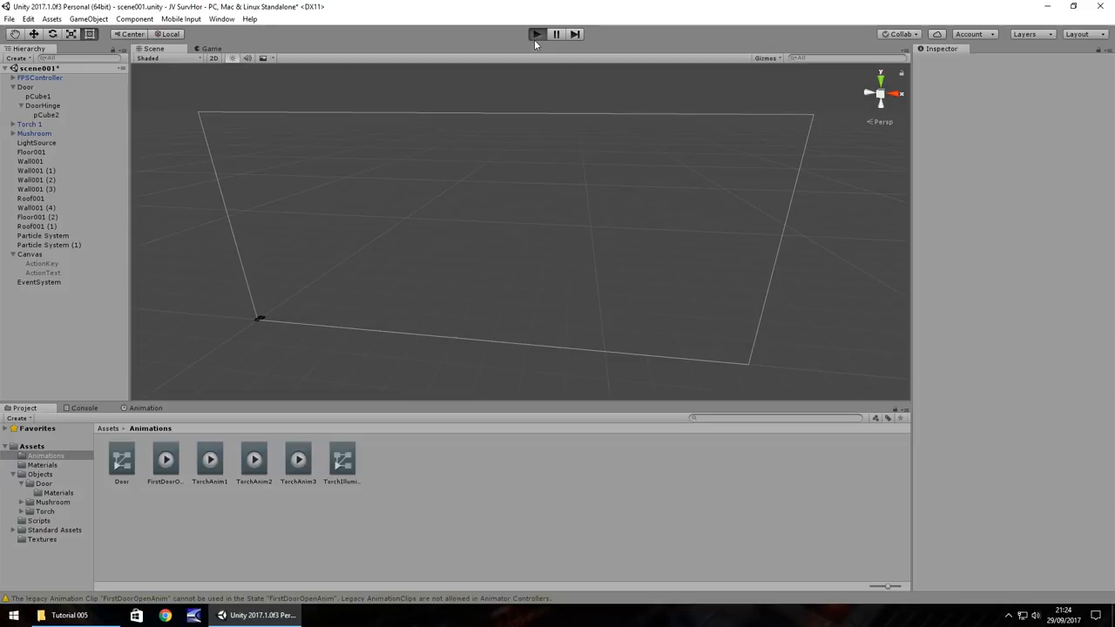
click(537, 34)
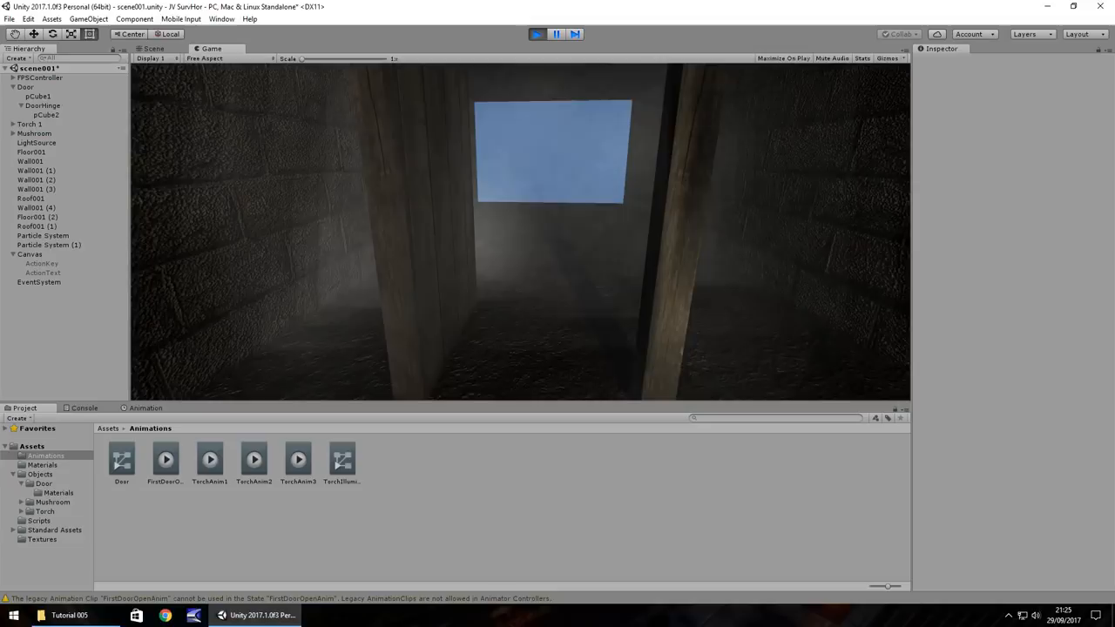
click(536, 34)
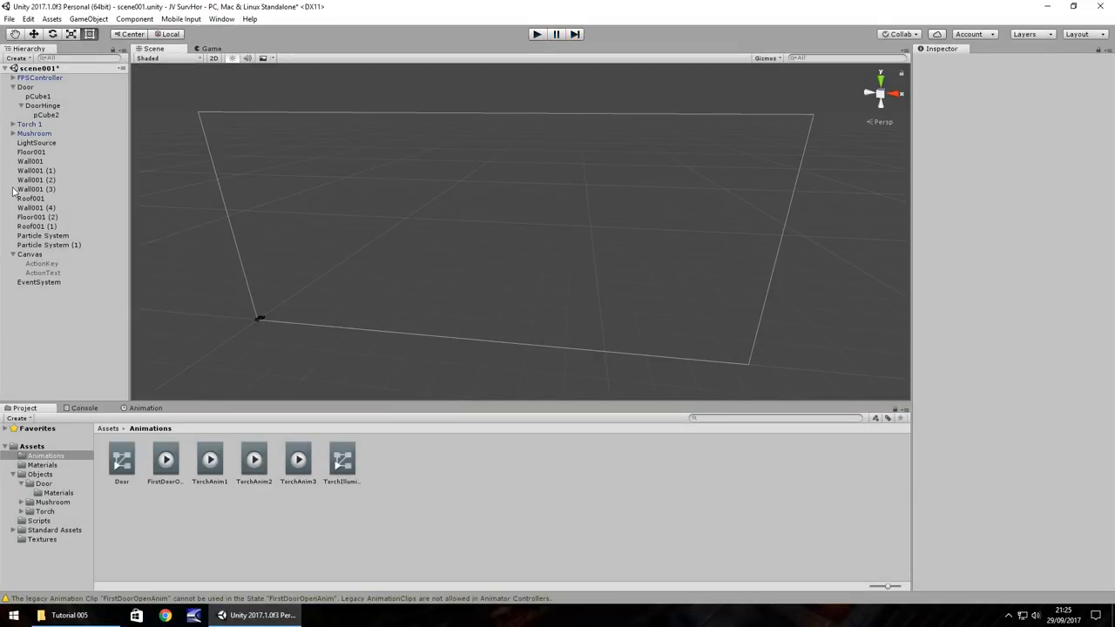
- Add a Box Collider component to the door panel pCube2
click(26, 86)
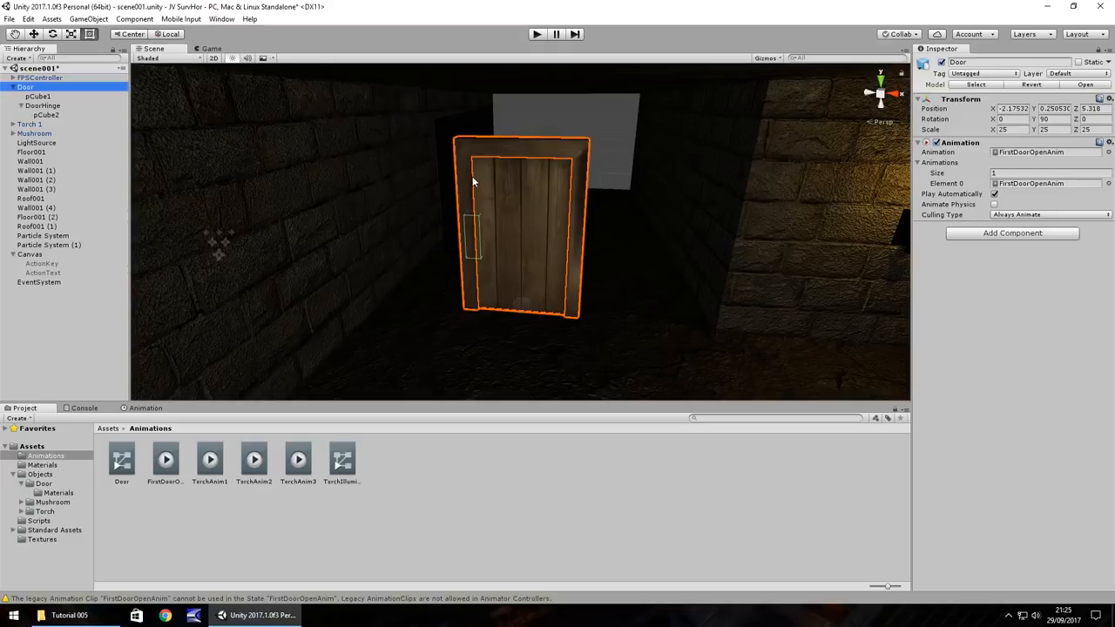
mouse_move(100, 123)
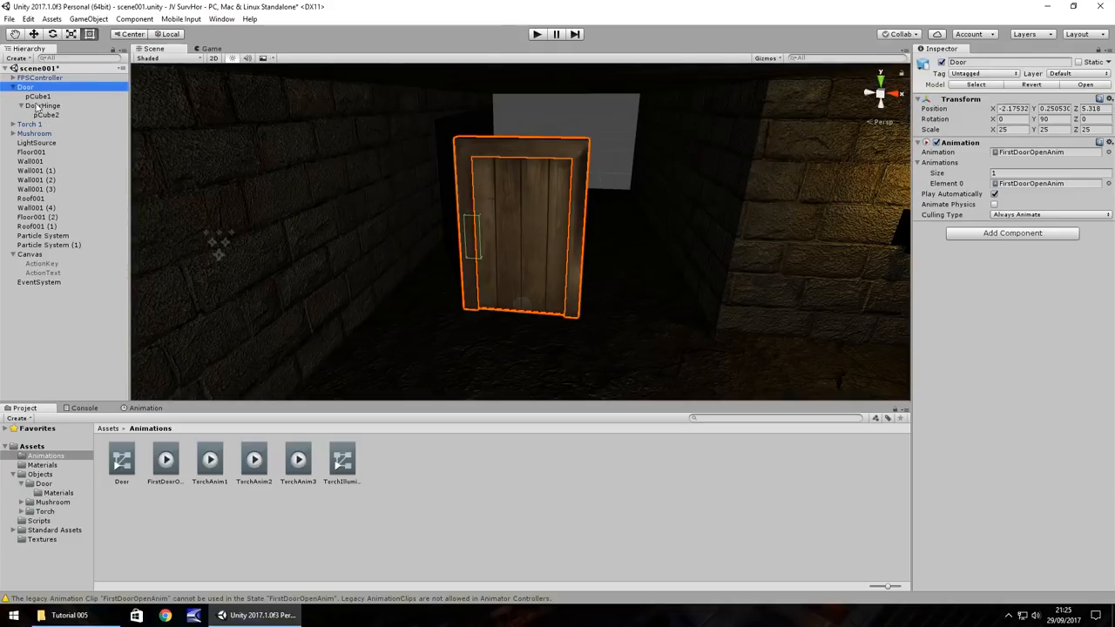
click(42, 114)
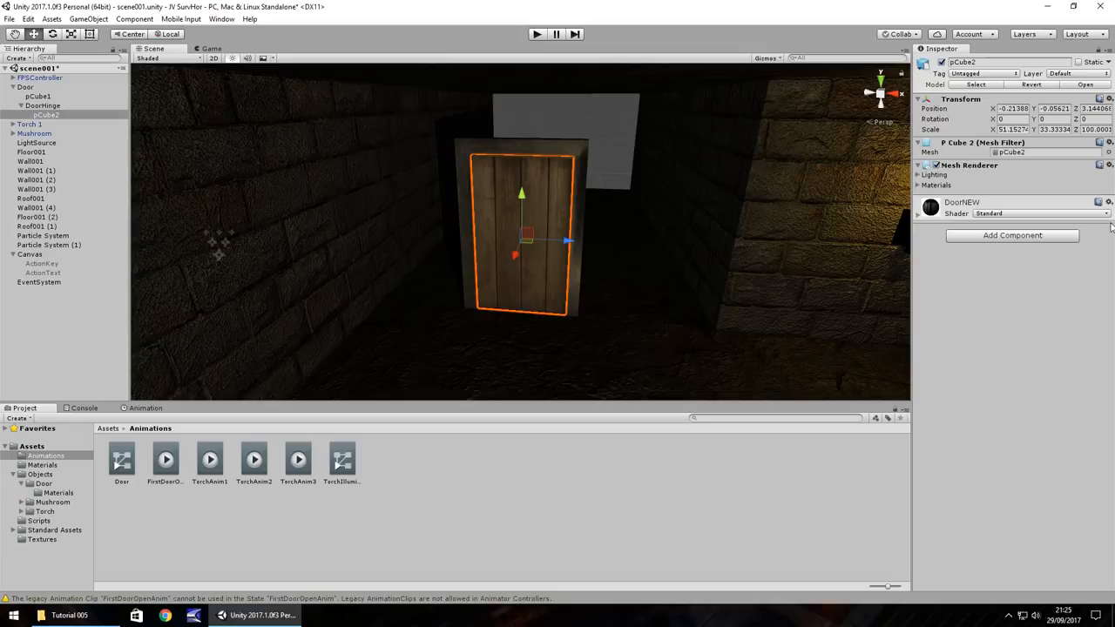
click(1012, 235)
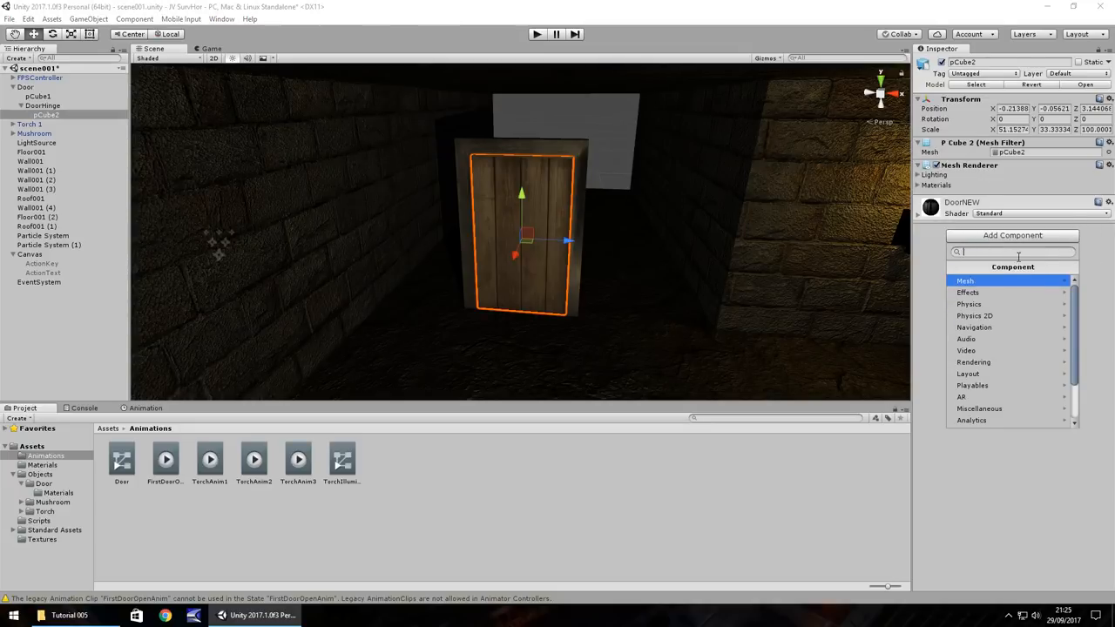
mouse_move(969, 304)
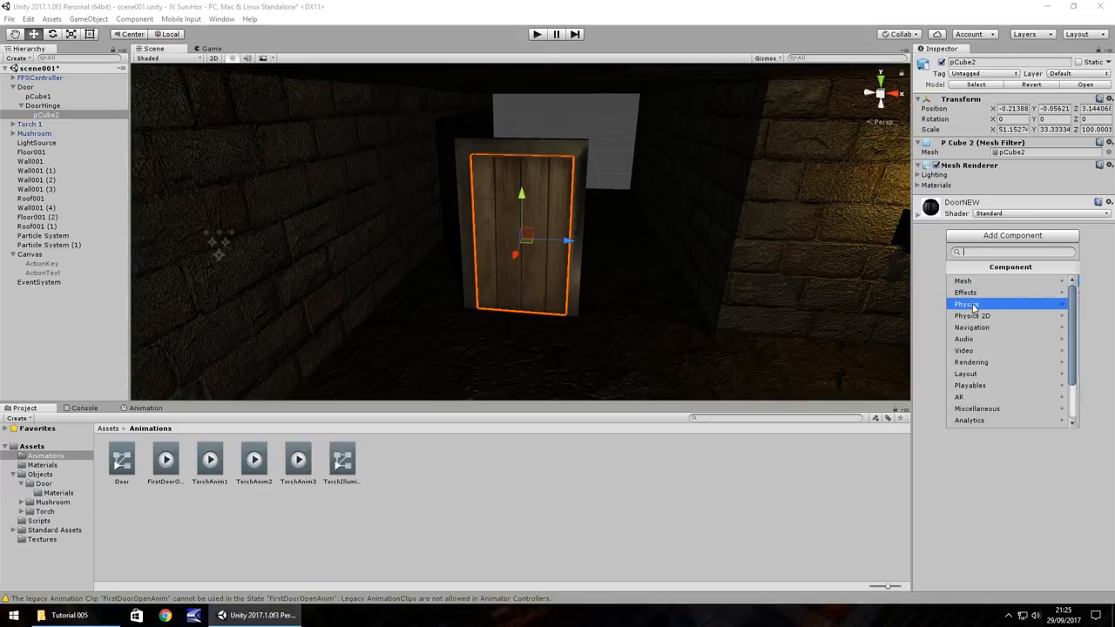
click(965, 304)
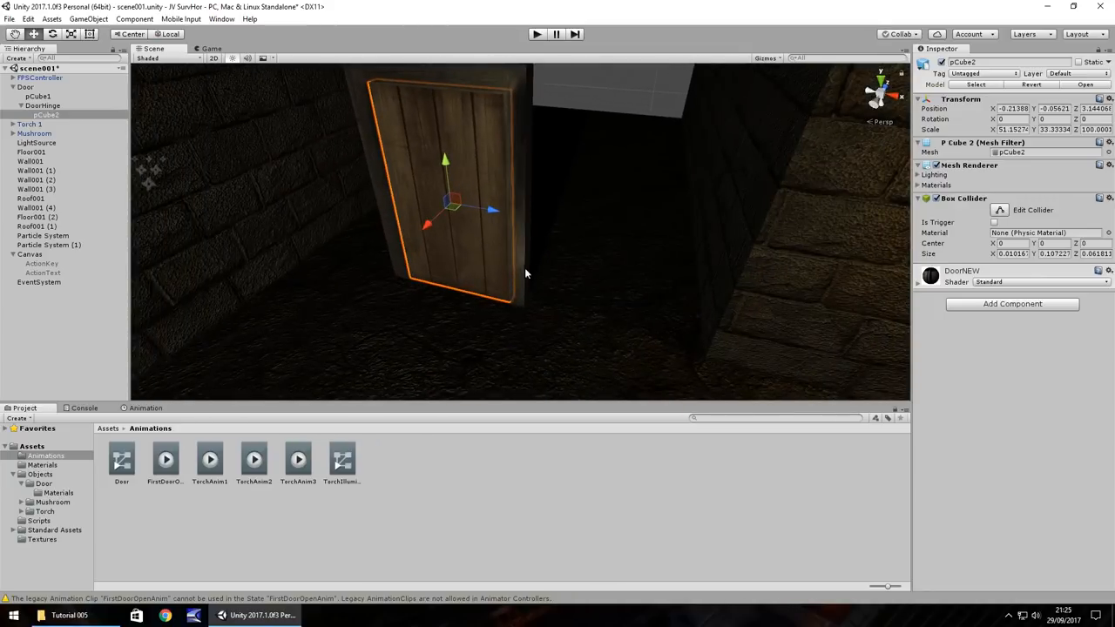
mouse_move(523, 270)
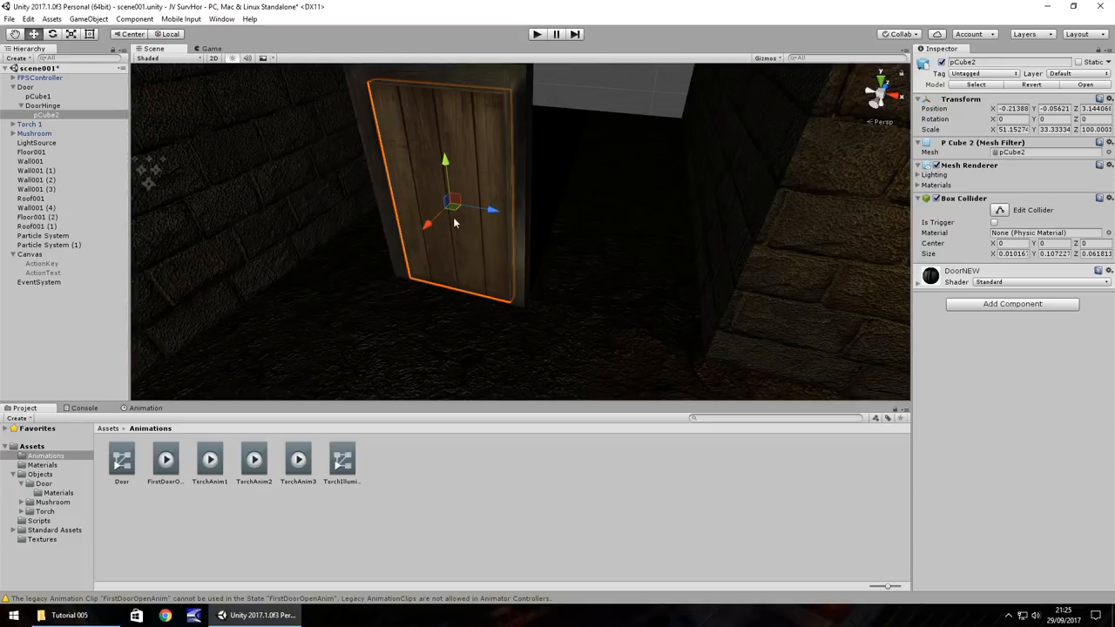
mouse_move(298, 384)
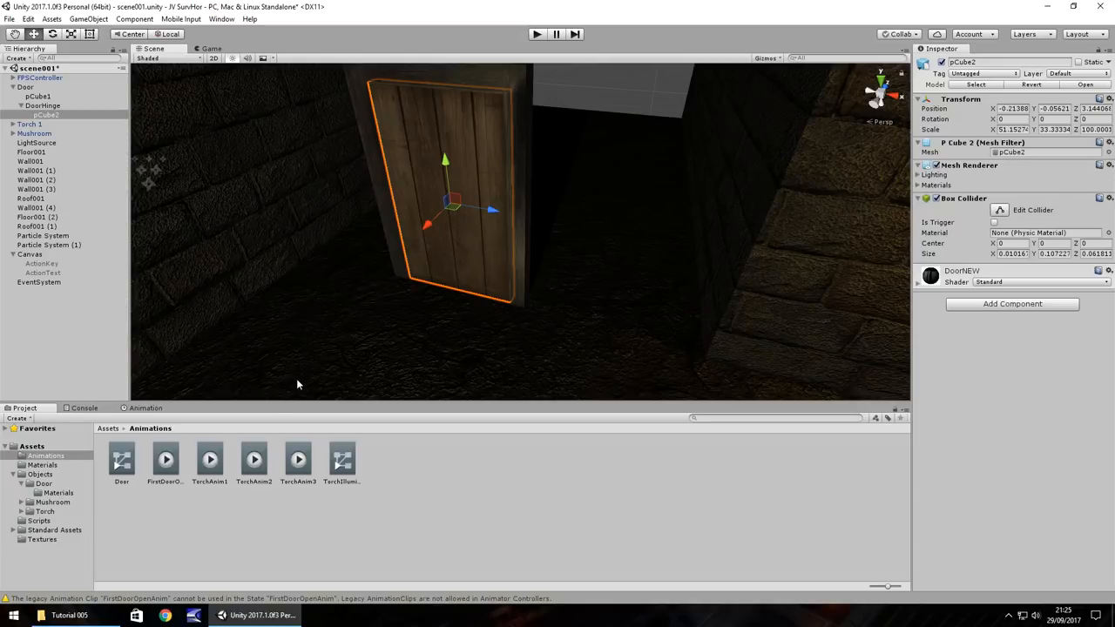
click(43, 105)
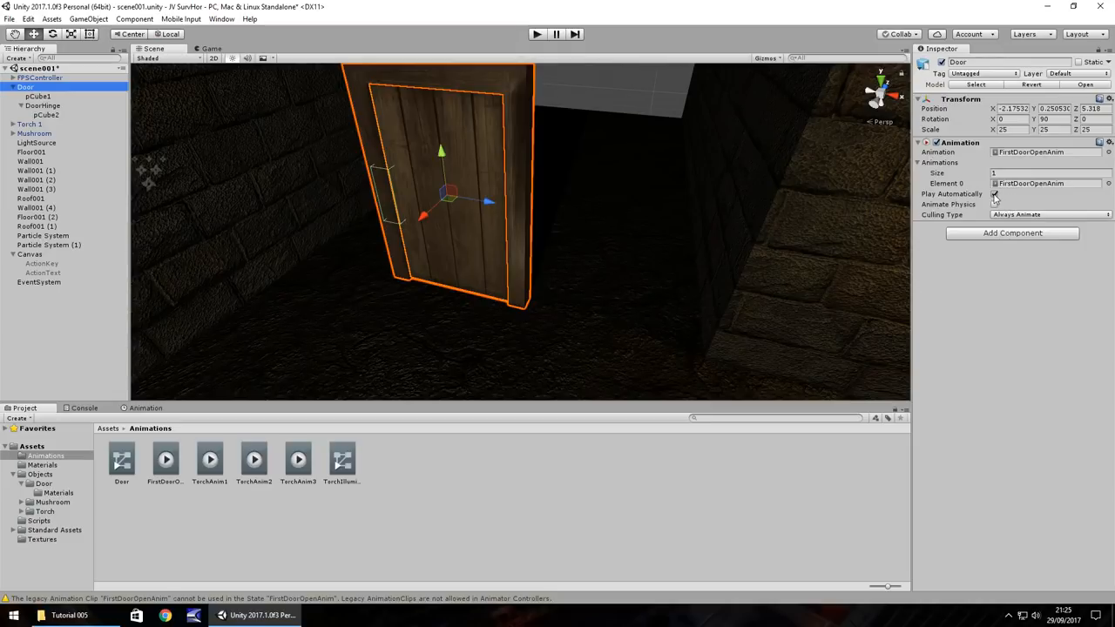
- Turn off Play Automatically for the Door's FirstDoorOpenAnim and test-run the scene
click(536, 34)
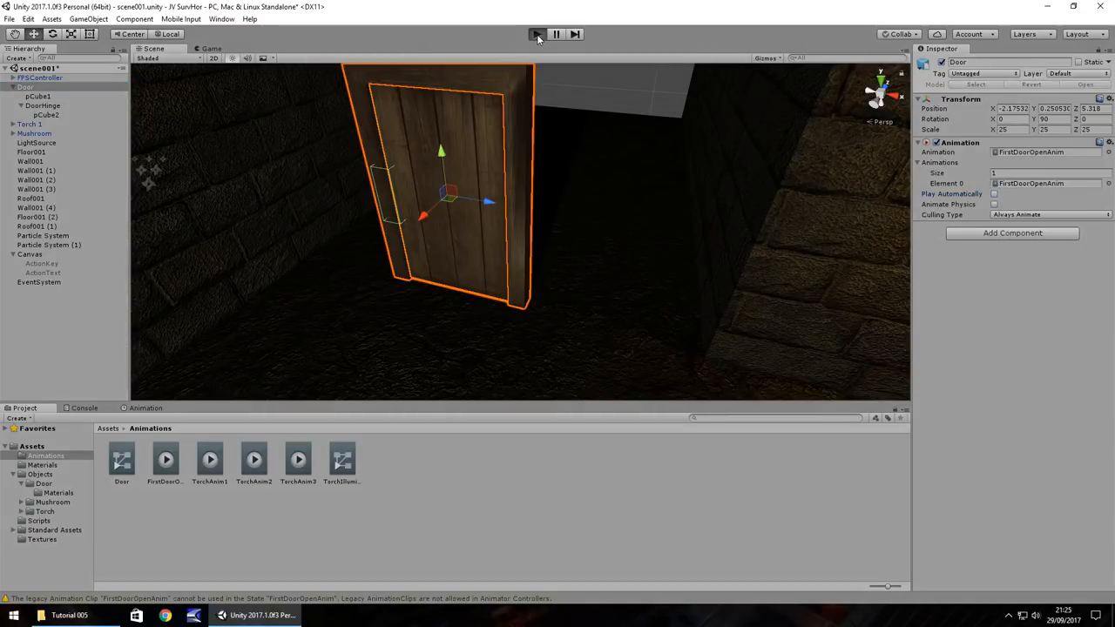
click(536, 34)
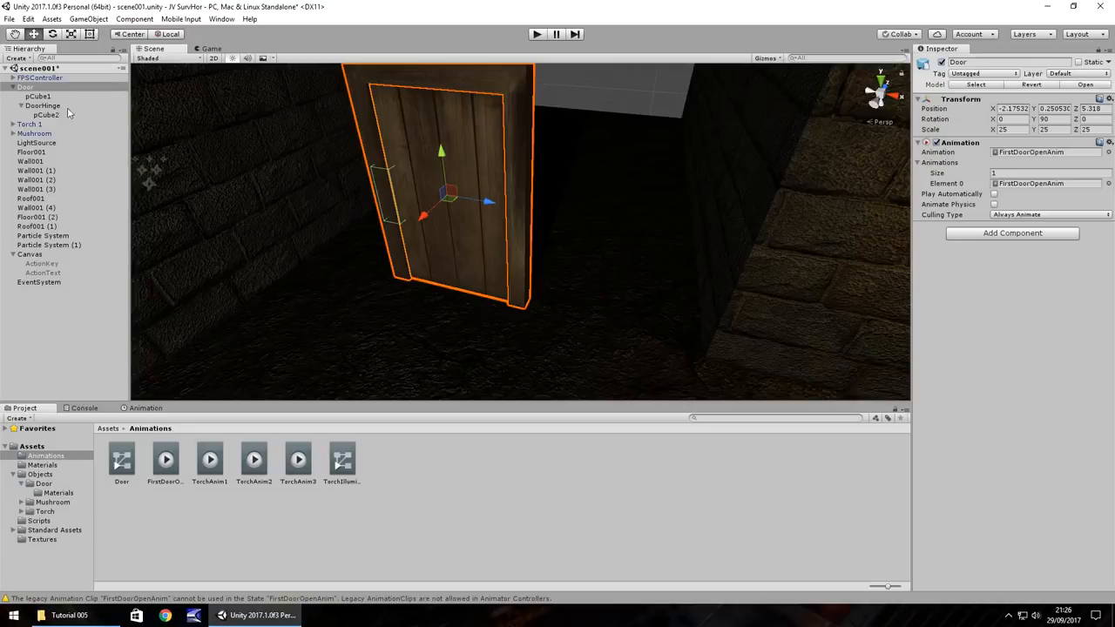
click(37, 95)
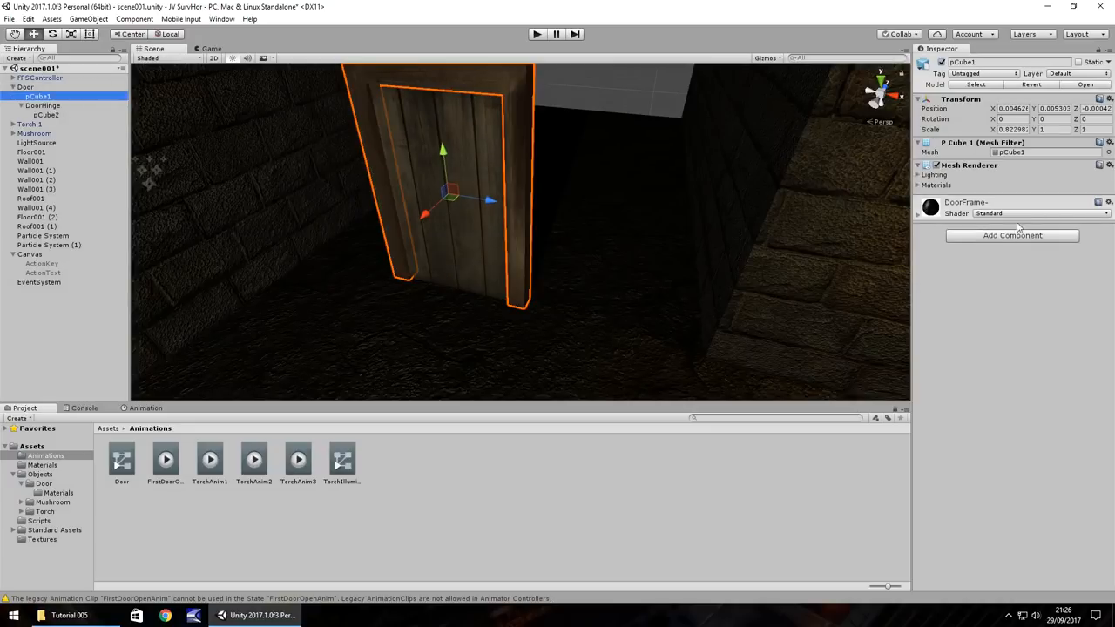
click(1012, 235)
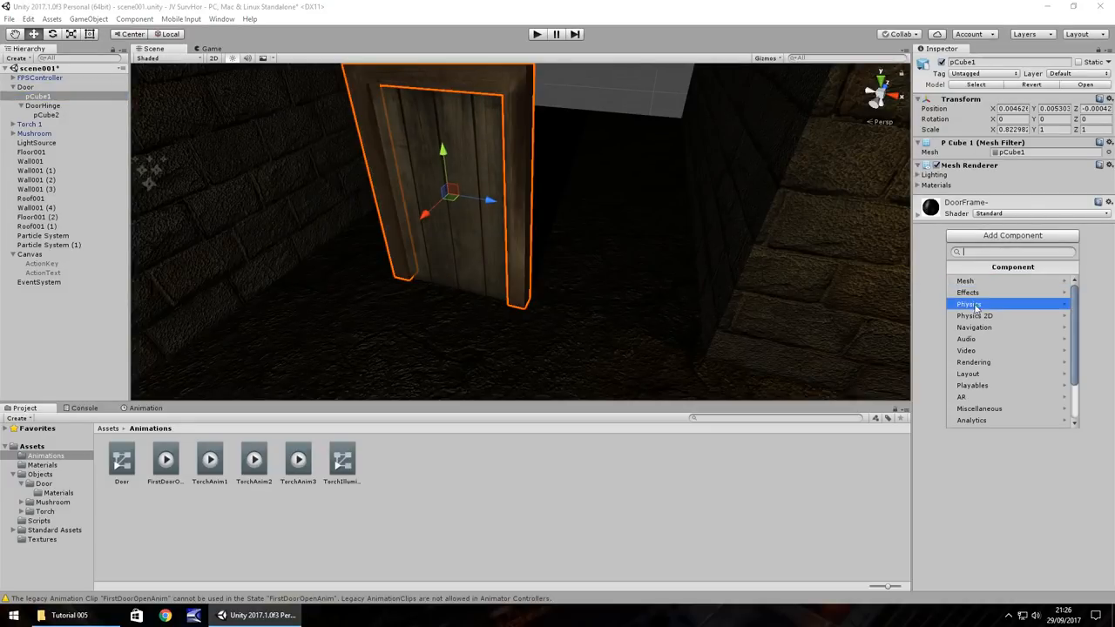
click(970, 304)
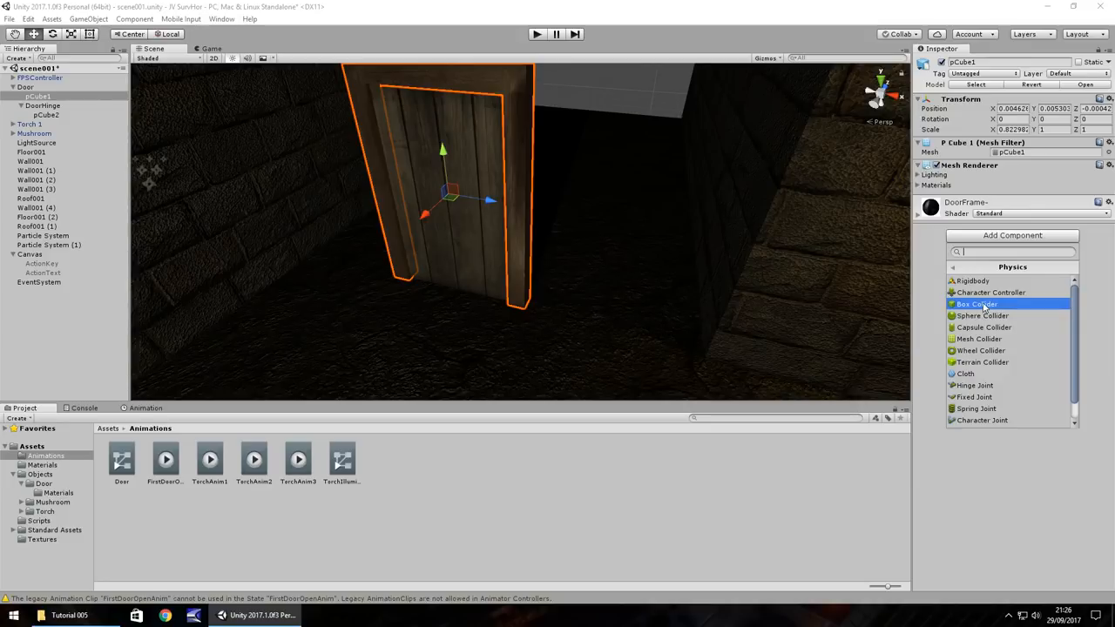
mouse_move(985, 307)
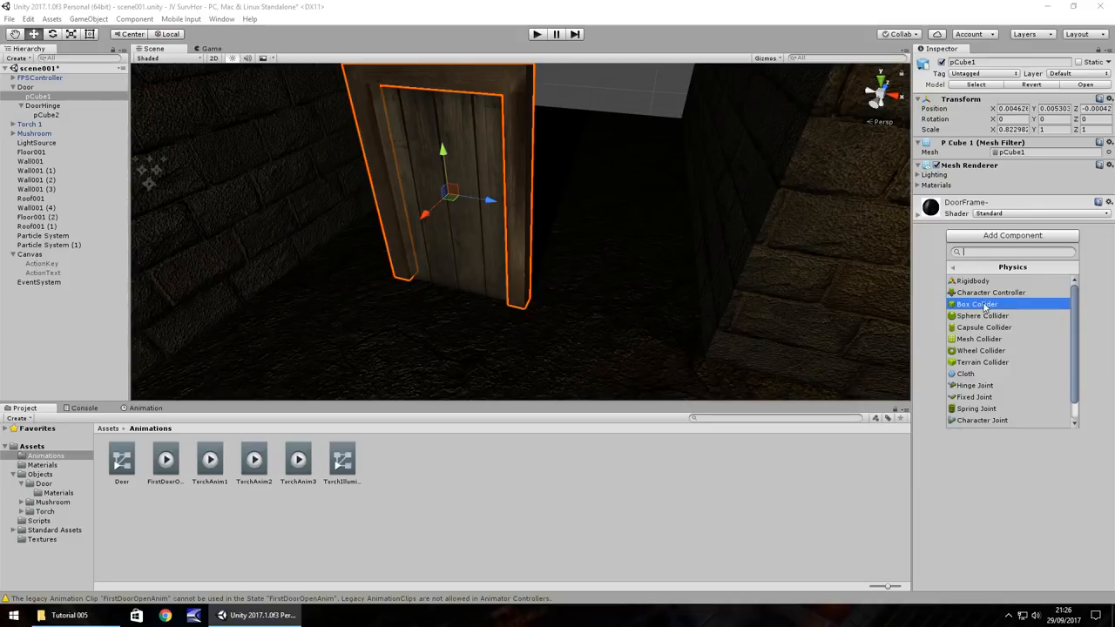
click(976, 304)
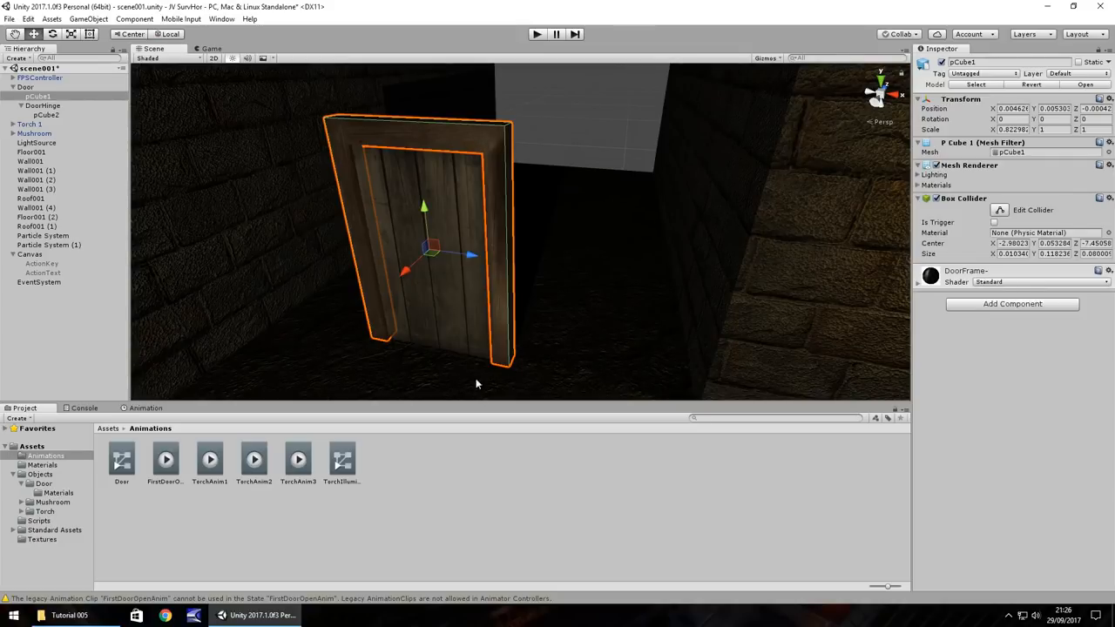
mouse_move(516, 199)
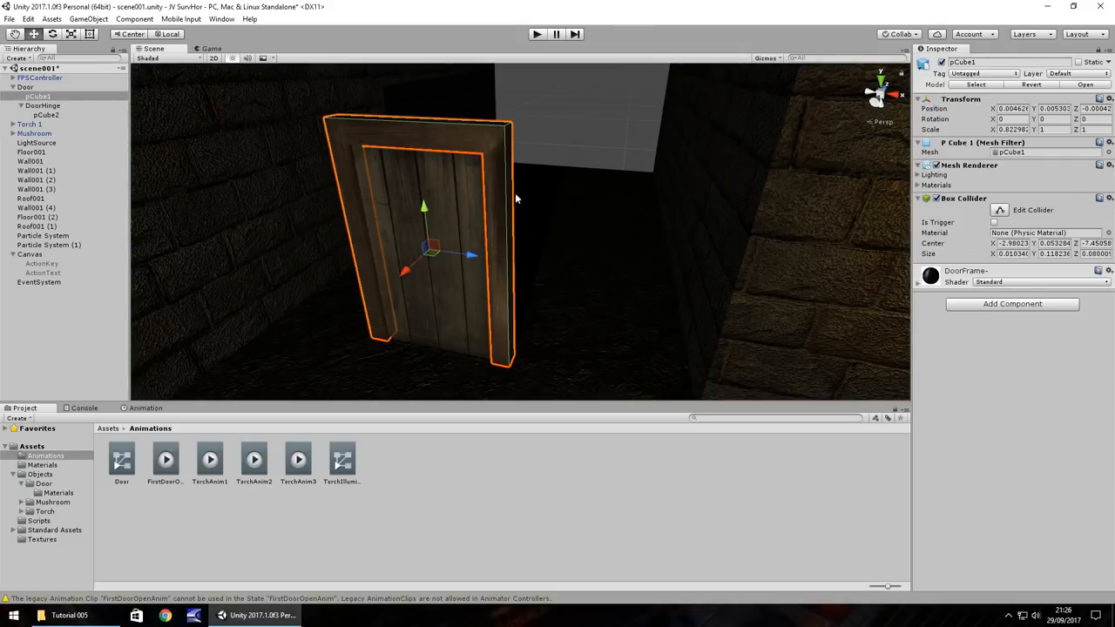
click(42, 105)
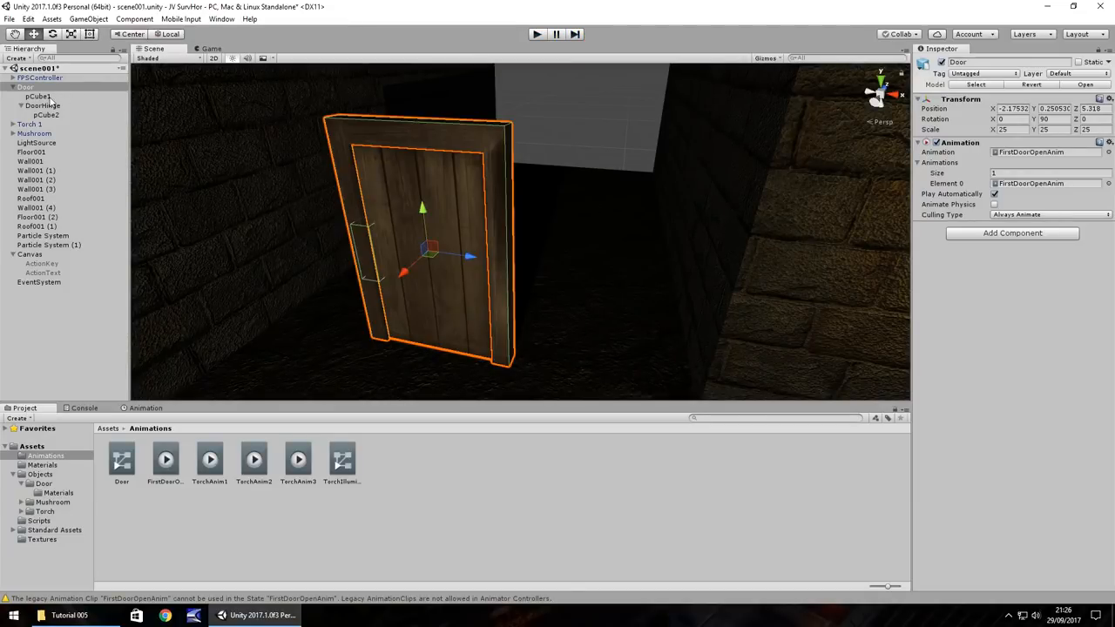
click(38, 96)
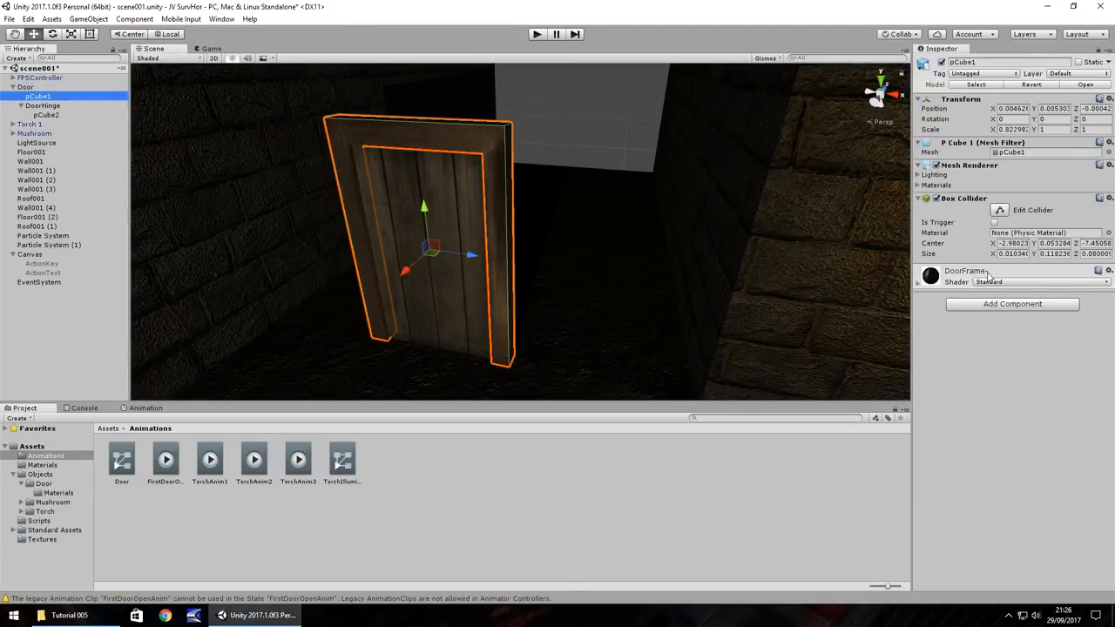
right_click(964, 198)
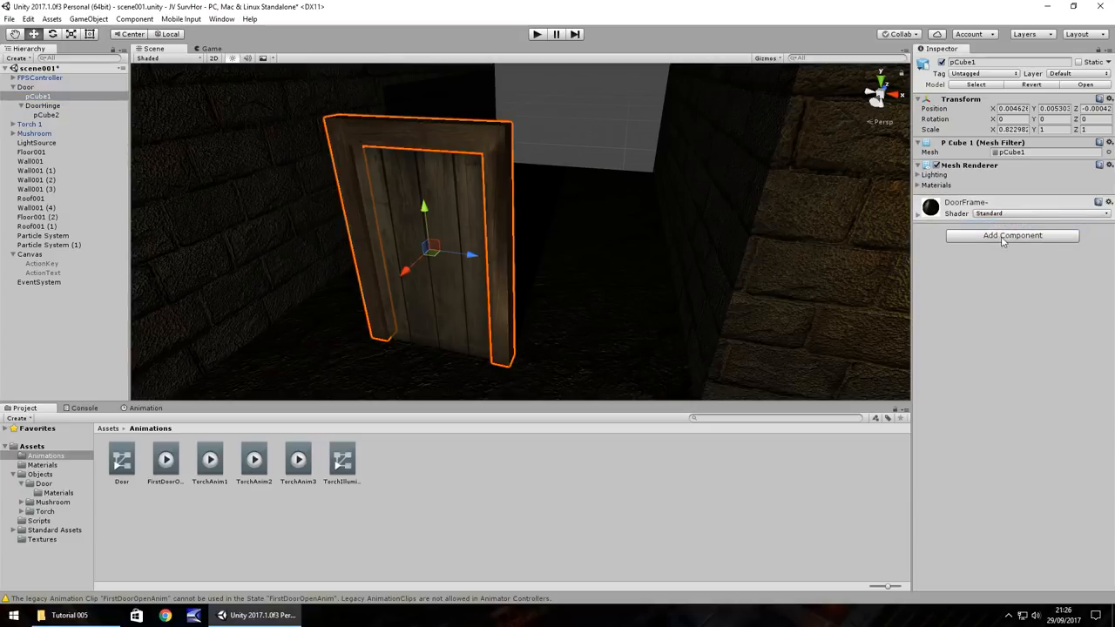
click(1012, 235)
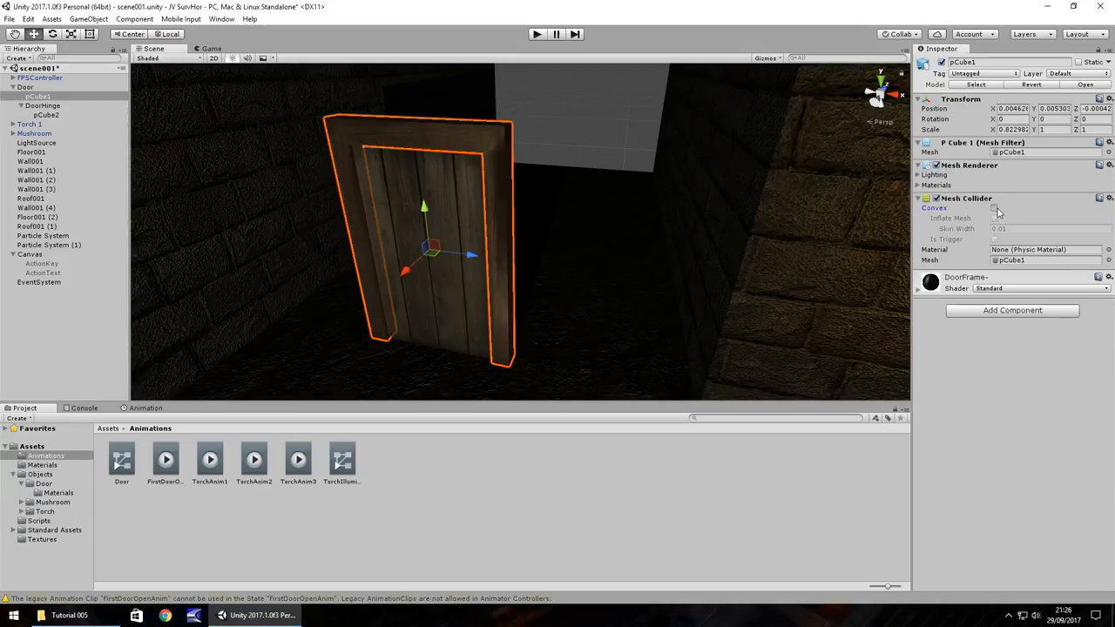
click(994, 208)
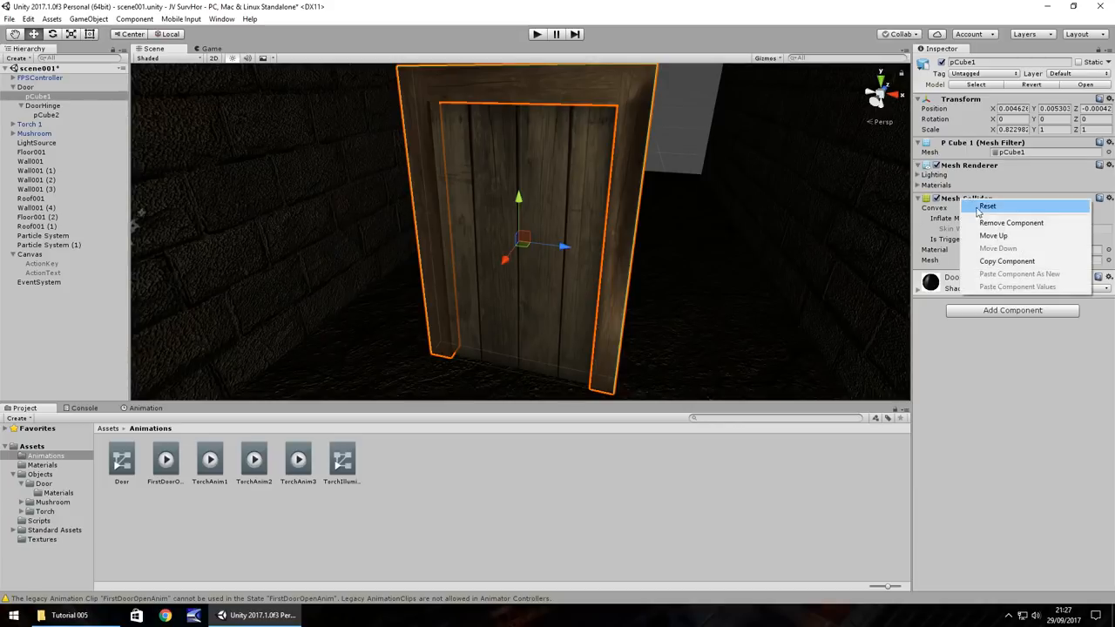
click(1012, 222)
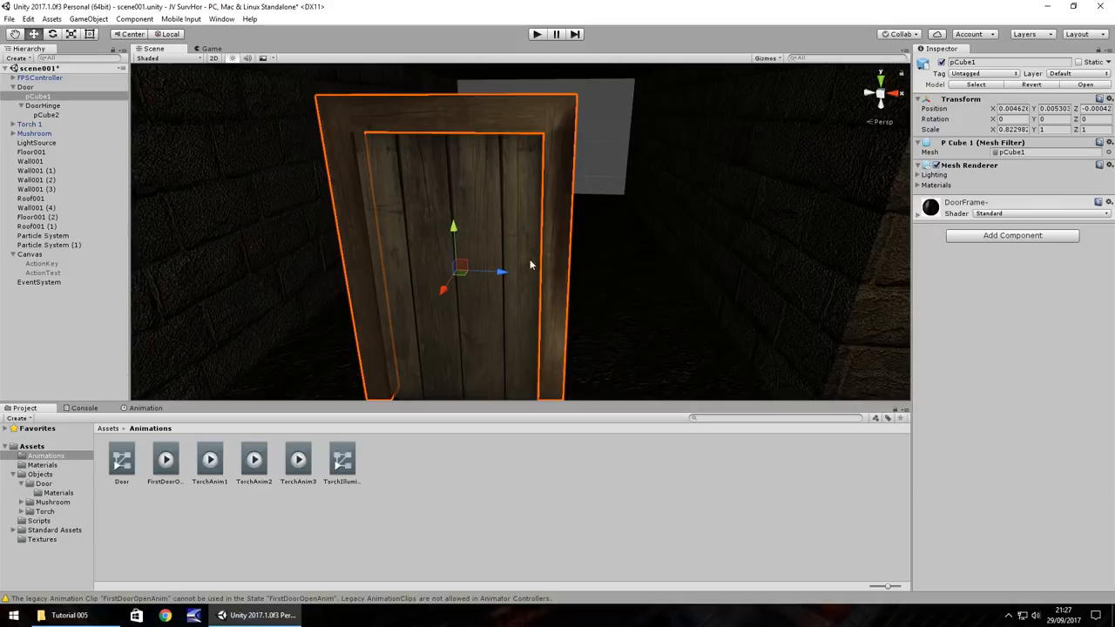
click(43, 106)
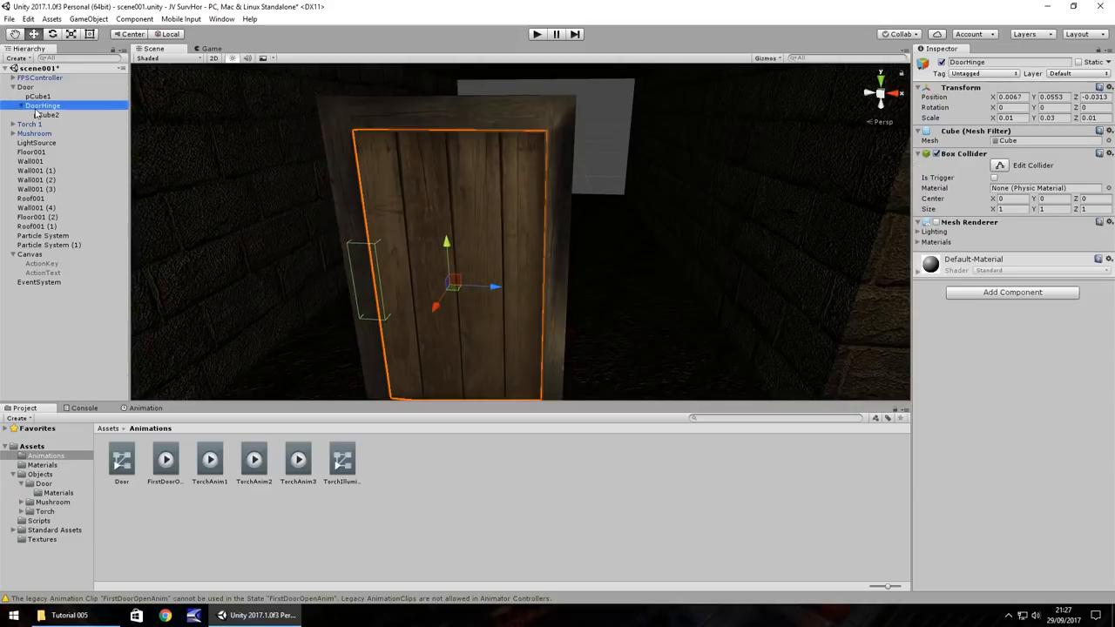
click(537, 34)
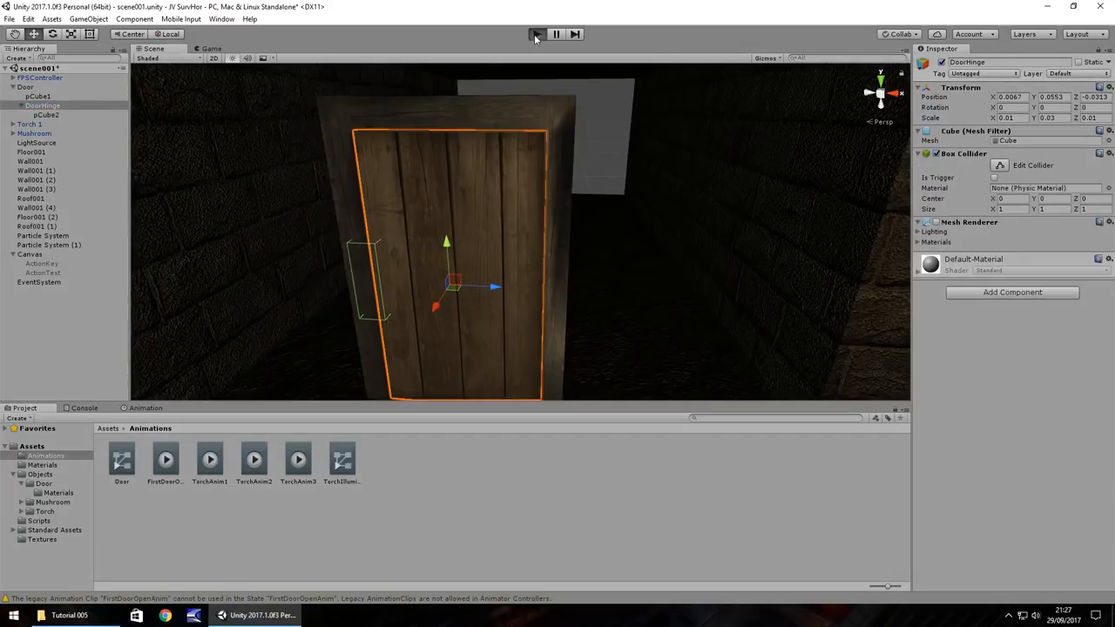
click(537, 34)
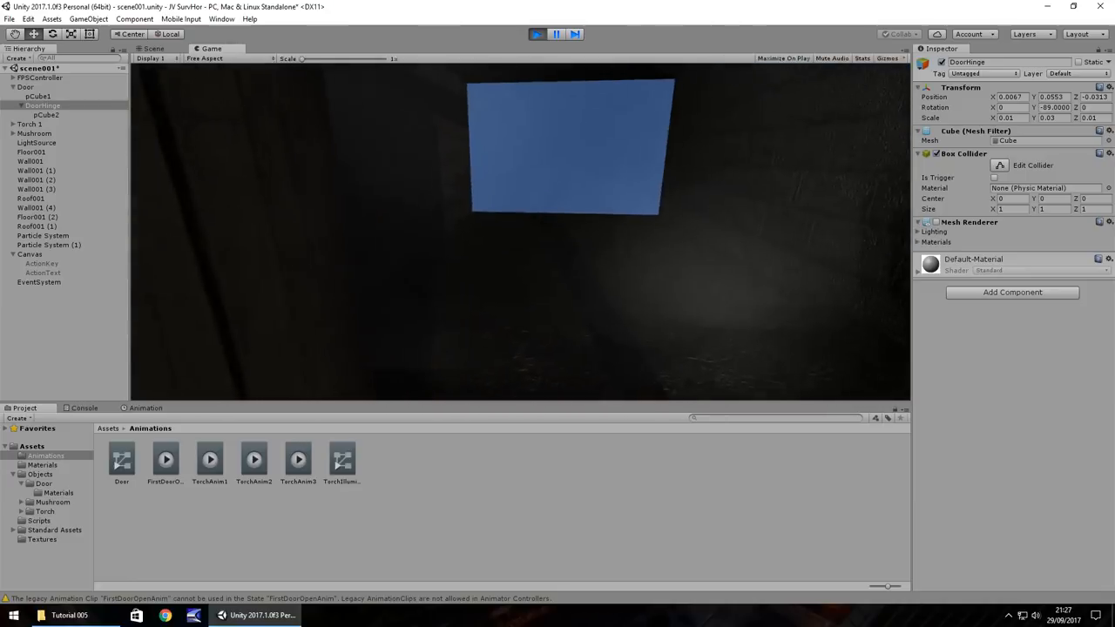
click(153, 48)
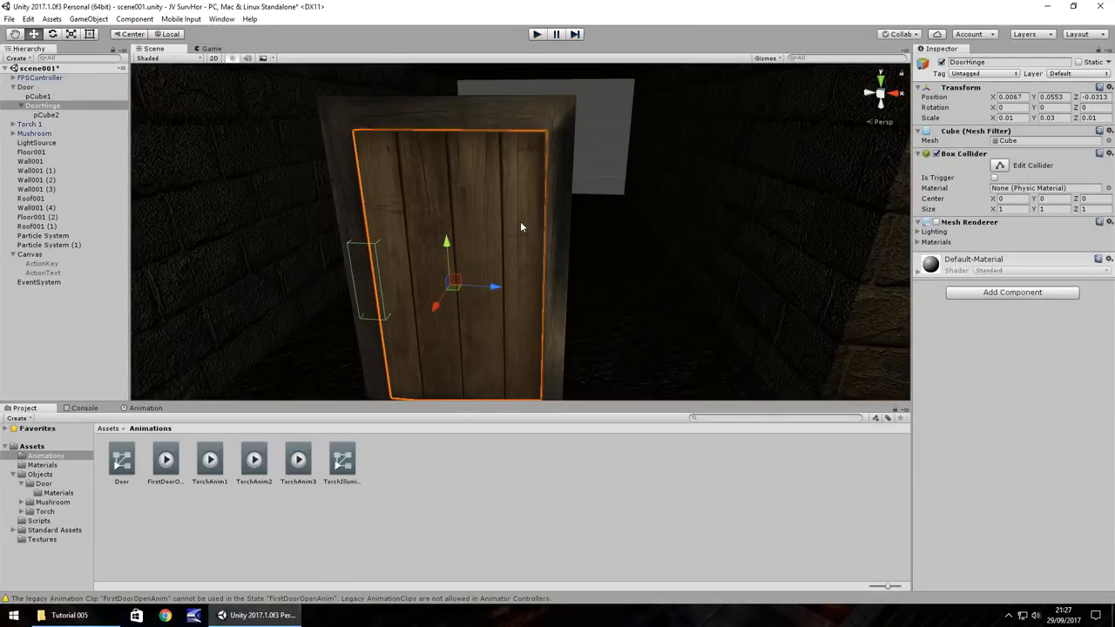
mouse_move(600, 213)
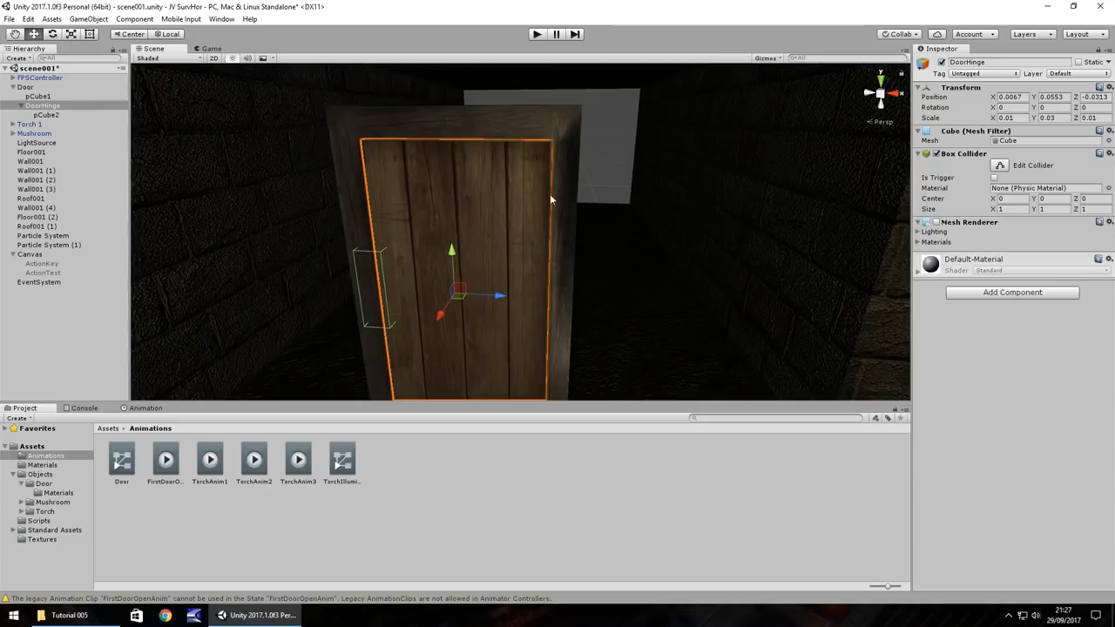
mouse_move(414, 280)
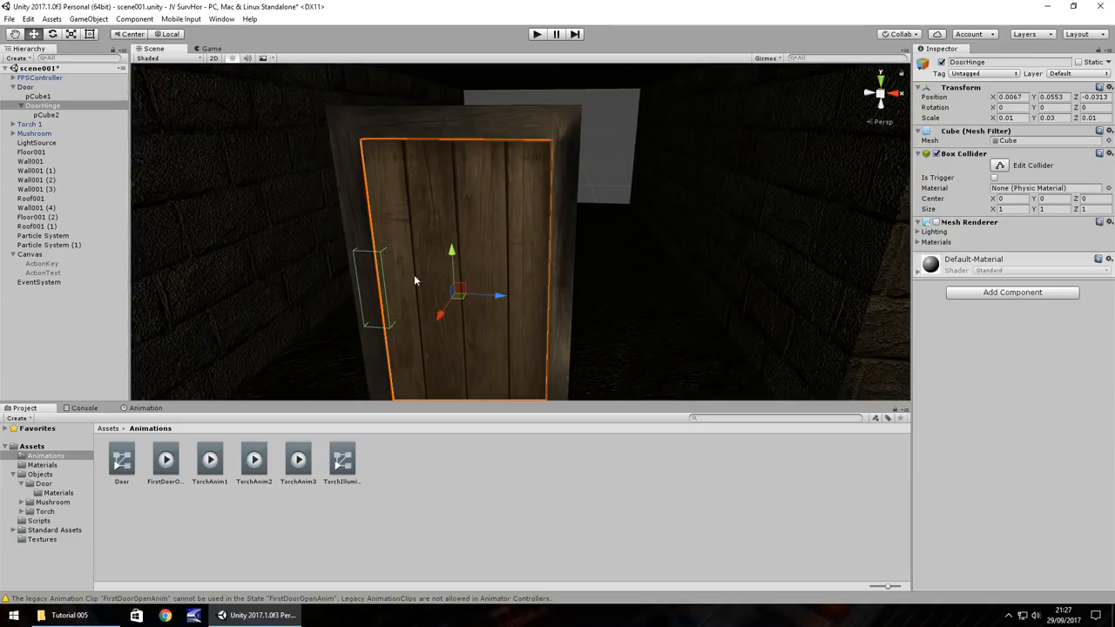
mouse_move(440, 339)
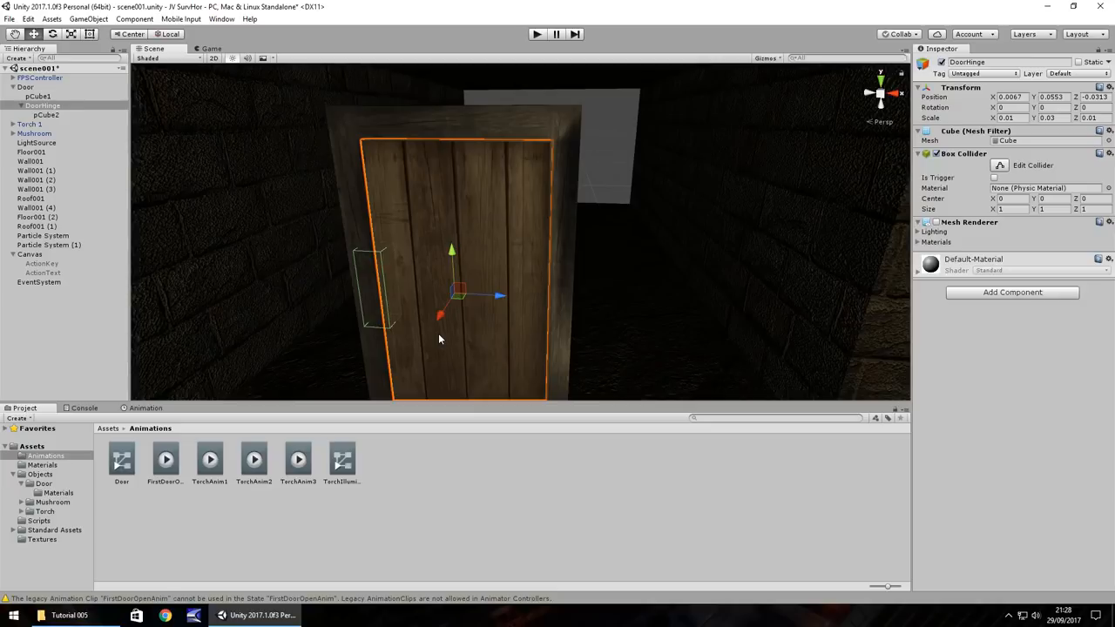
mouse_move(485, 285)
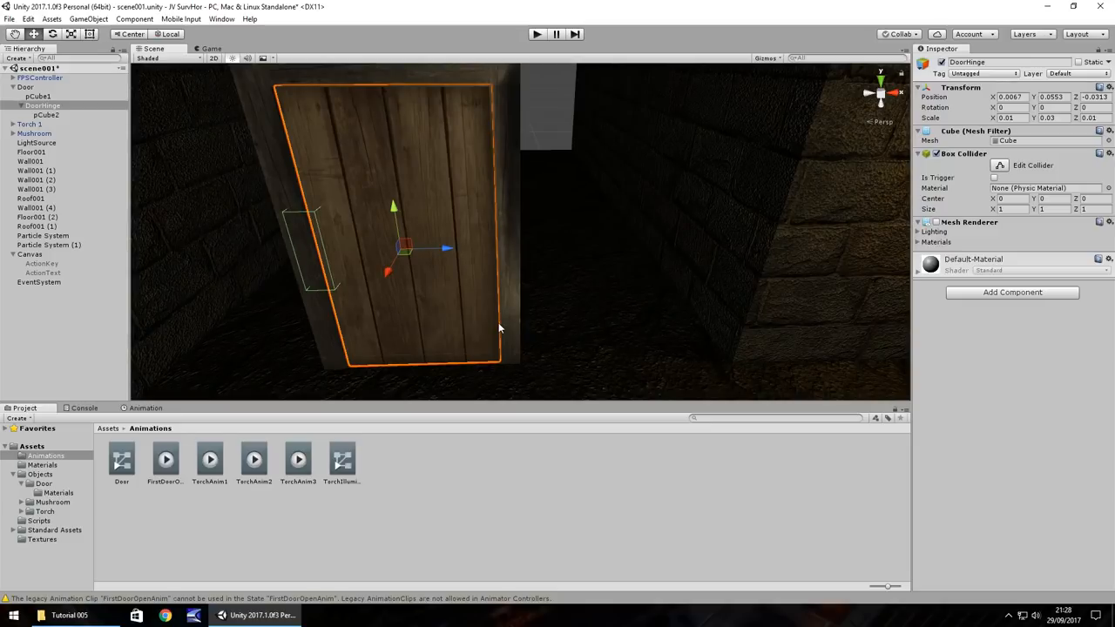
mouse_move(538, 341)
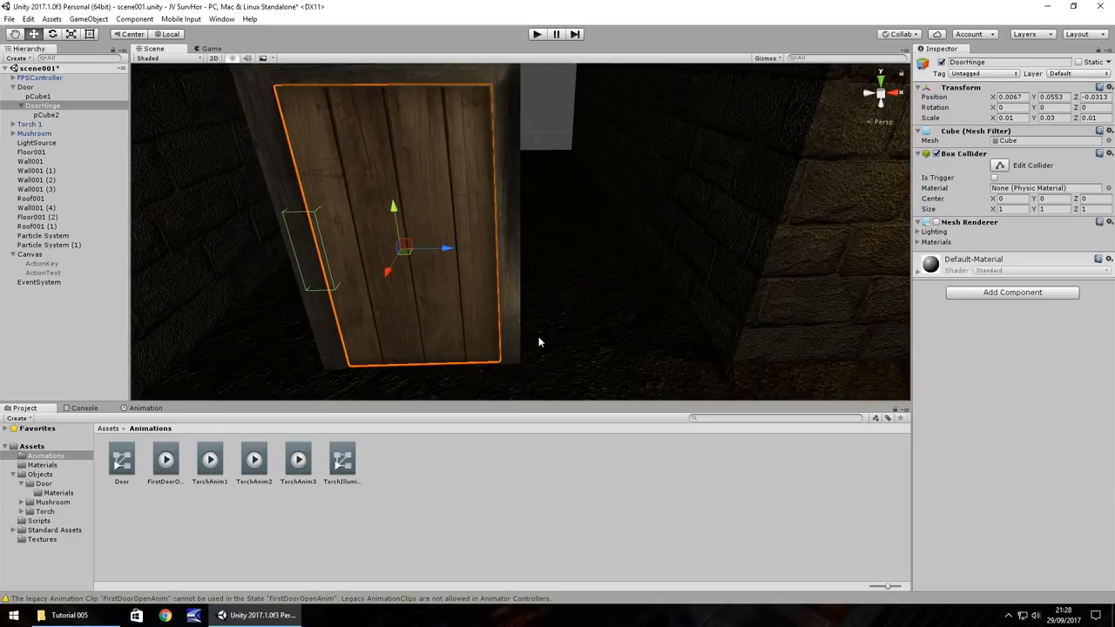